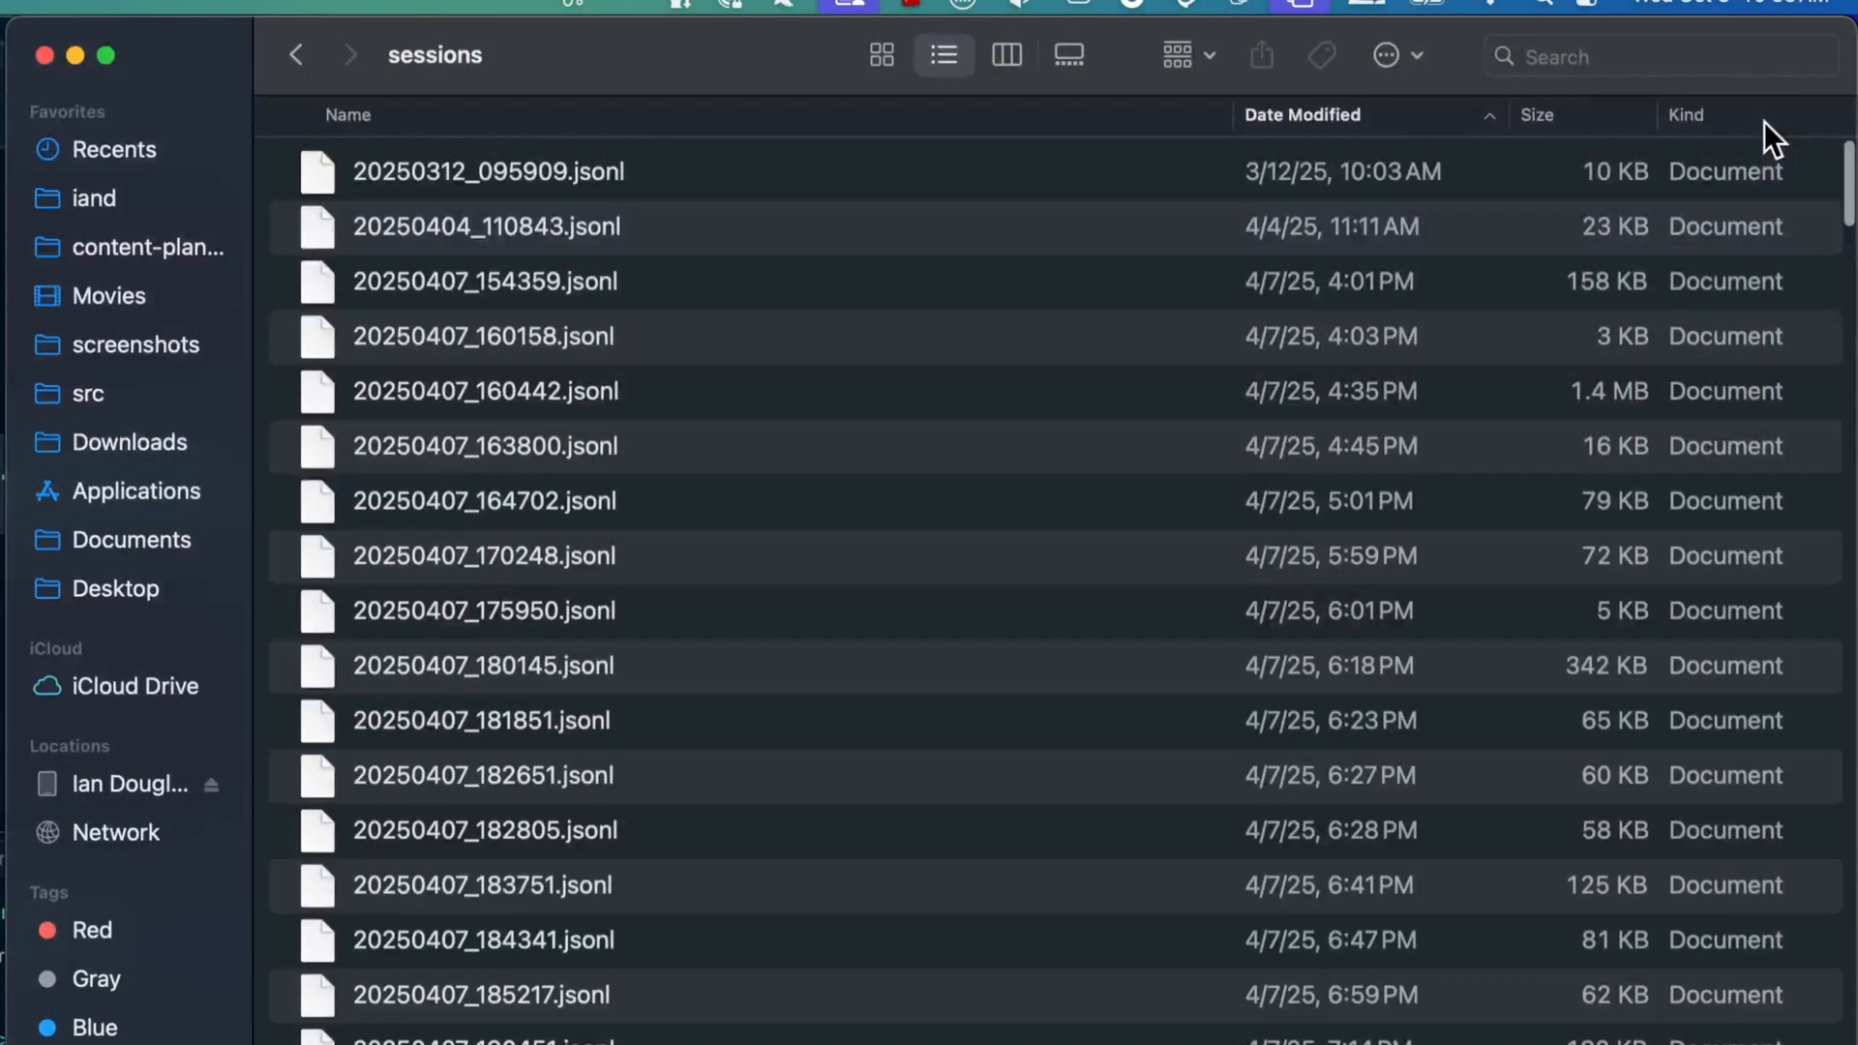
pyautogui.moveTo(1776, 172)
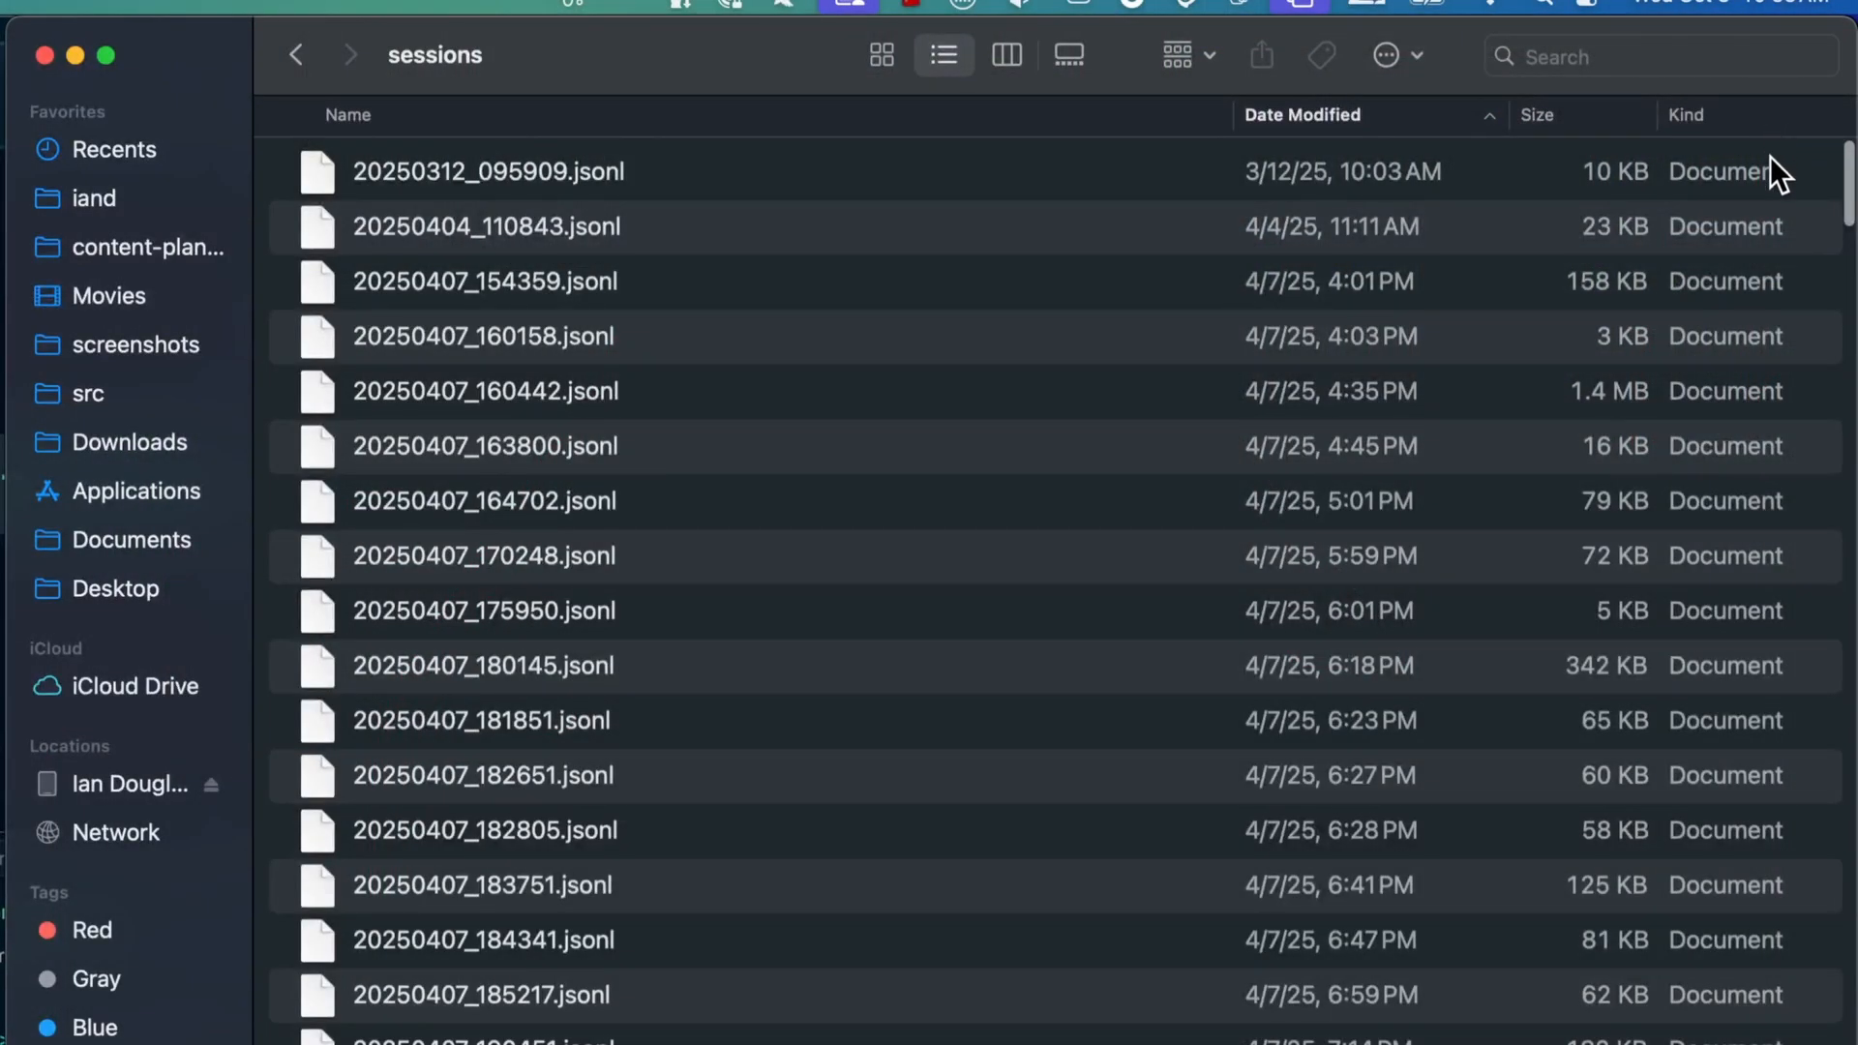
# Step: Scroll down the sessions folder listing of dated .jsonl files in Finder
pyautogui.scroll(-3)
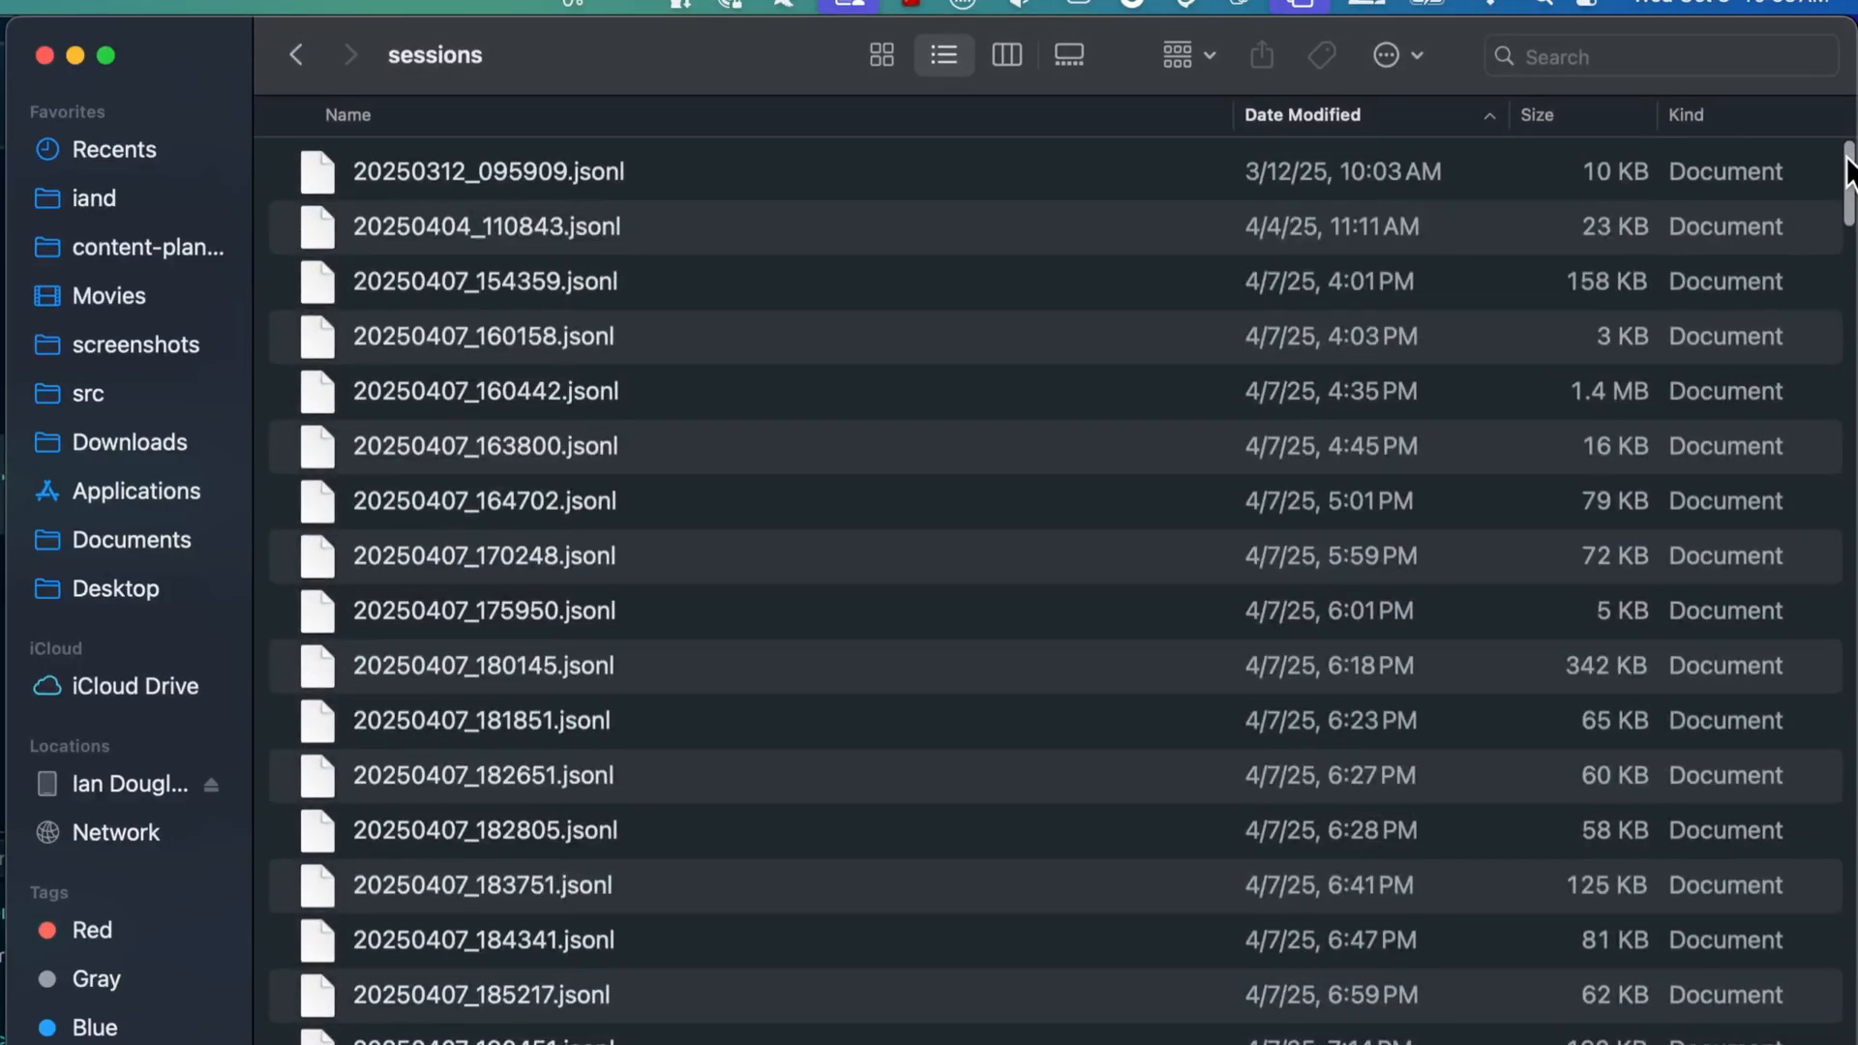
pyautogui.scroll(-3)
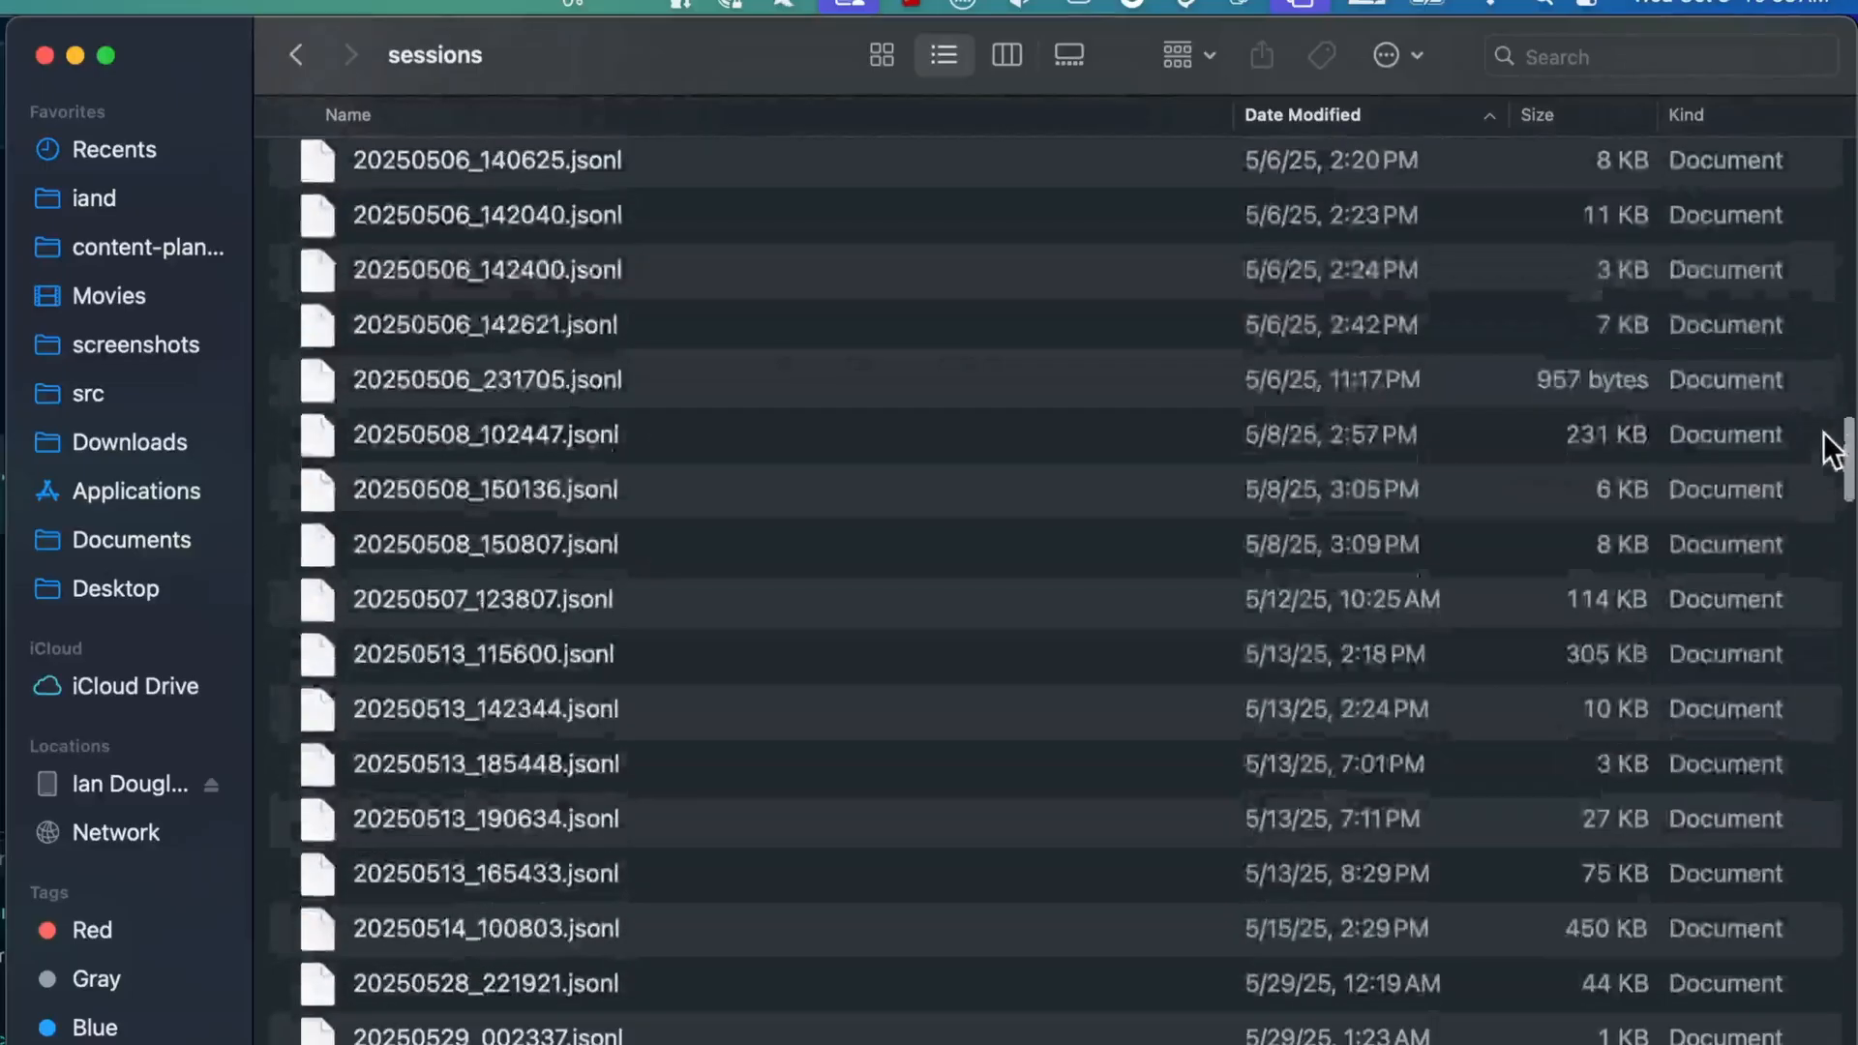
pyautogui.scroll(-3)
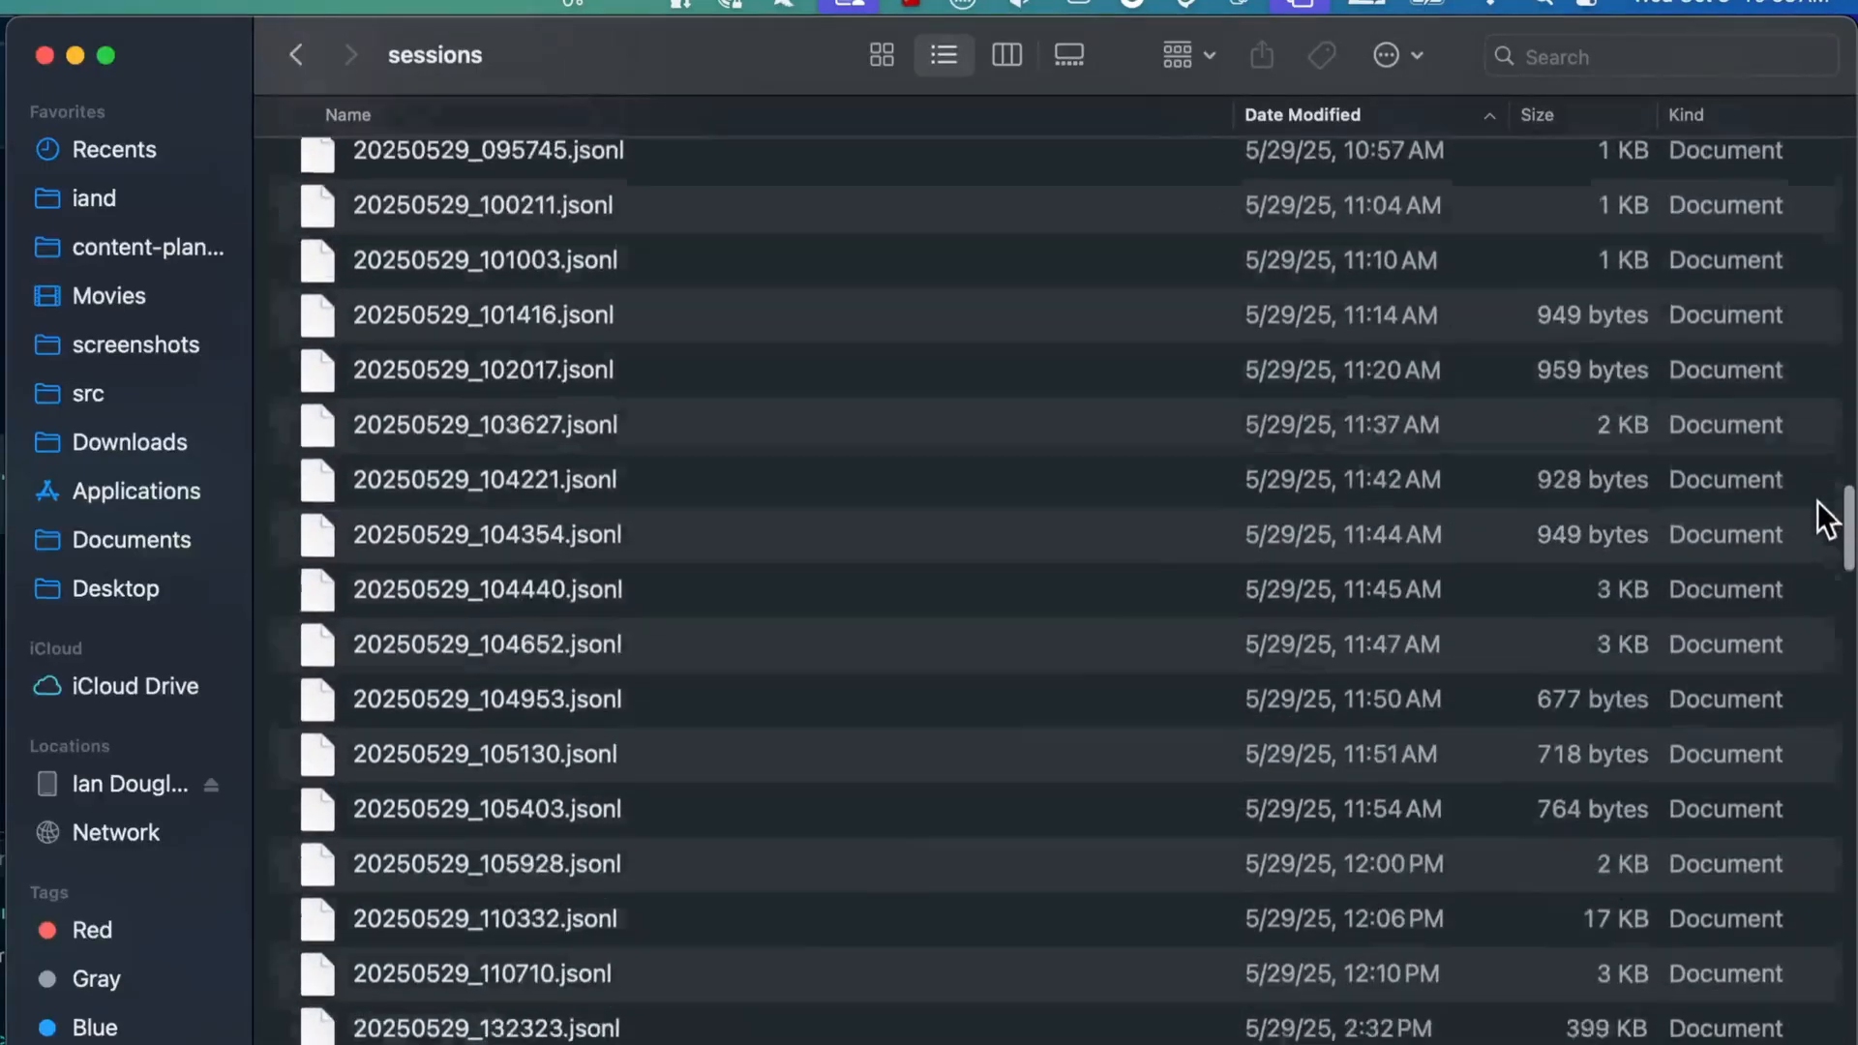
pyautogui.scroll(-3)
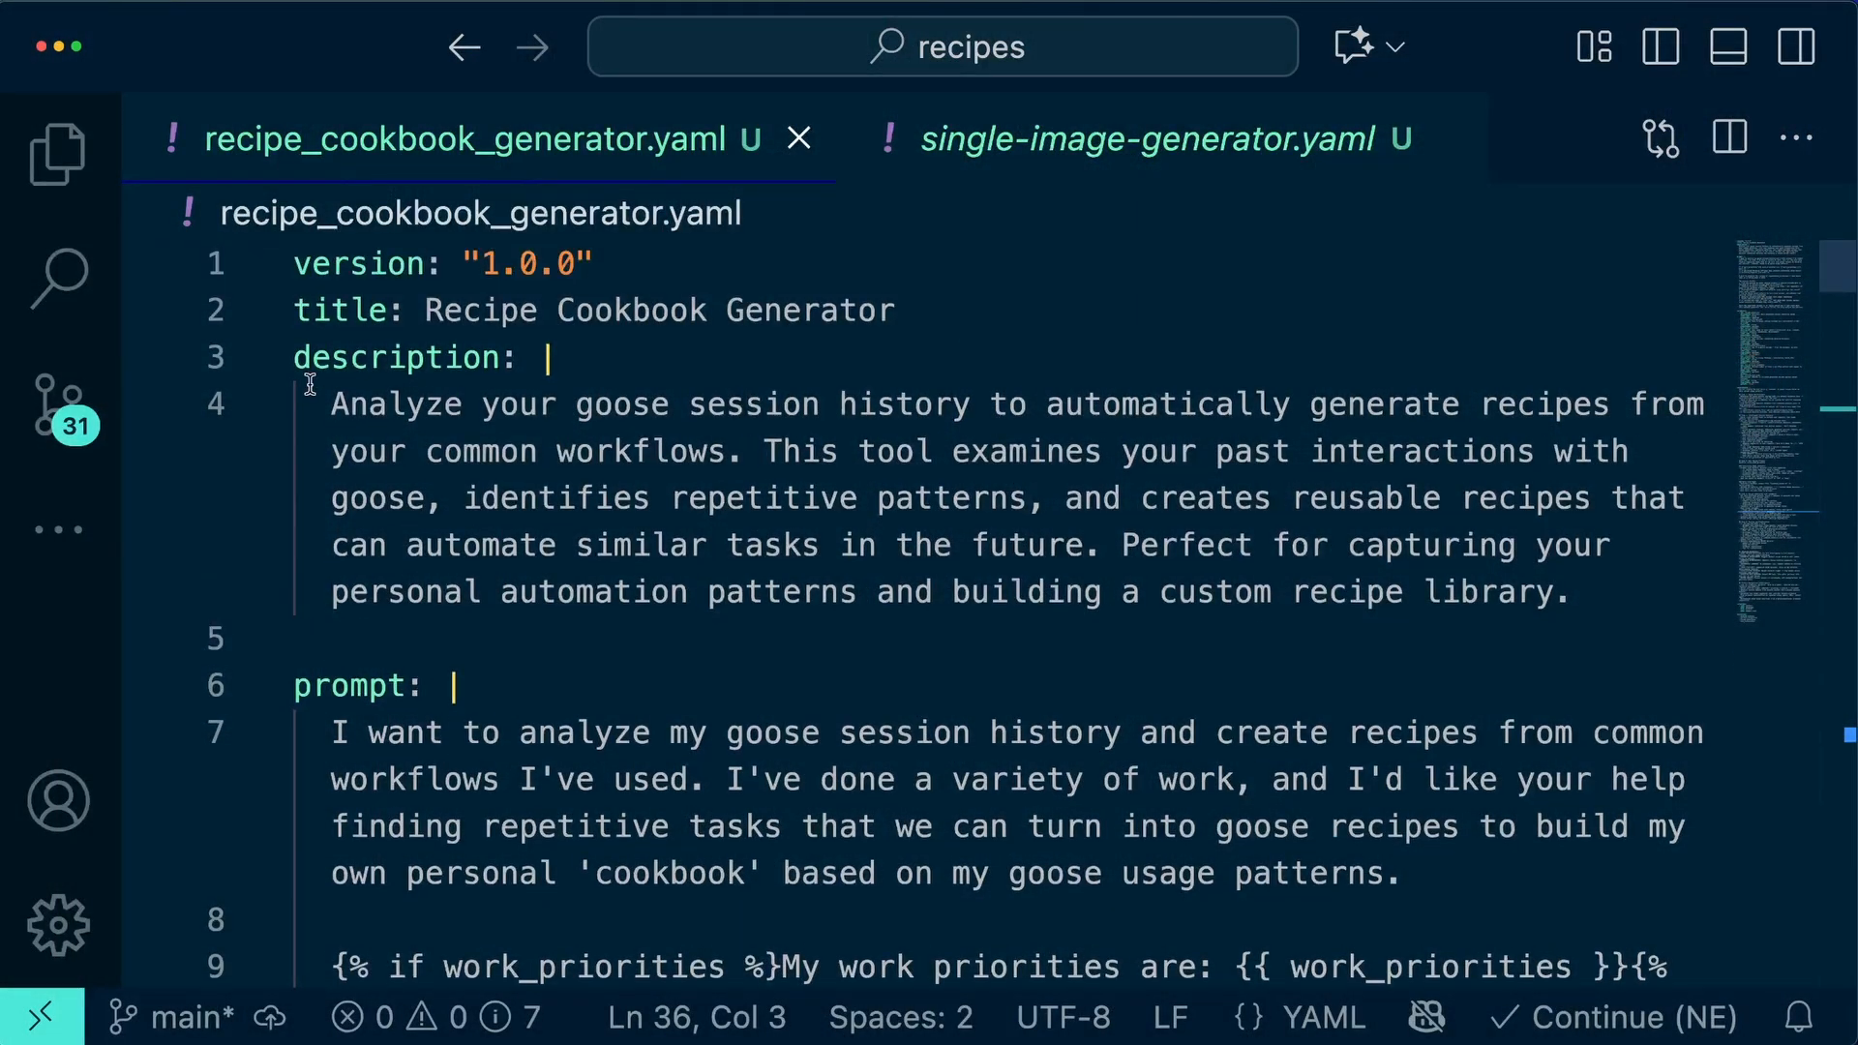
# Step: Scroll through the top of recipe_cookbook_generator.yaml to review its description and prompt
pyautogui.scroll(-3)
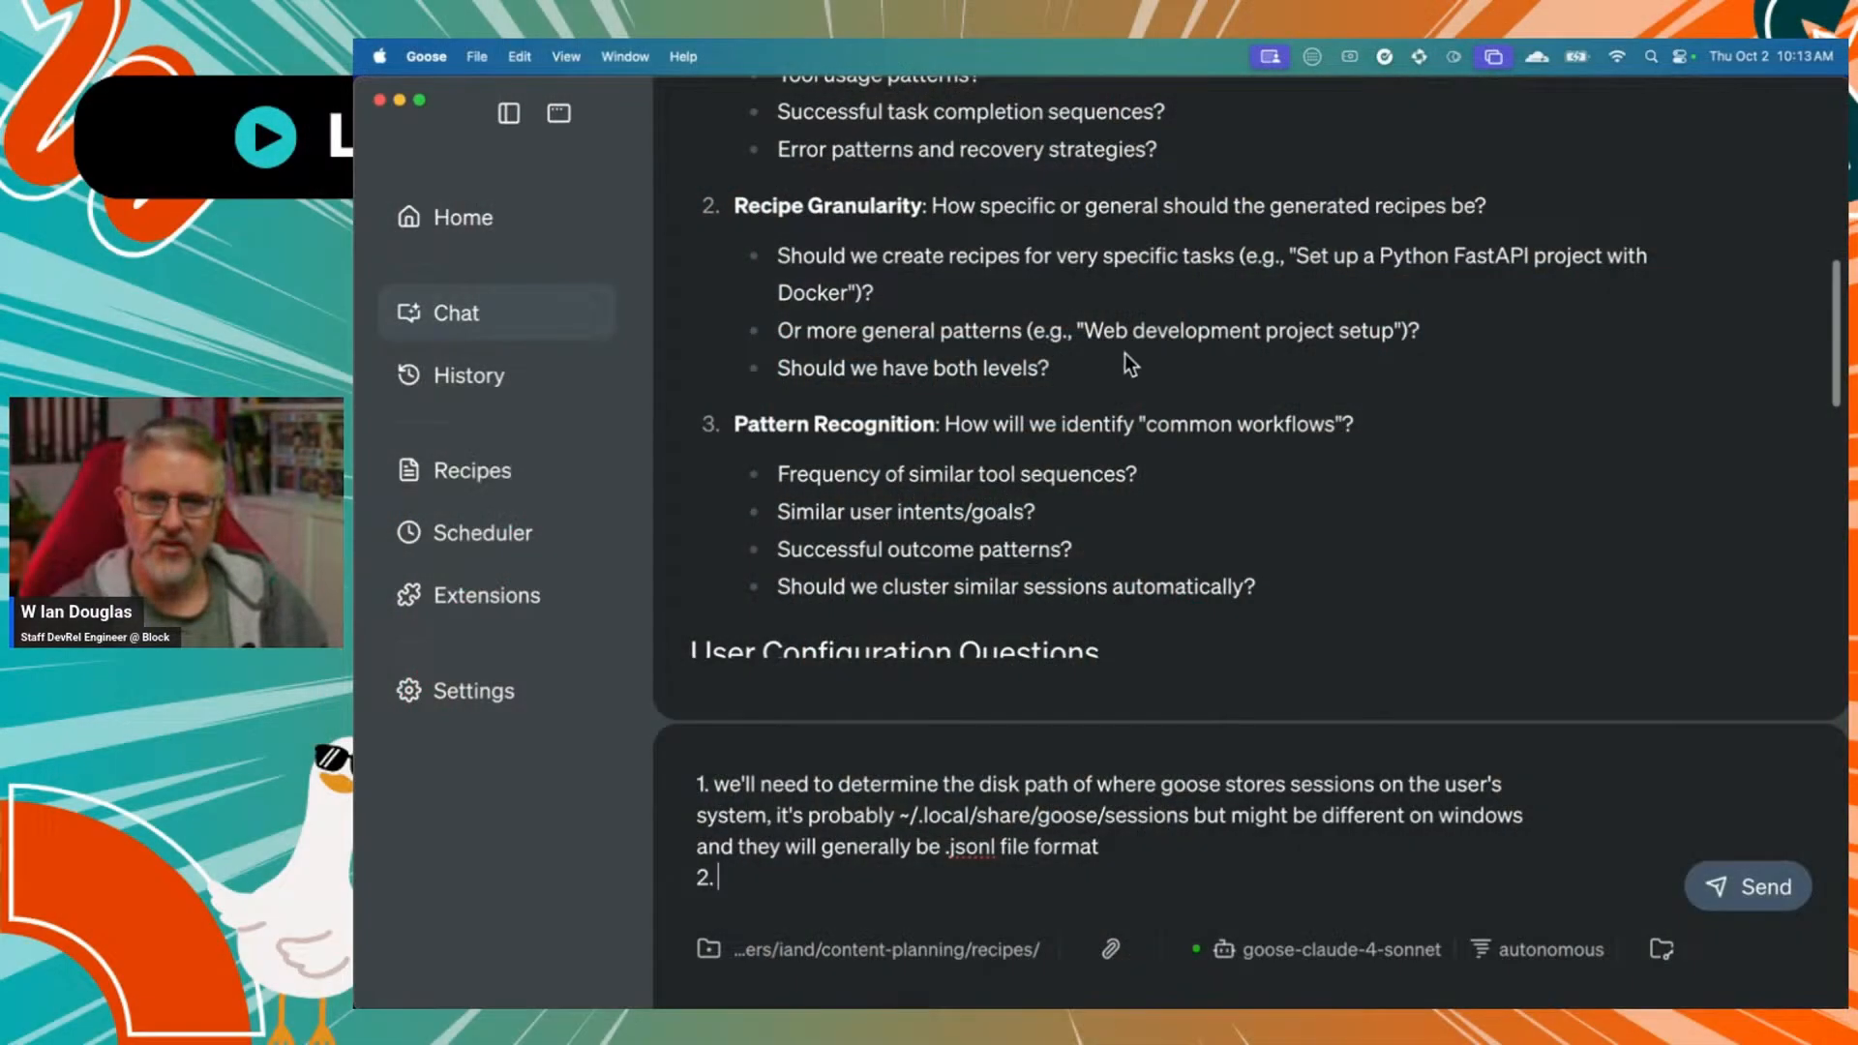
# Step: Answer that common work patterns should be found across all previous sessions and date ranges
pyautogui.write("we'll want to find common patterns in the work the user does to find ways of being clever to group up the work into fewer recipes, or mak")
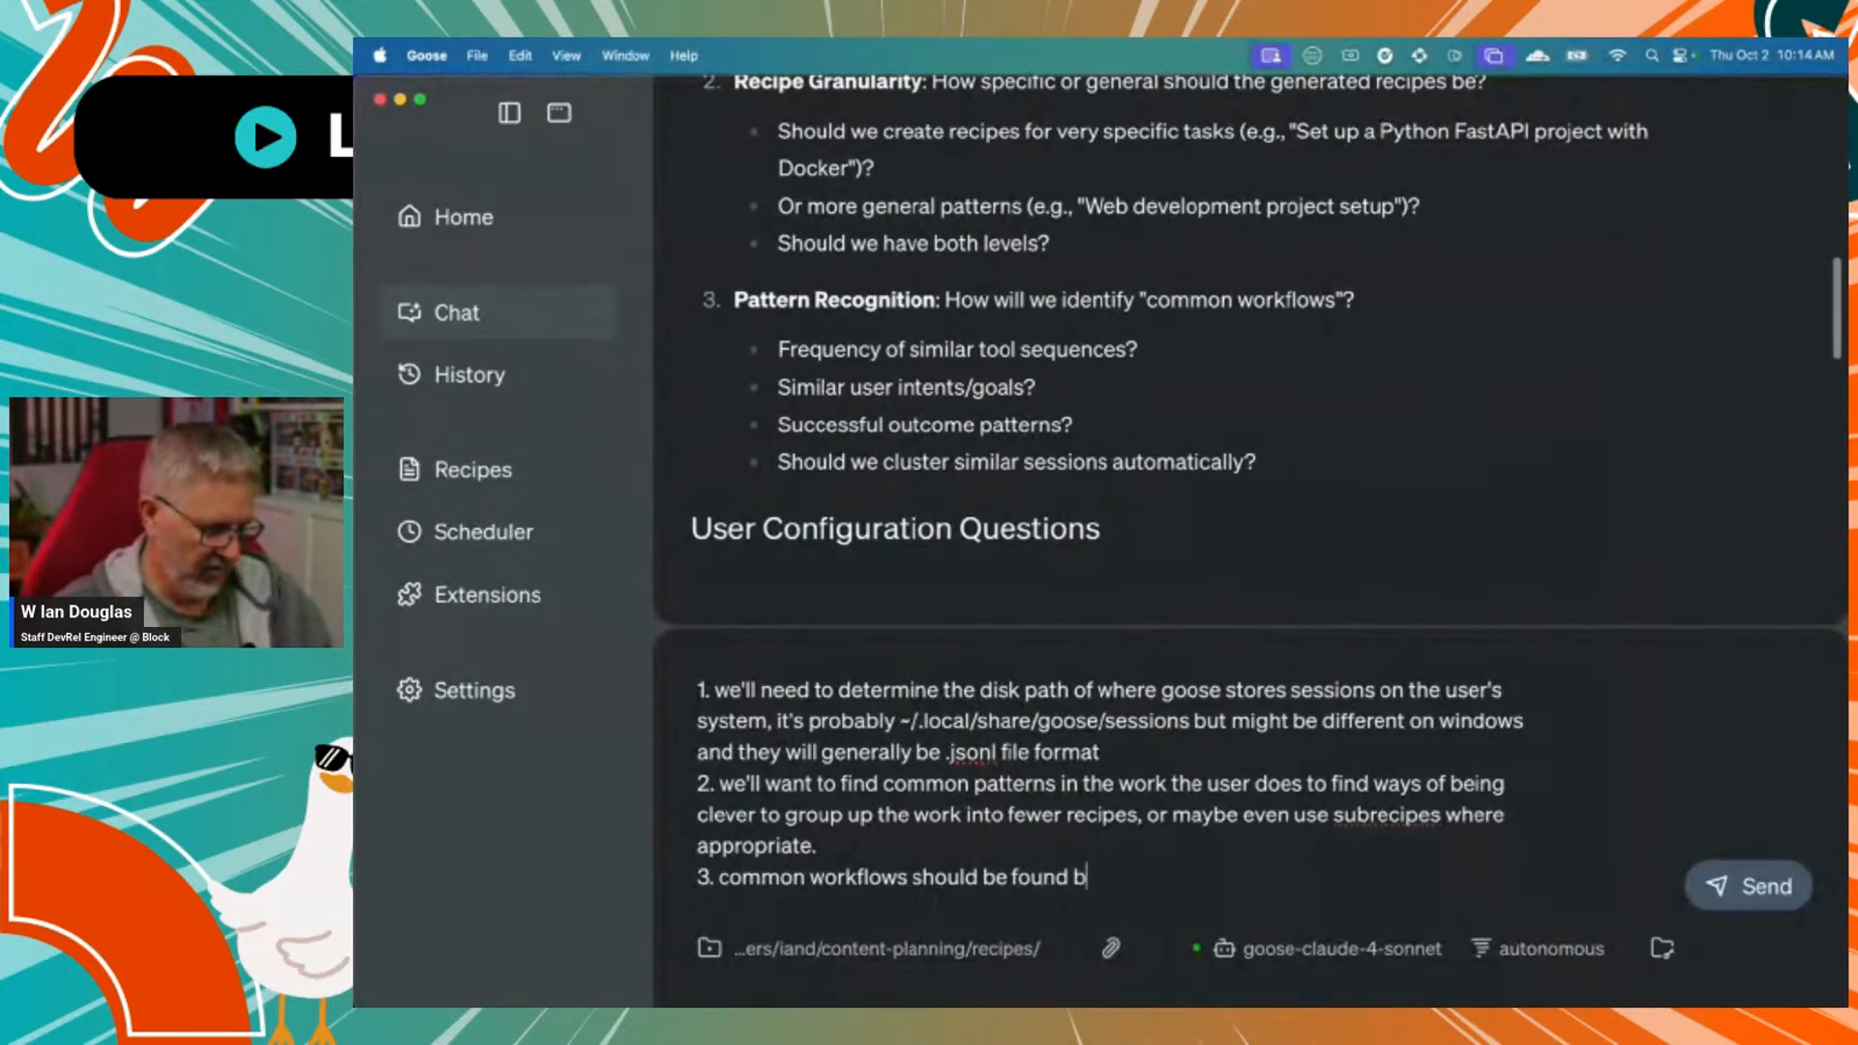
pyautogui.write('y')
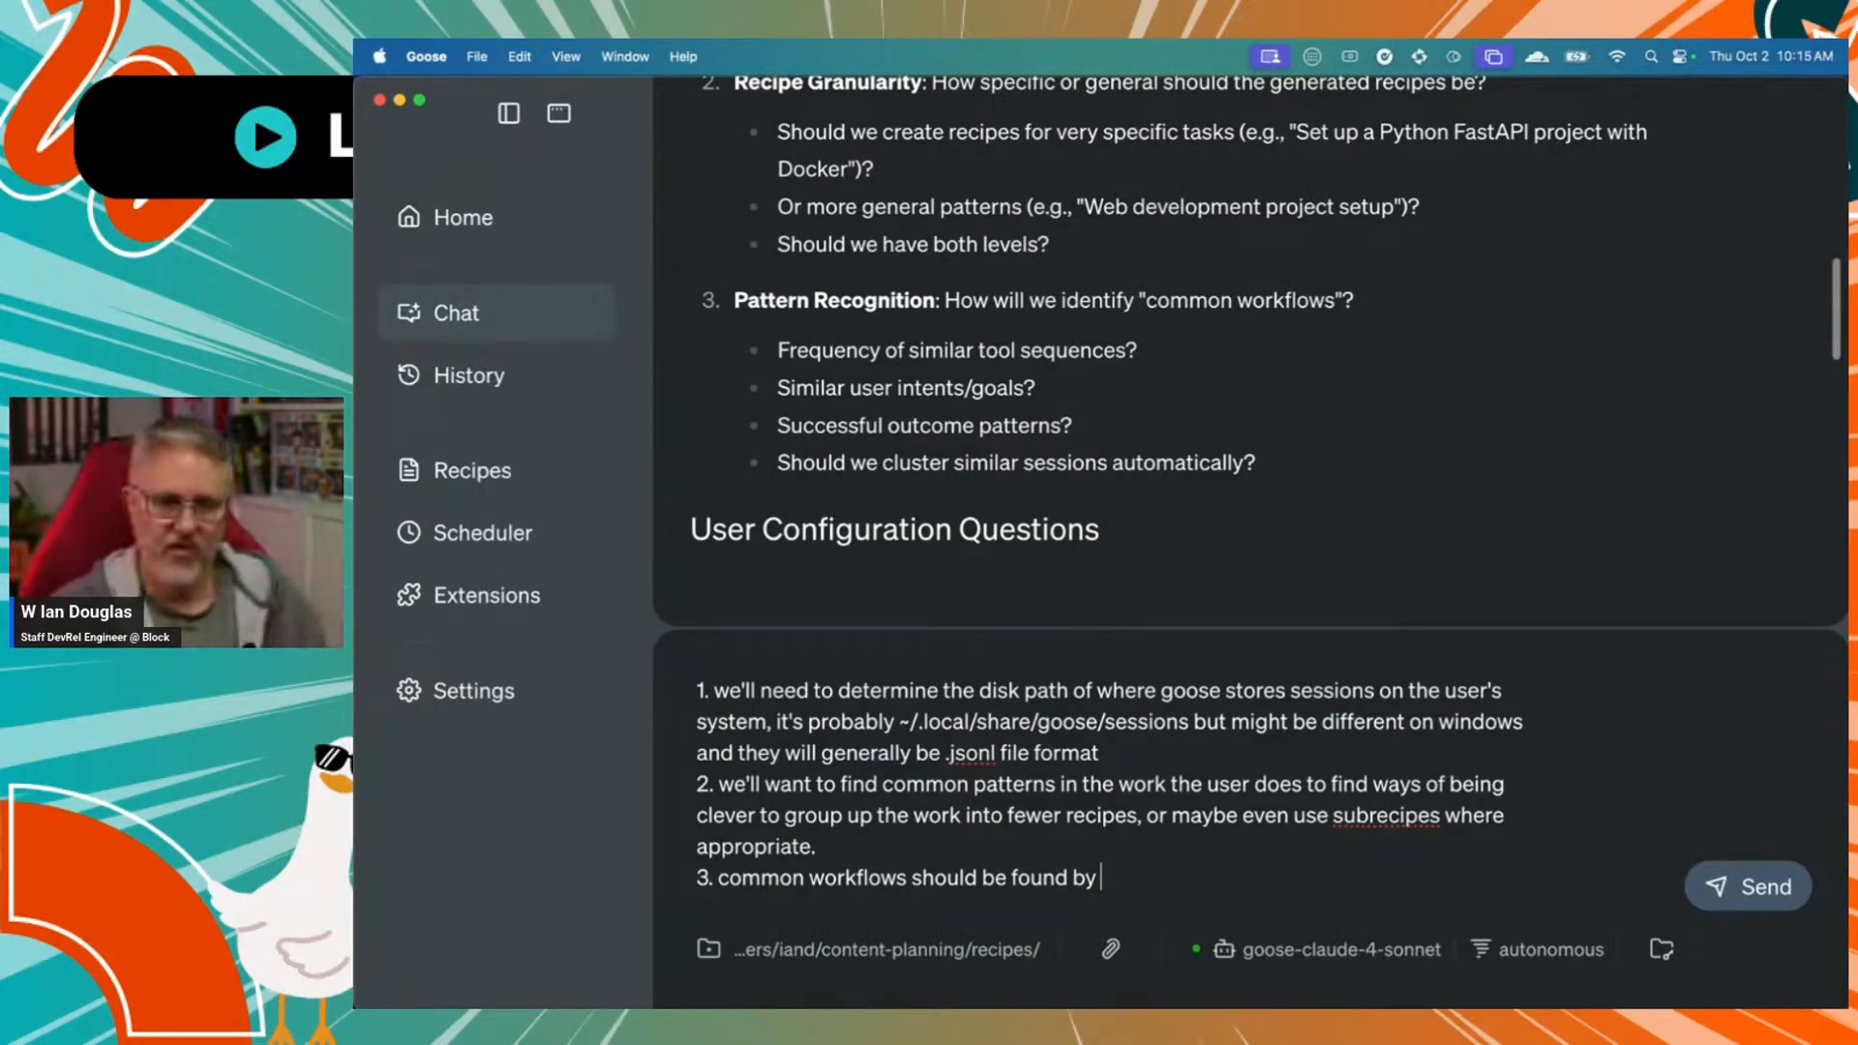
pyautogui.write("analyzing the user's sessions and maybe ask them directly which workflows to keep or discard, they might have workflows they don't need to do again and don't need a recipe.")
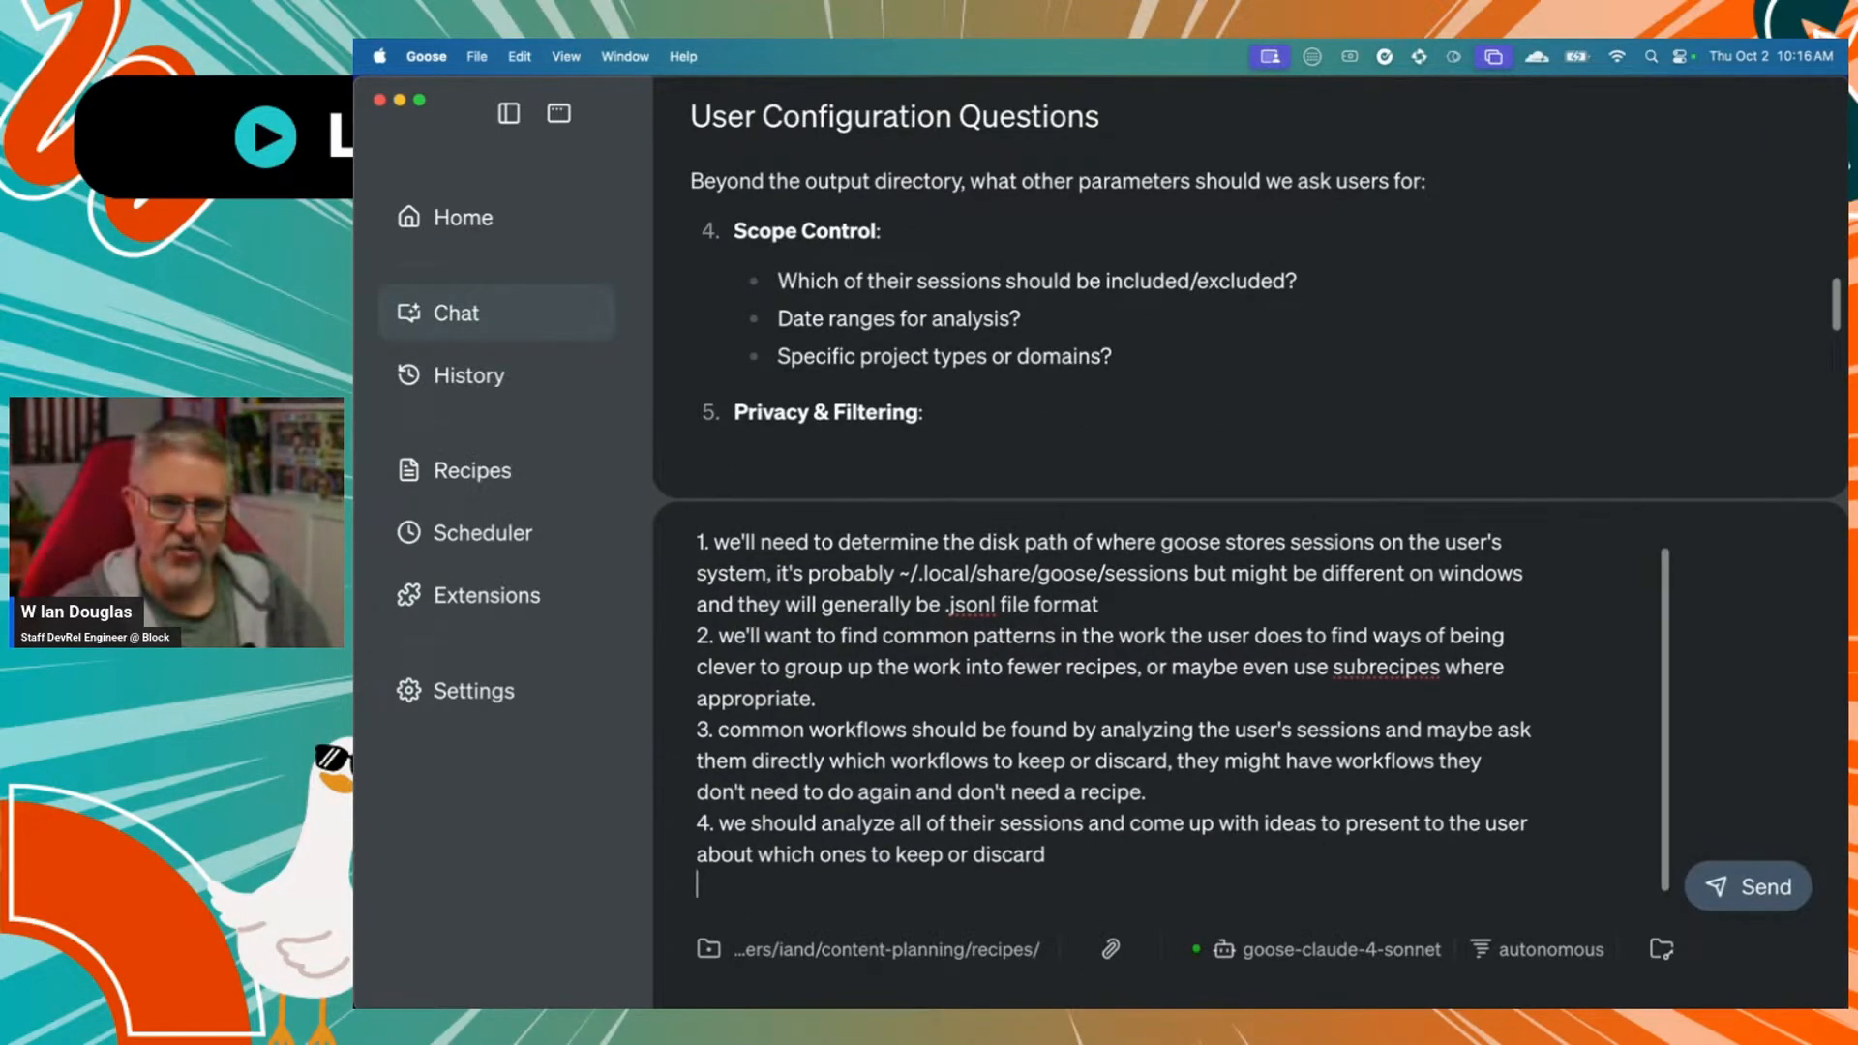
pyautogui.write("; date ranges, let's look through all previous sessions,")
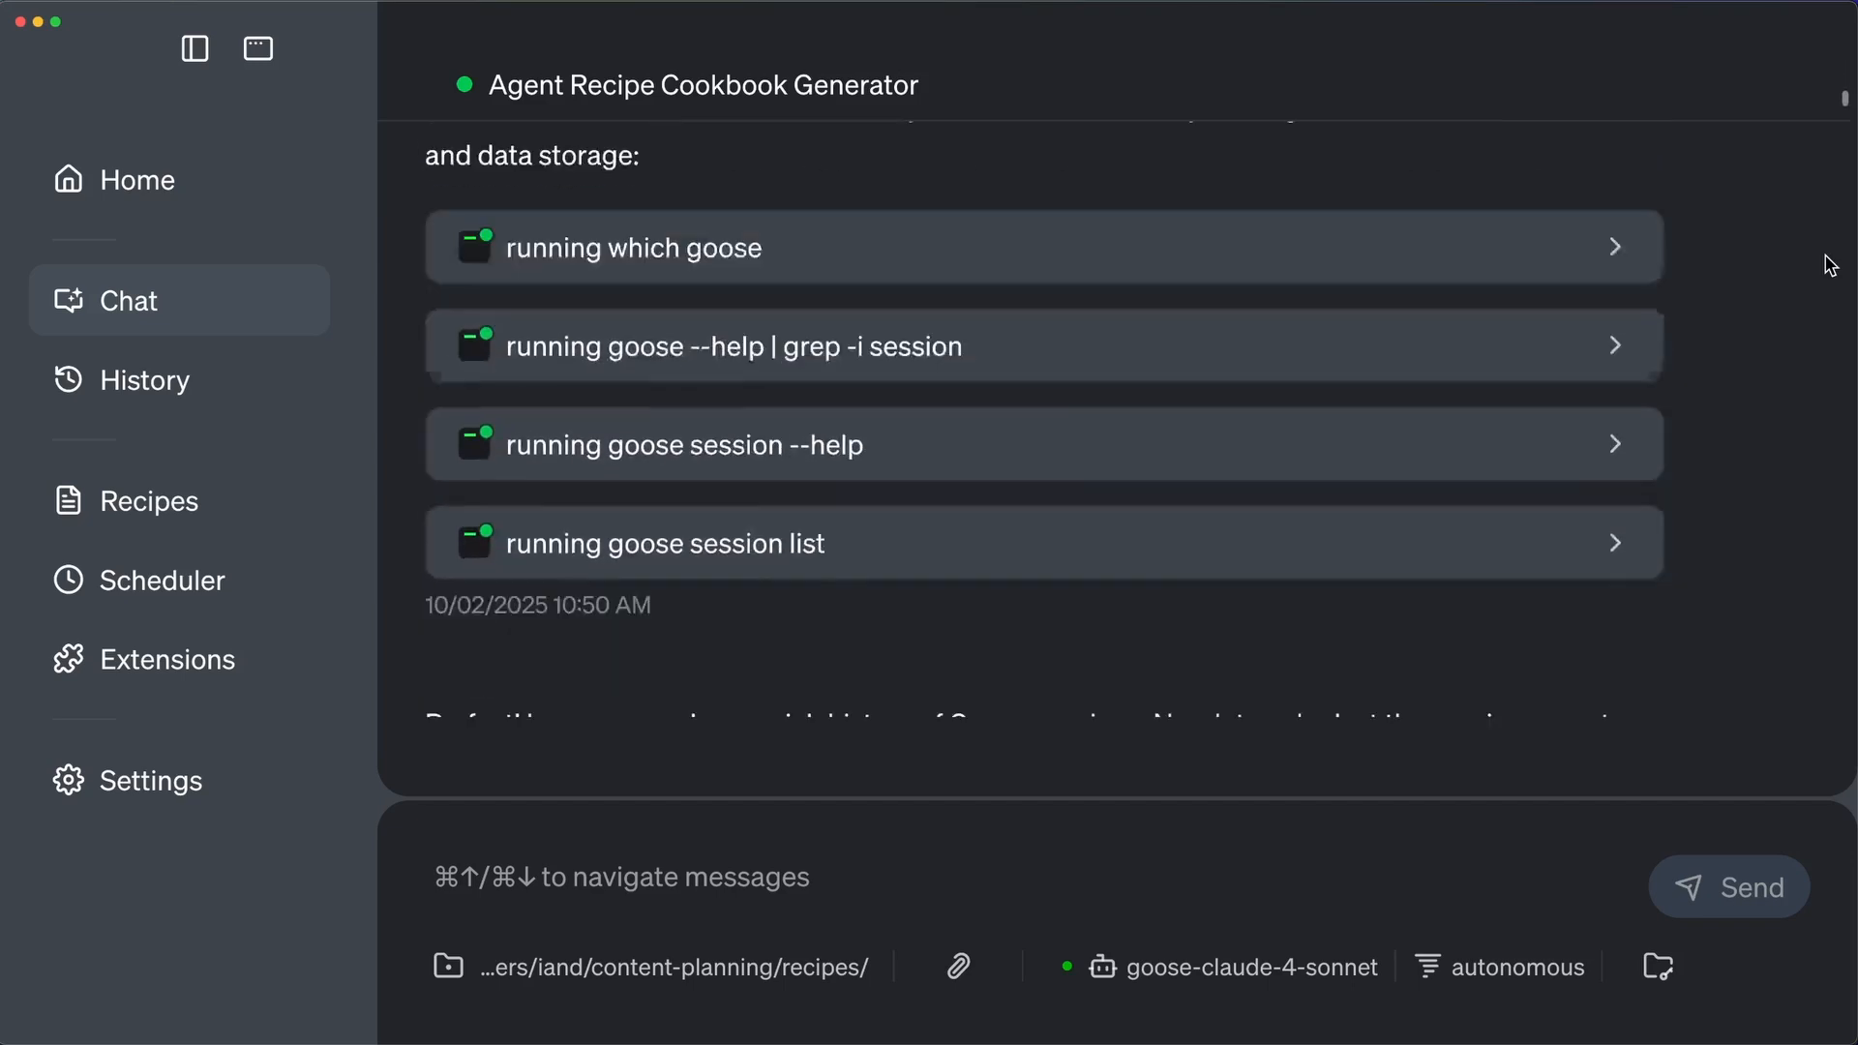
# Step: Scroll through the agent's Discovery Results message listing 70+ sessions and topics
pyautogui.scroll(-3)
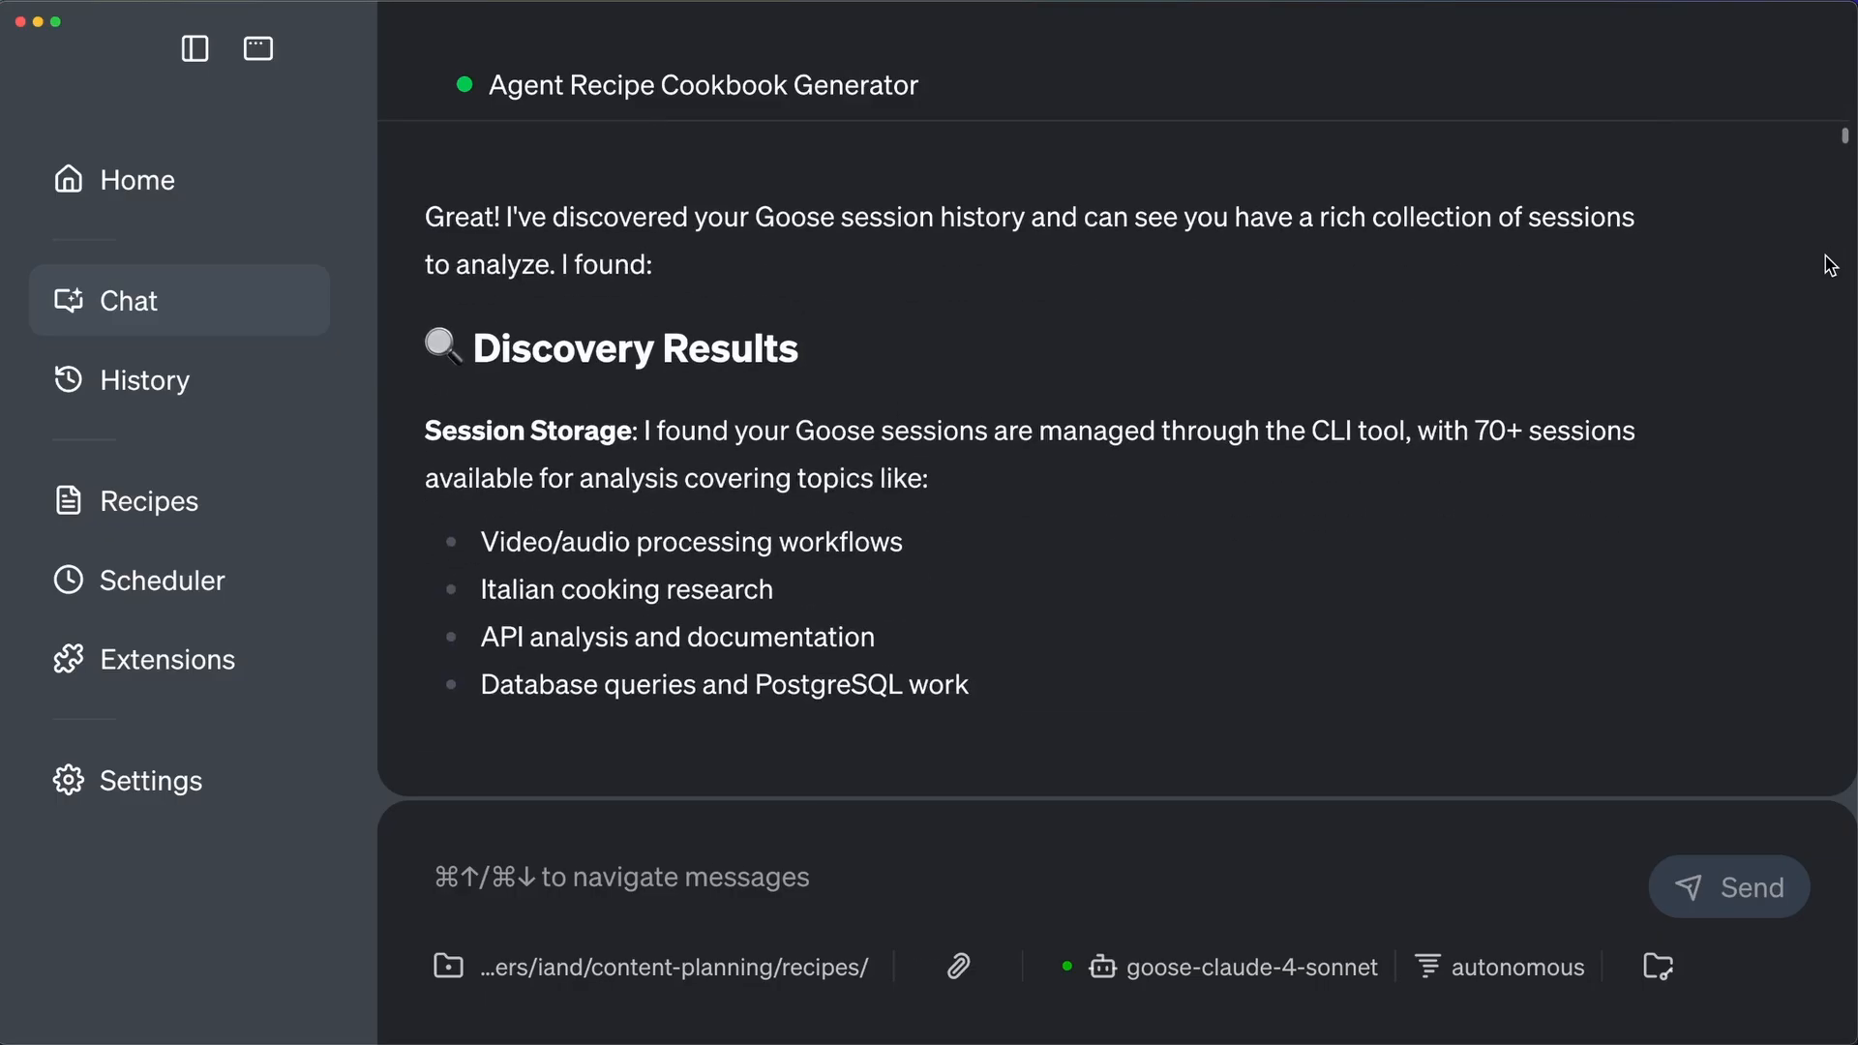
pyautogui.scroll(-3)
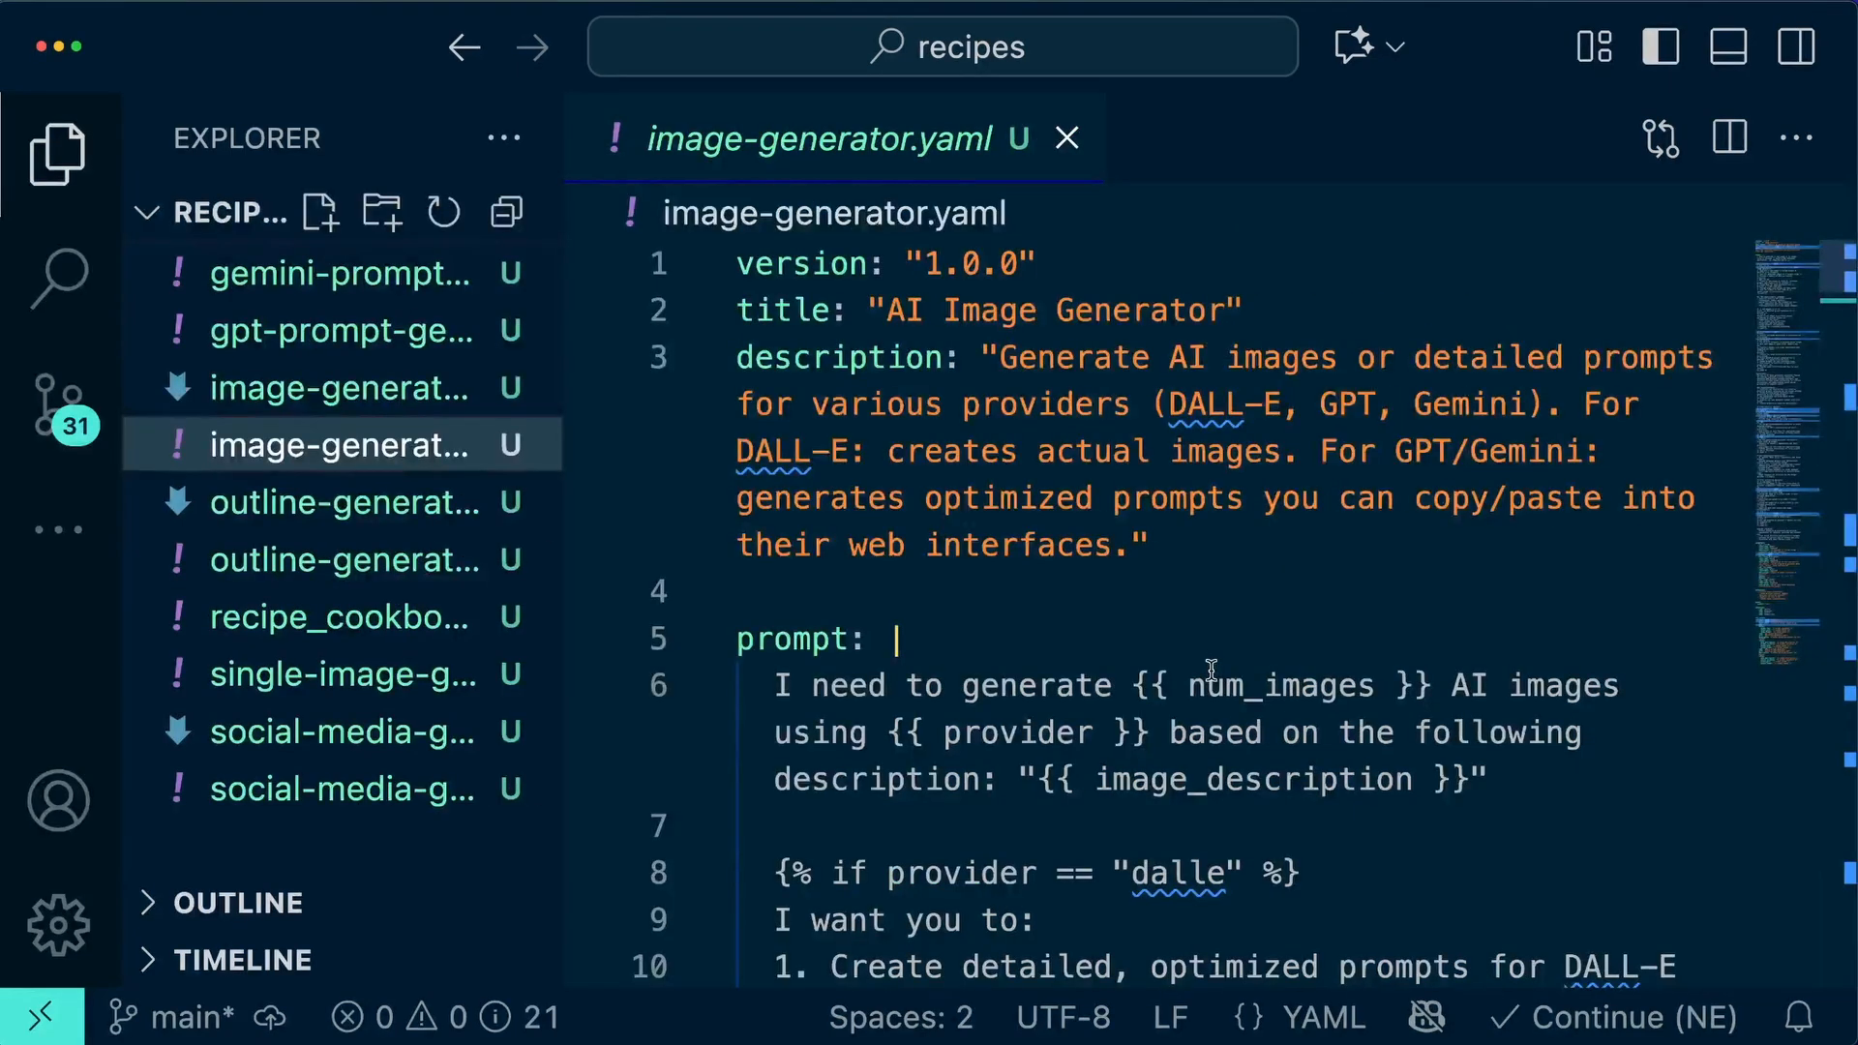
# Step: View image-generator.readme.md from the Explorer file list
pyautogui.scroll(-3)
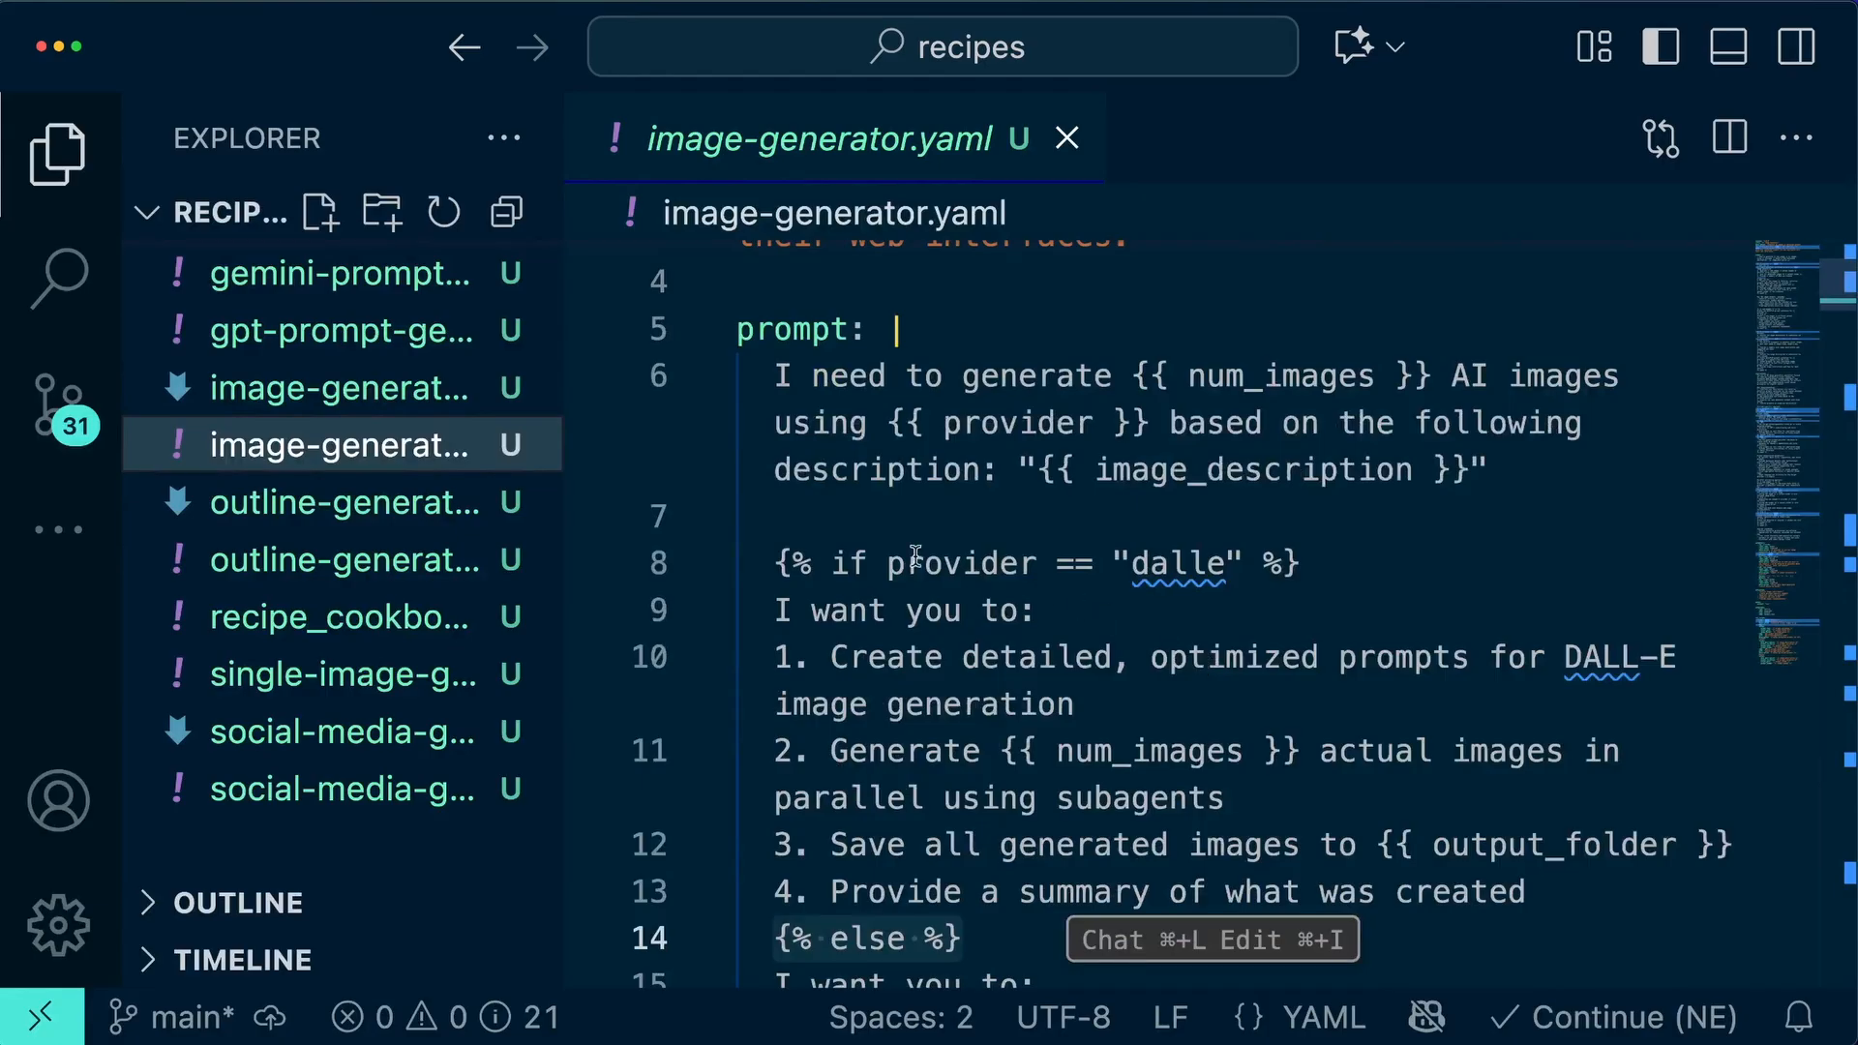
pyautogui.click(341, 387)
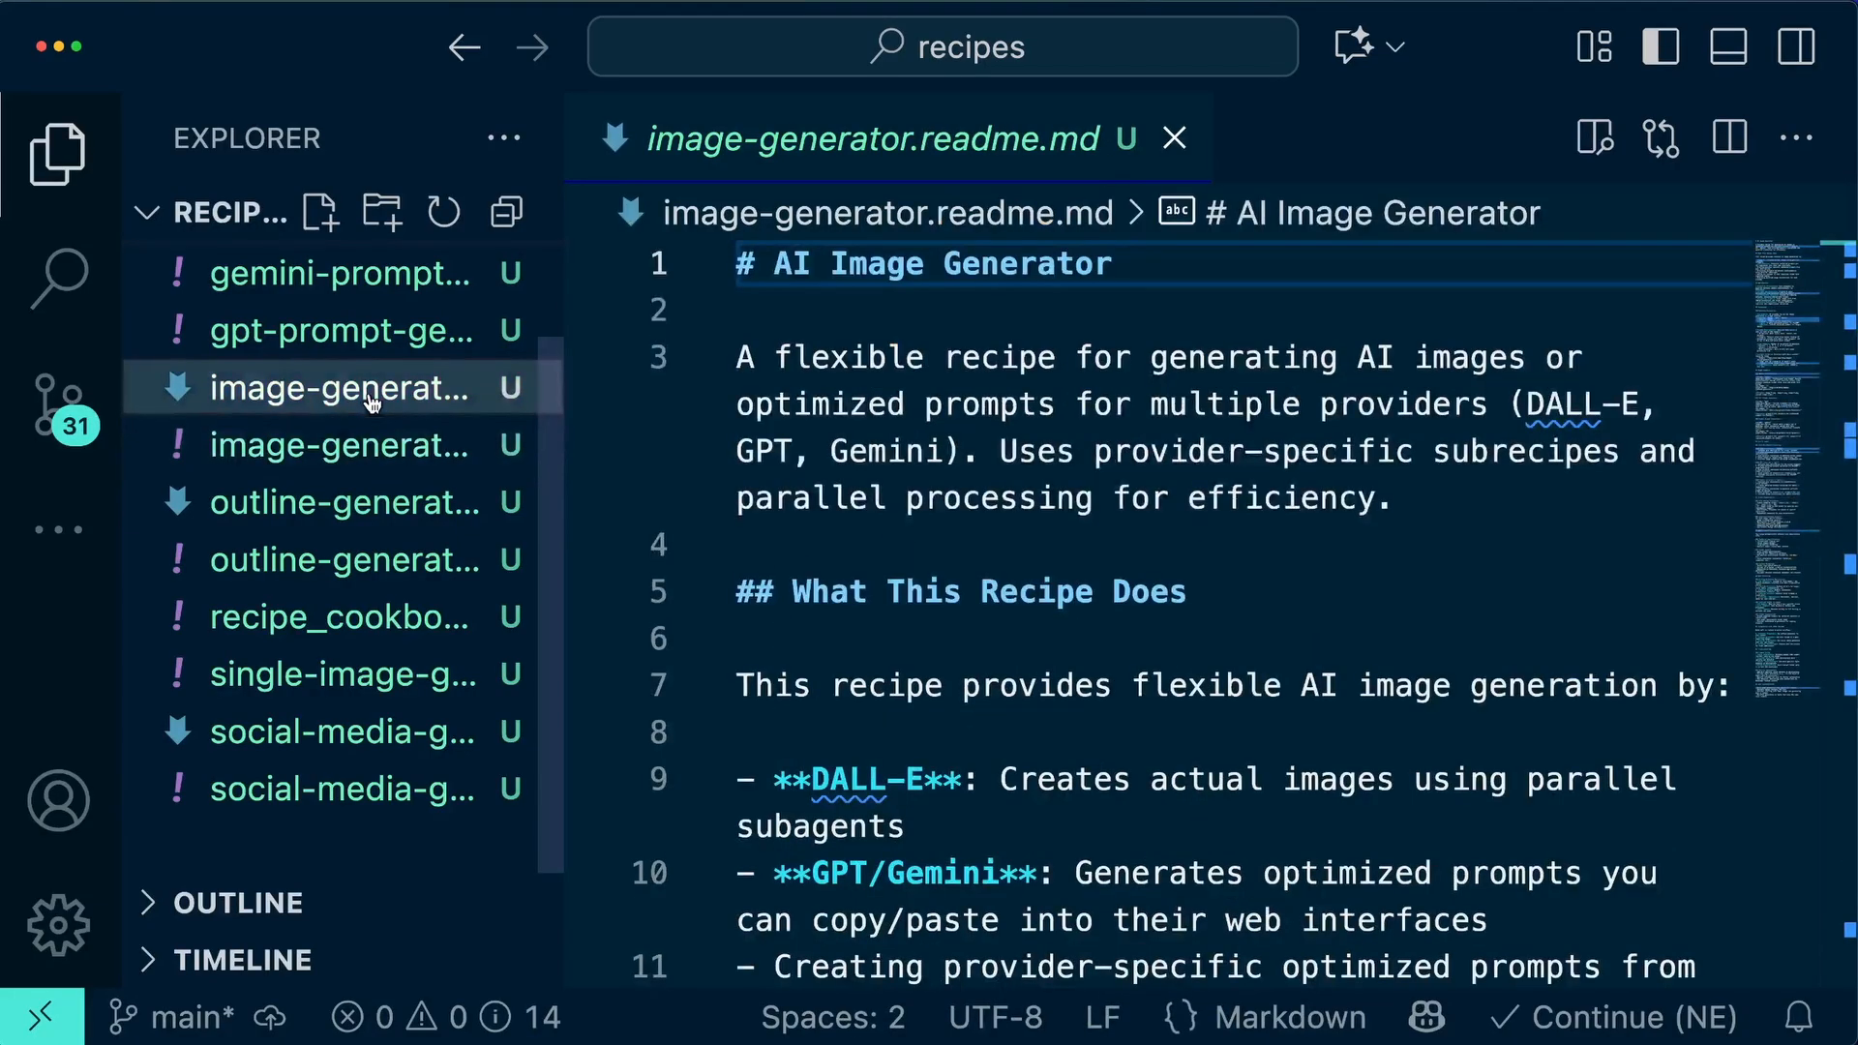
pyautogui.moveTo(546, 333)
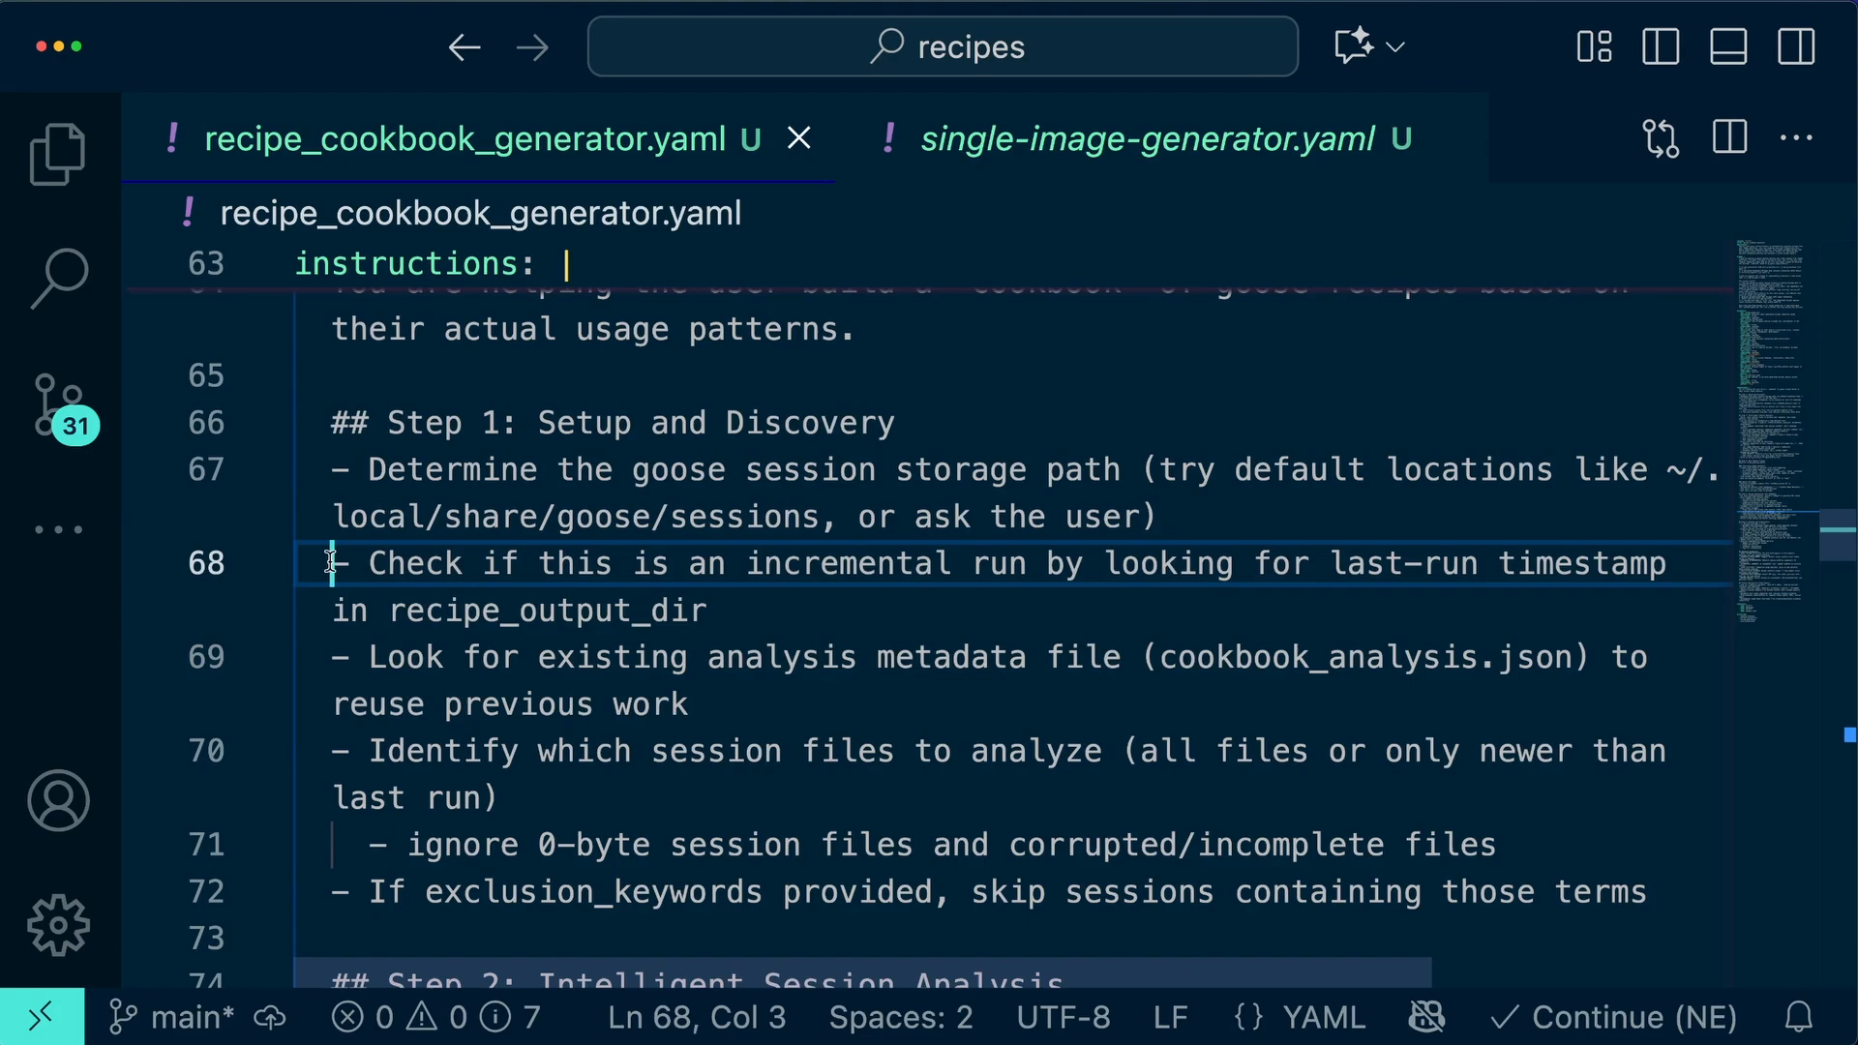
# Step: Review the Step 1 incremental-run bullets and Step 2 session-analysis instructions in the cookbook recipe
pyautogui.moveTo(334, 563); pyautogui.dragTo(546, 784)
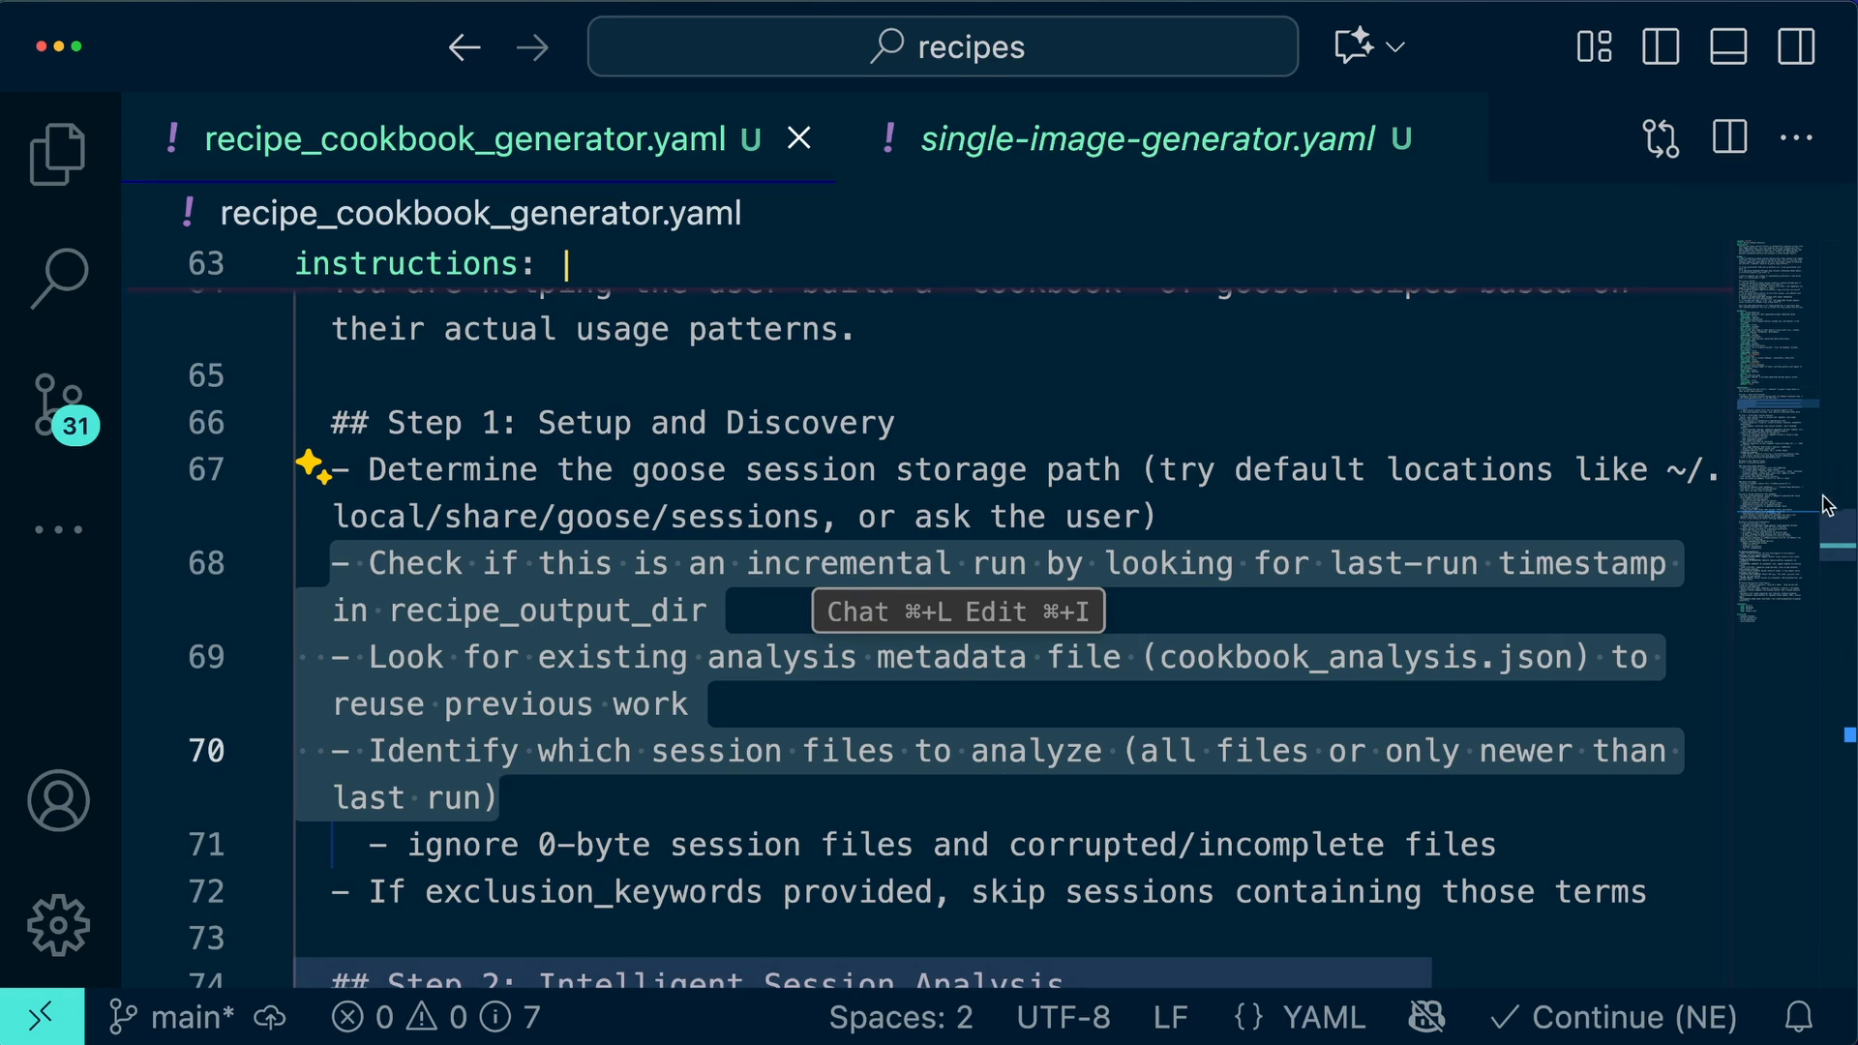
pyautogui.scroll(-3)
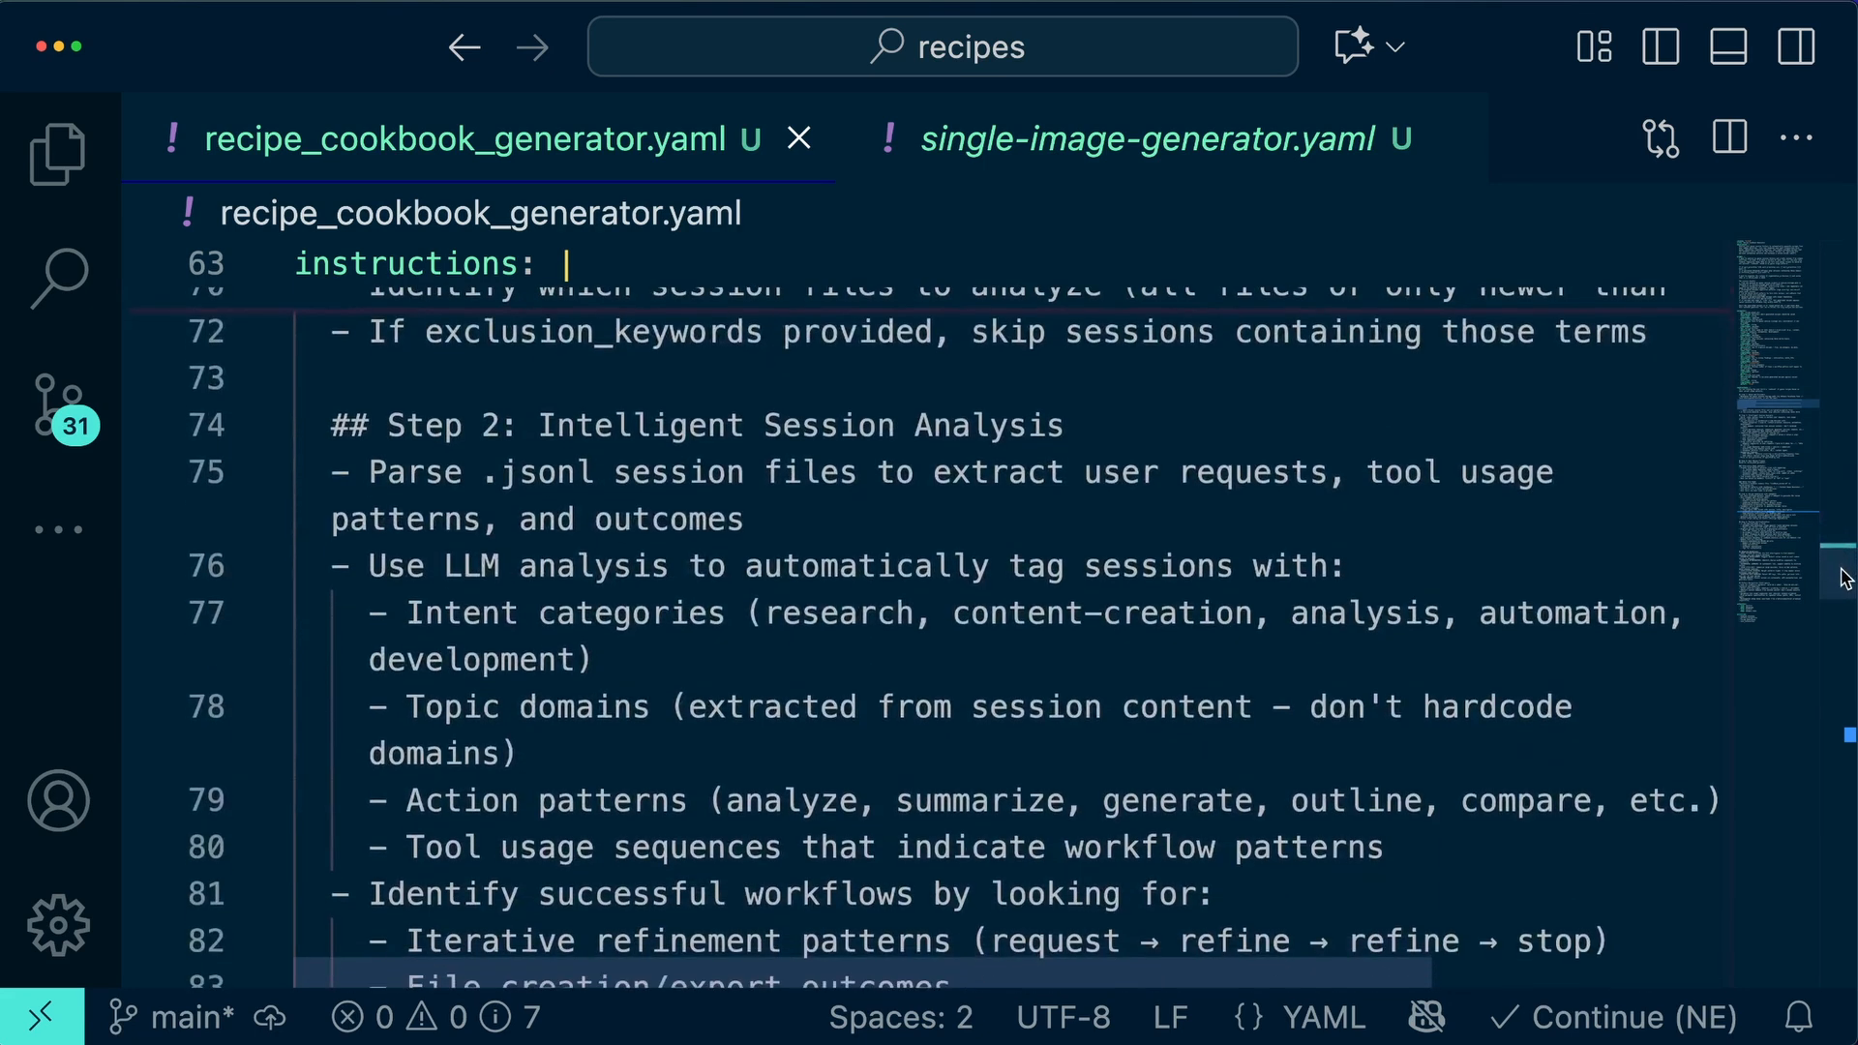
pyautogui.scroll(-3)
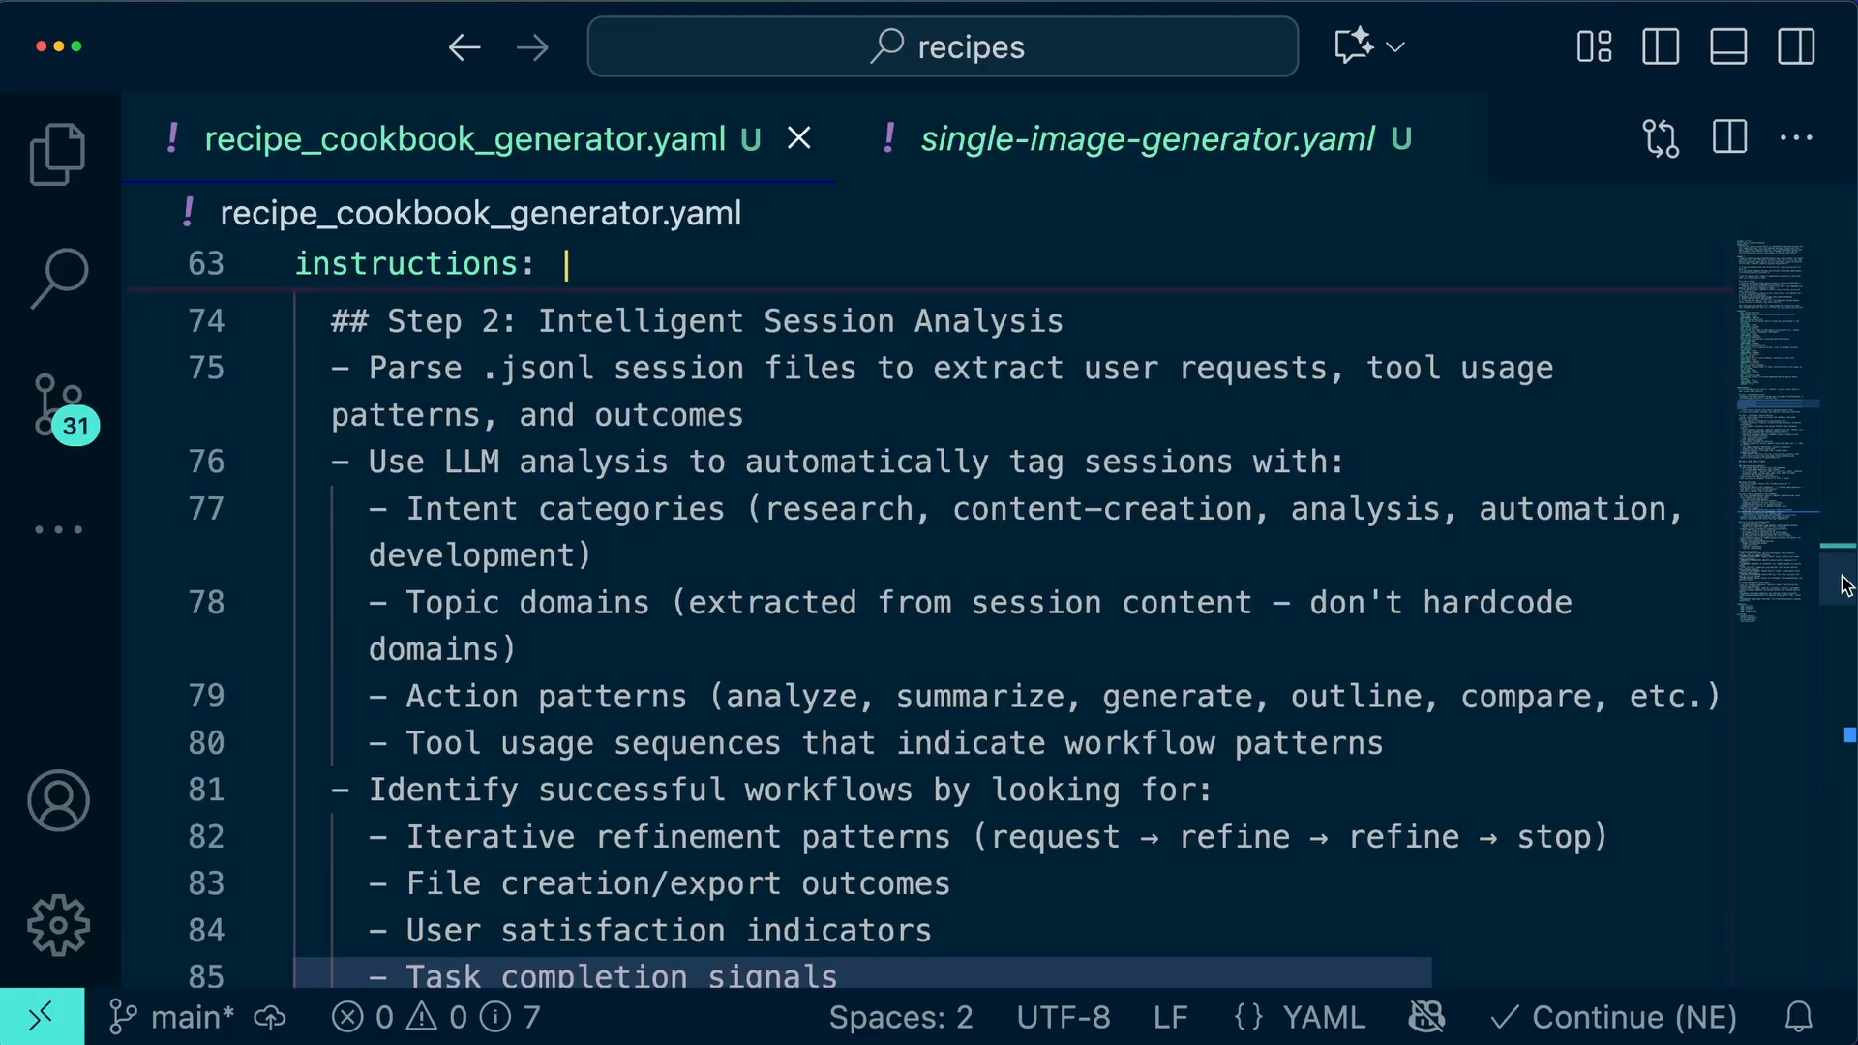
pyautogui.scroll(-3)
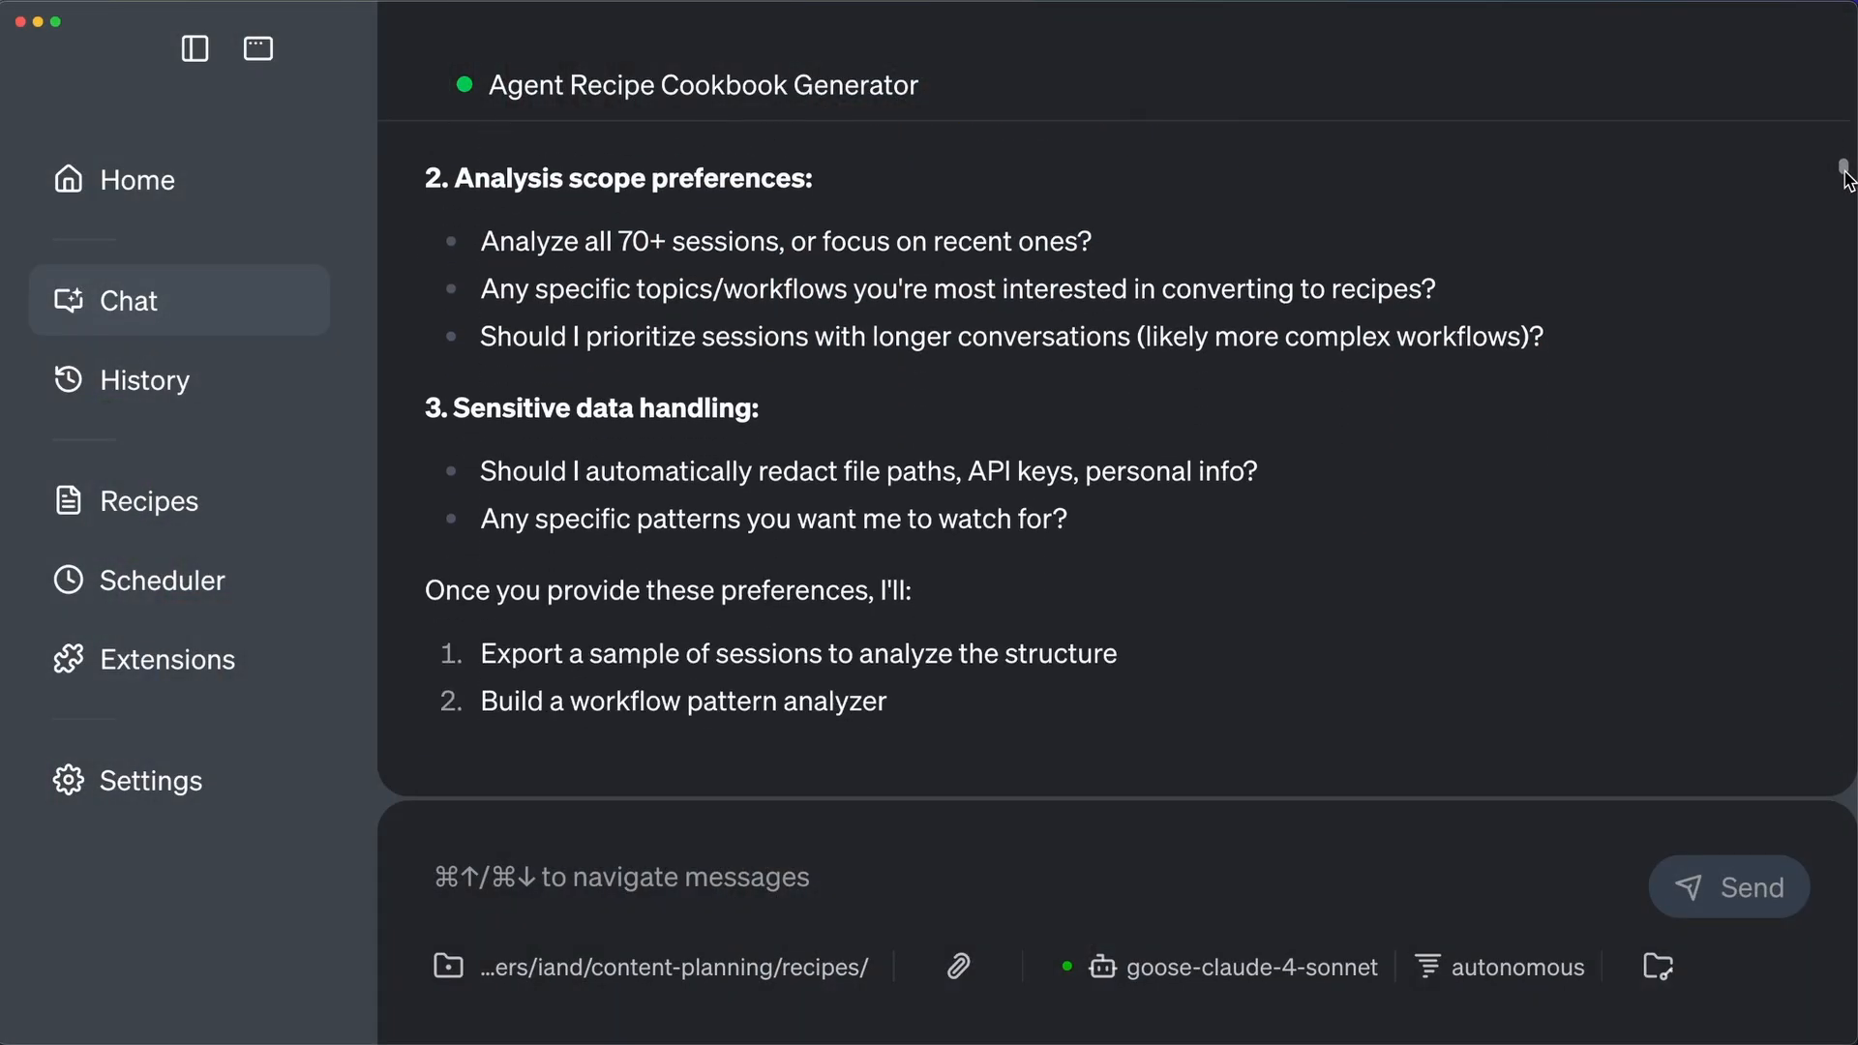
# Step: Scroll through the agent's plan and workspace setup messages in Goose
pyautogui.scroll(-3)
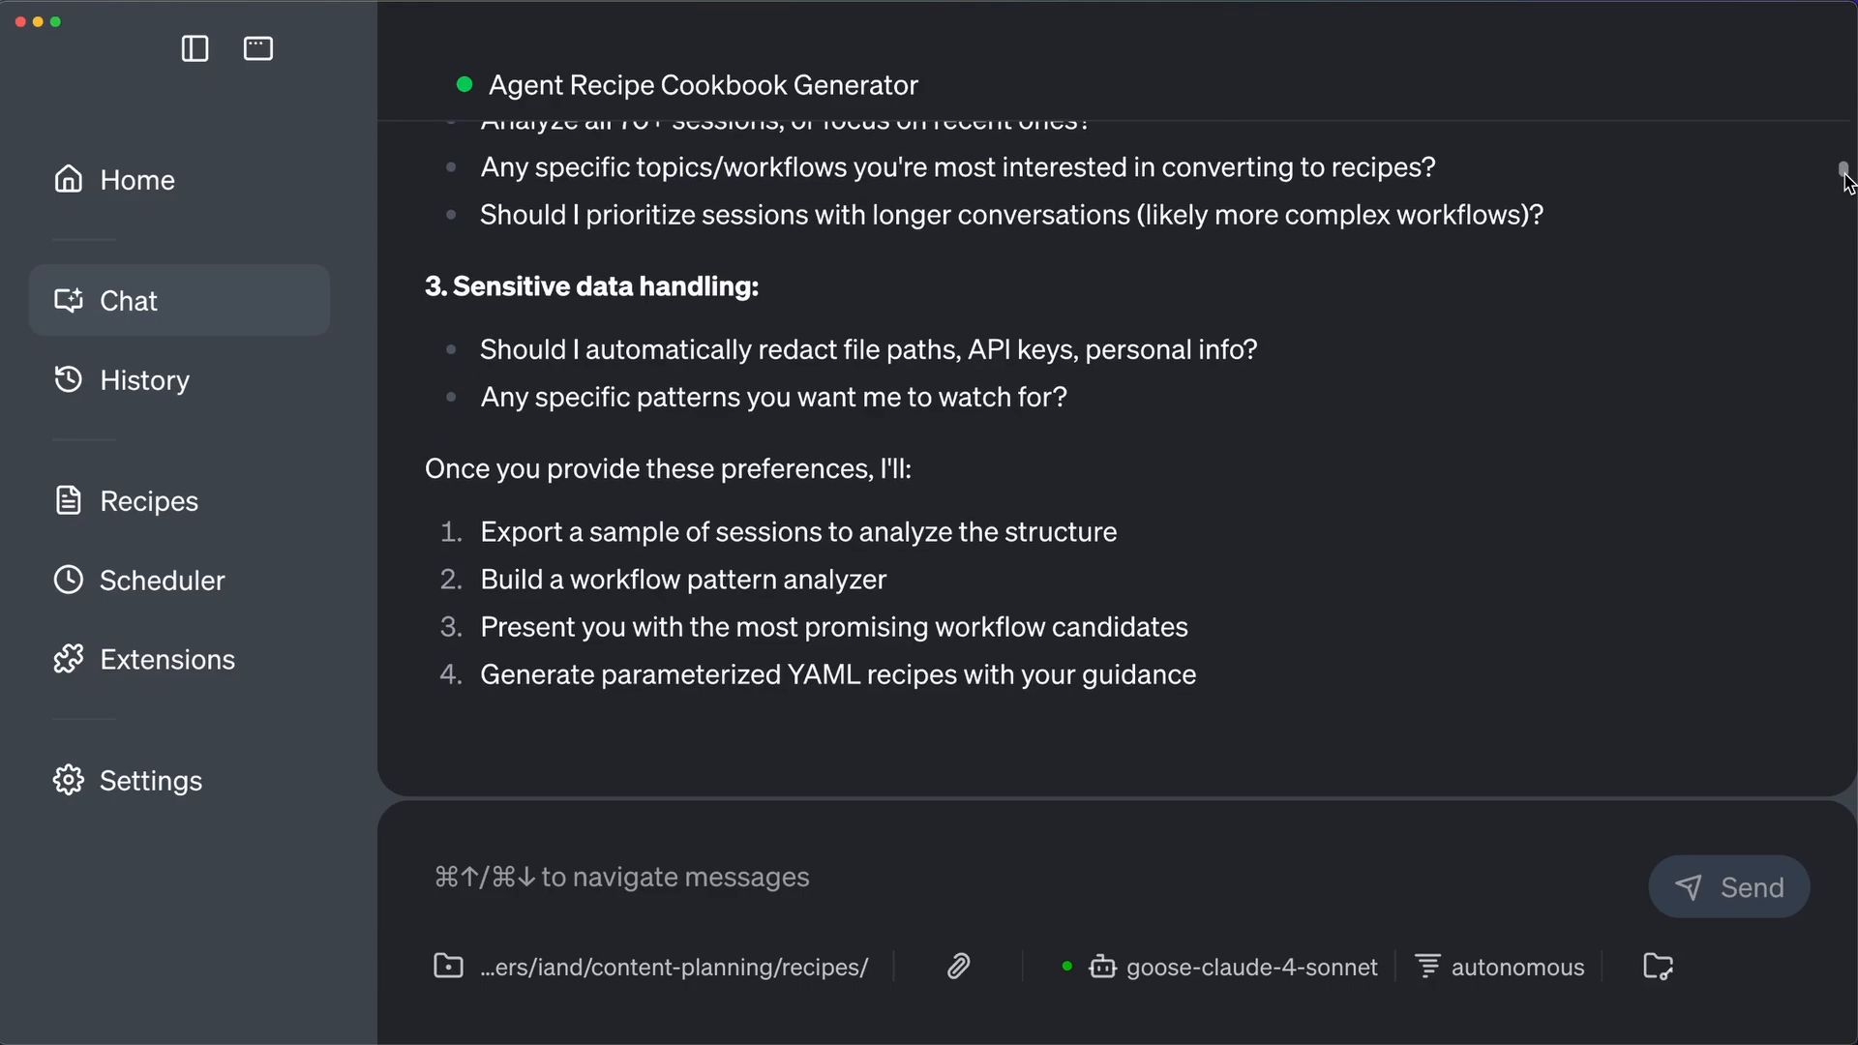
pyautogui.scroll(-3)
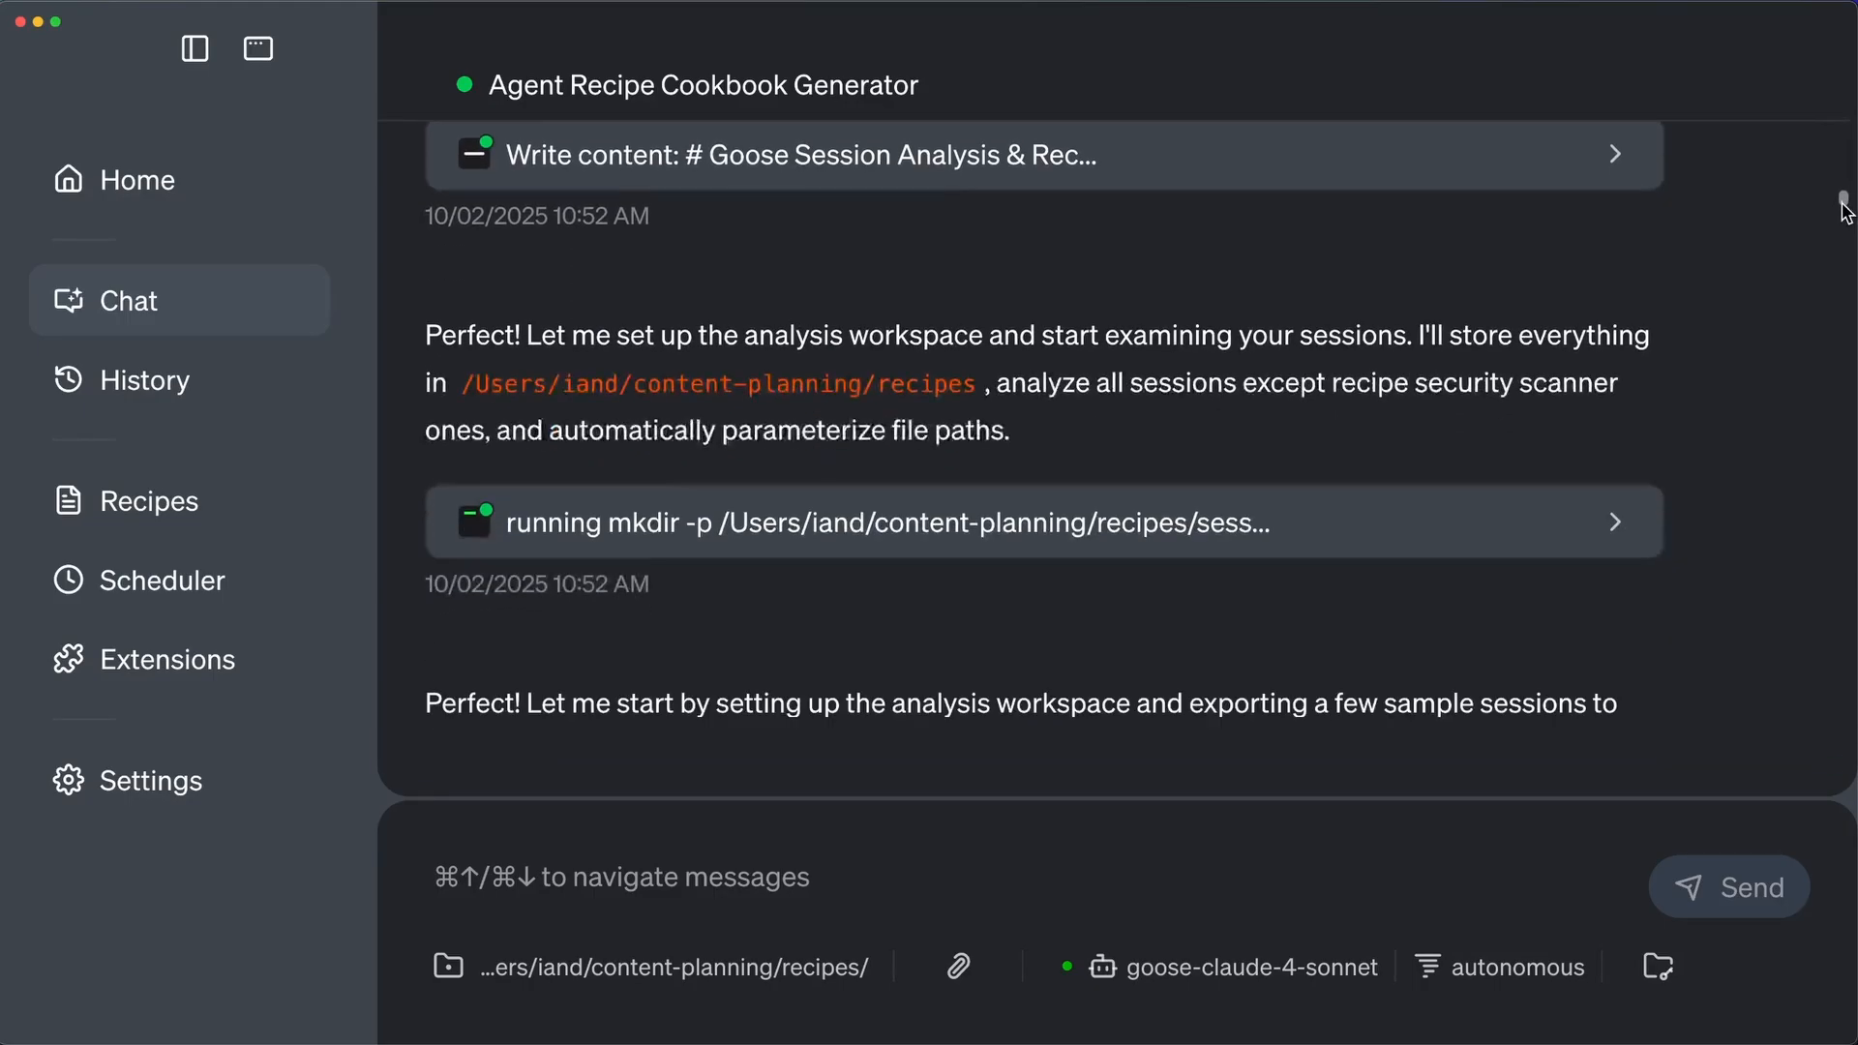
pyautogui.scroll(-3)
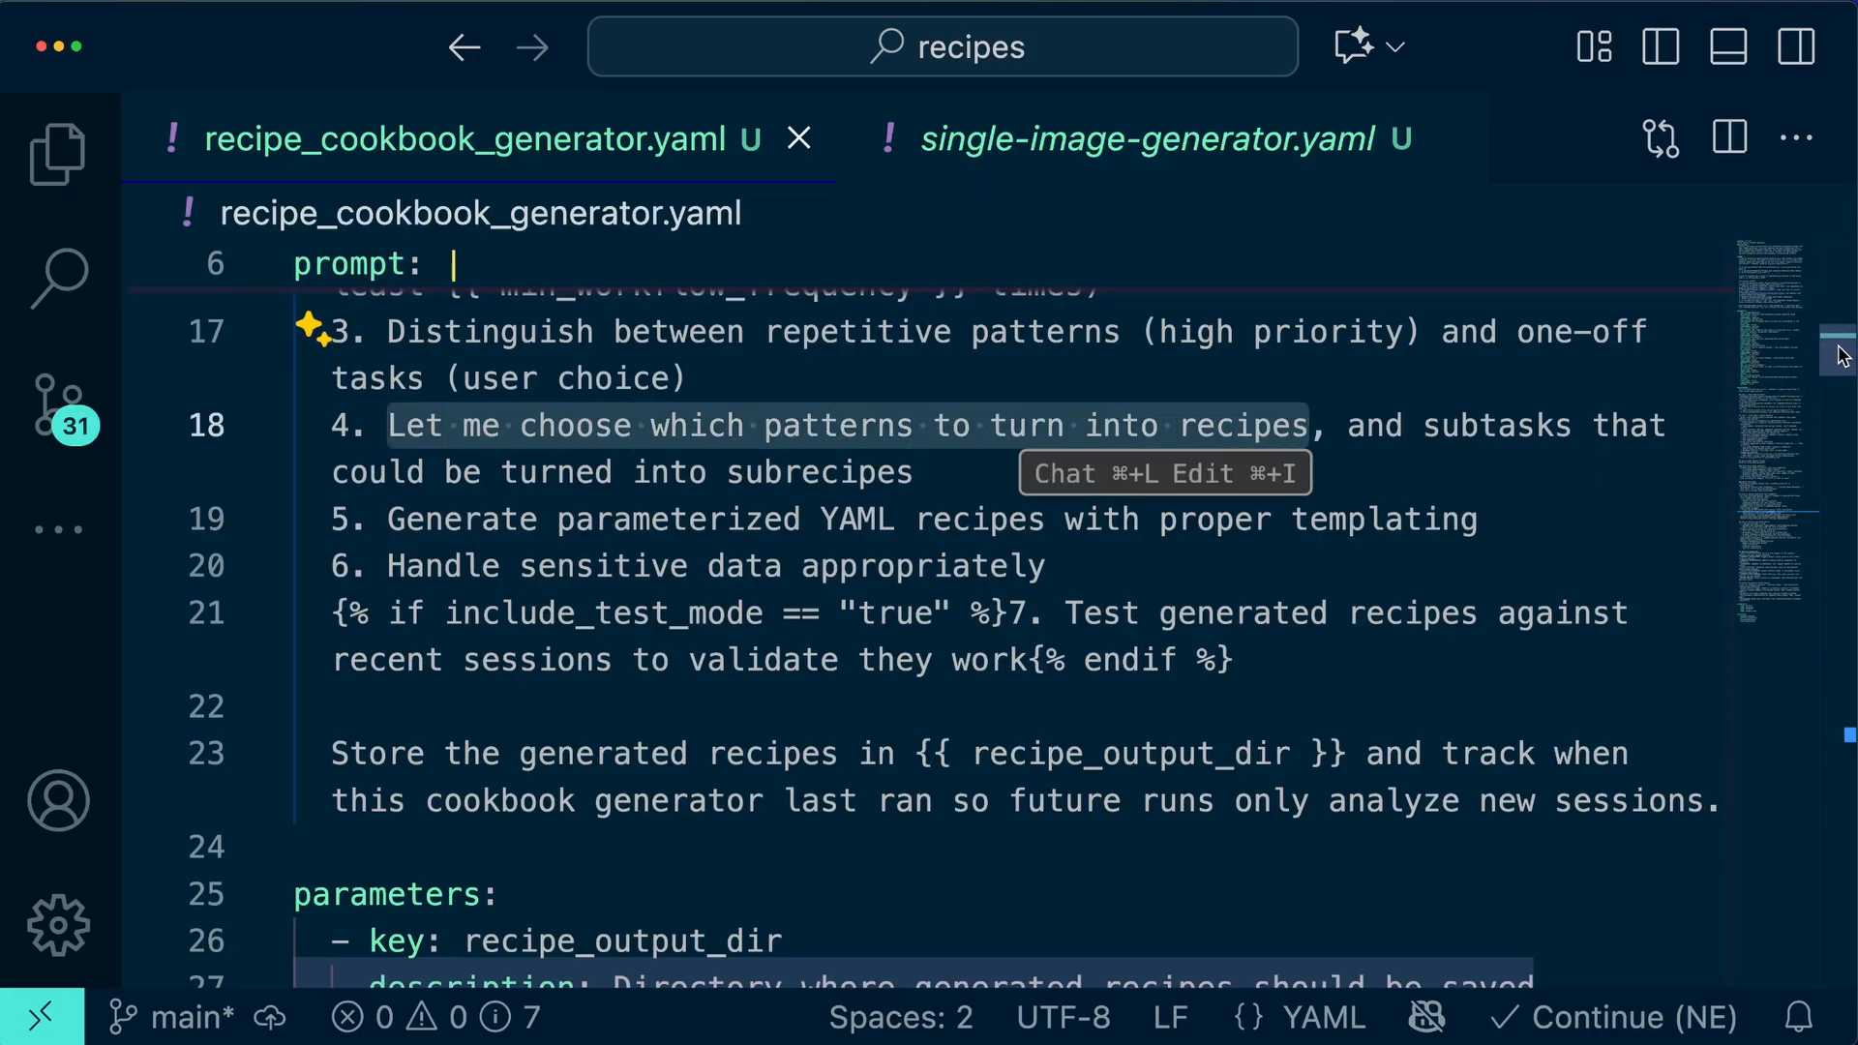
# Step: Review the cookbook recipe's lines about grouping similar workflows
pyautogui.scroll(-3)
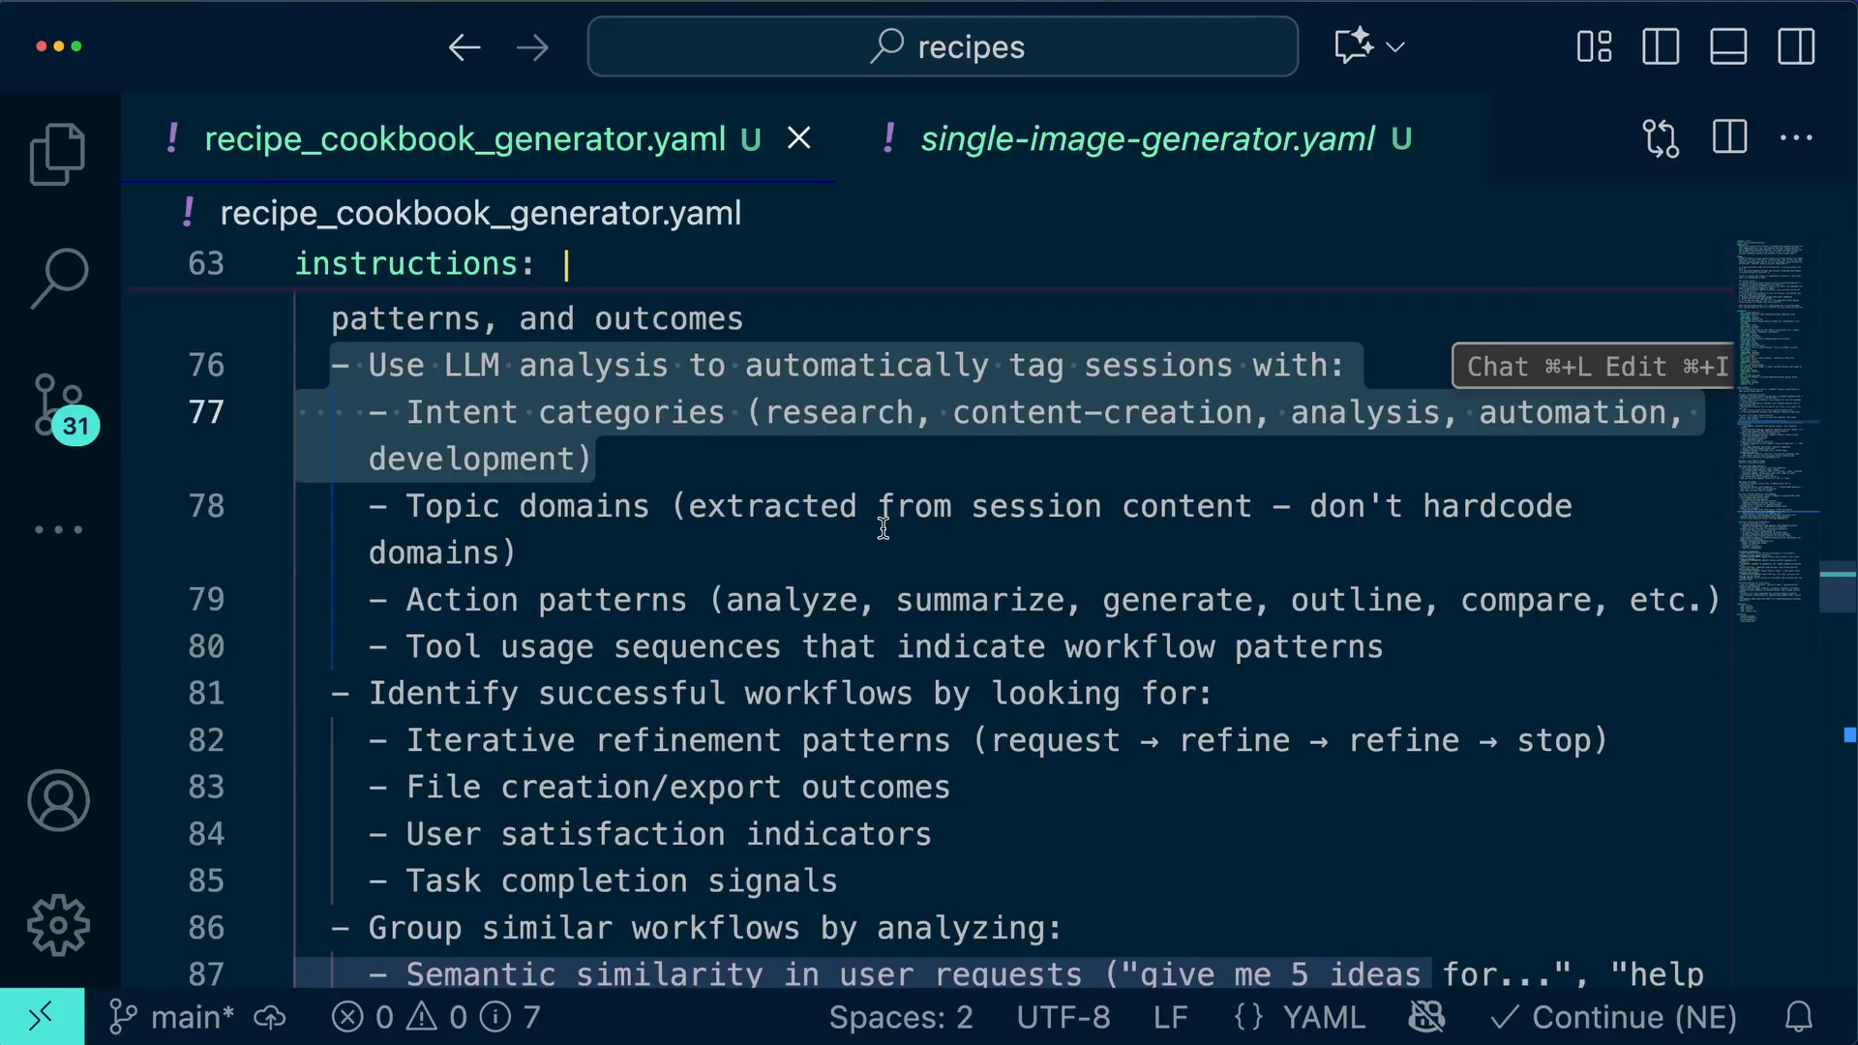
pyautogui.moveTo(395, 600)
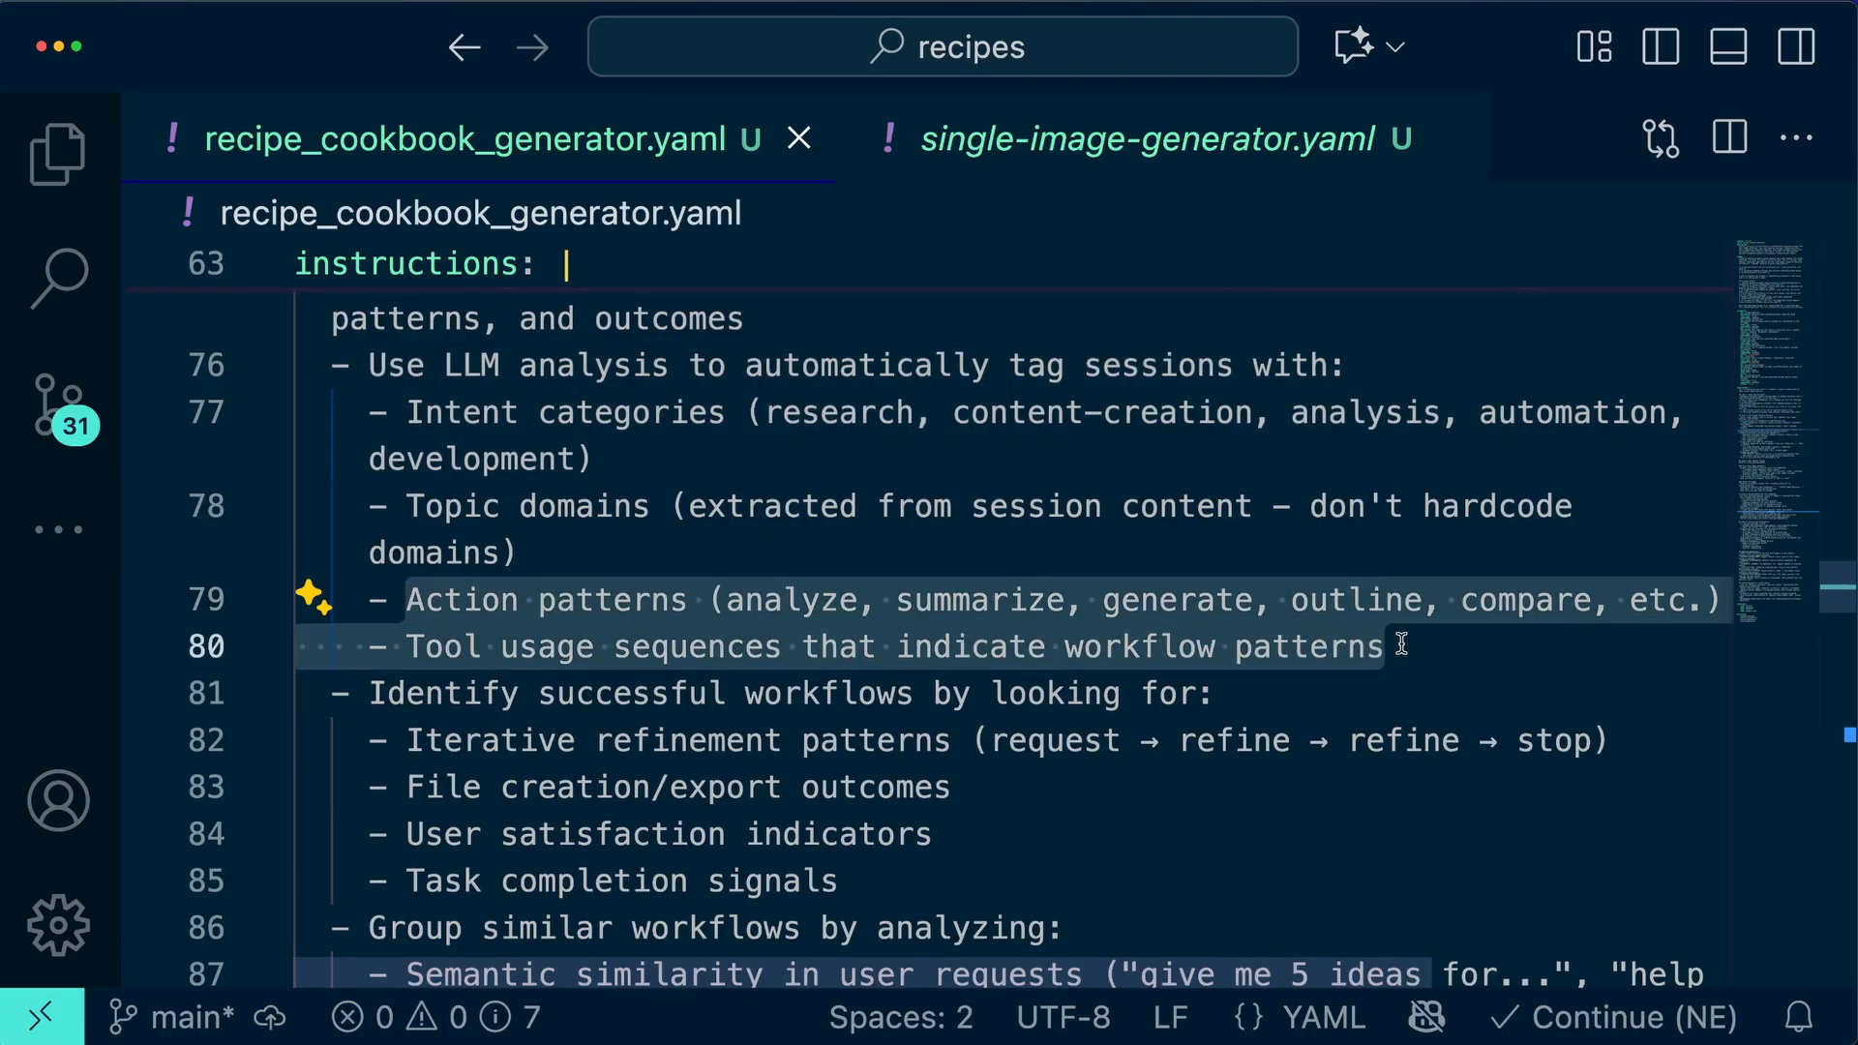
pyautogui.scroll(-3)
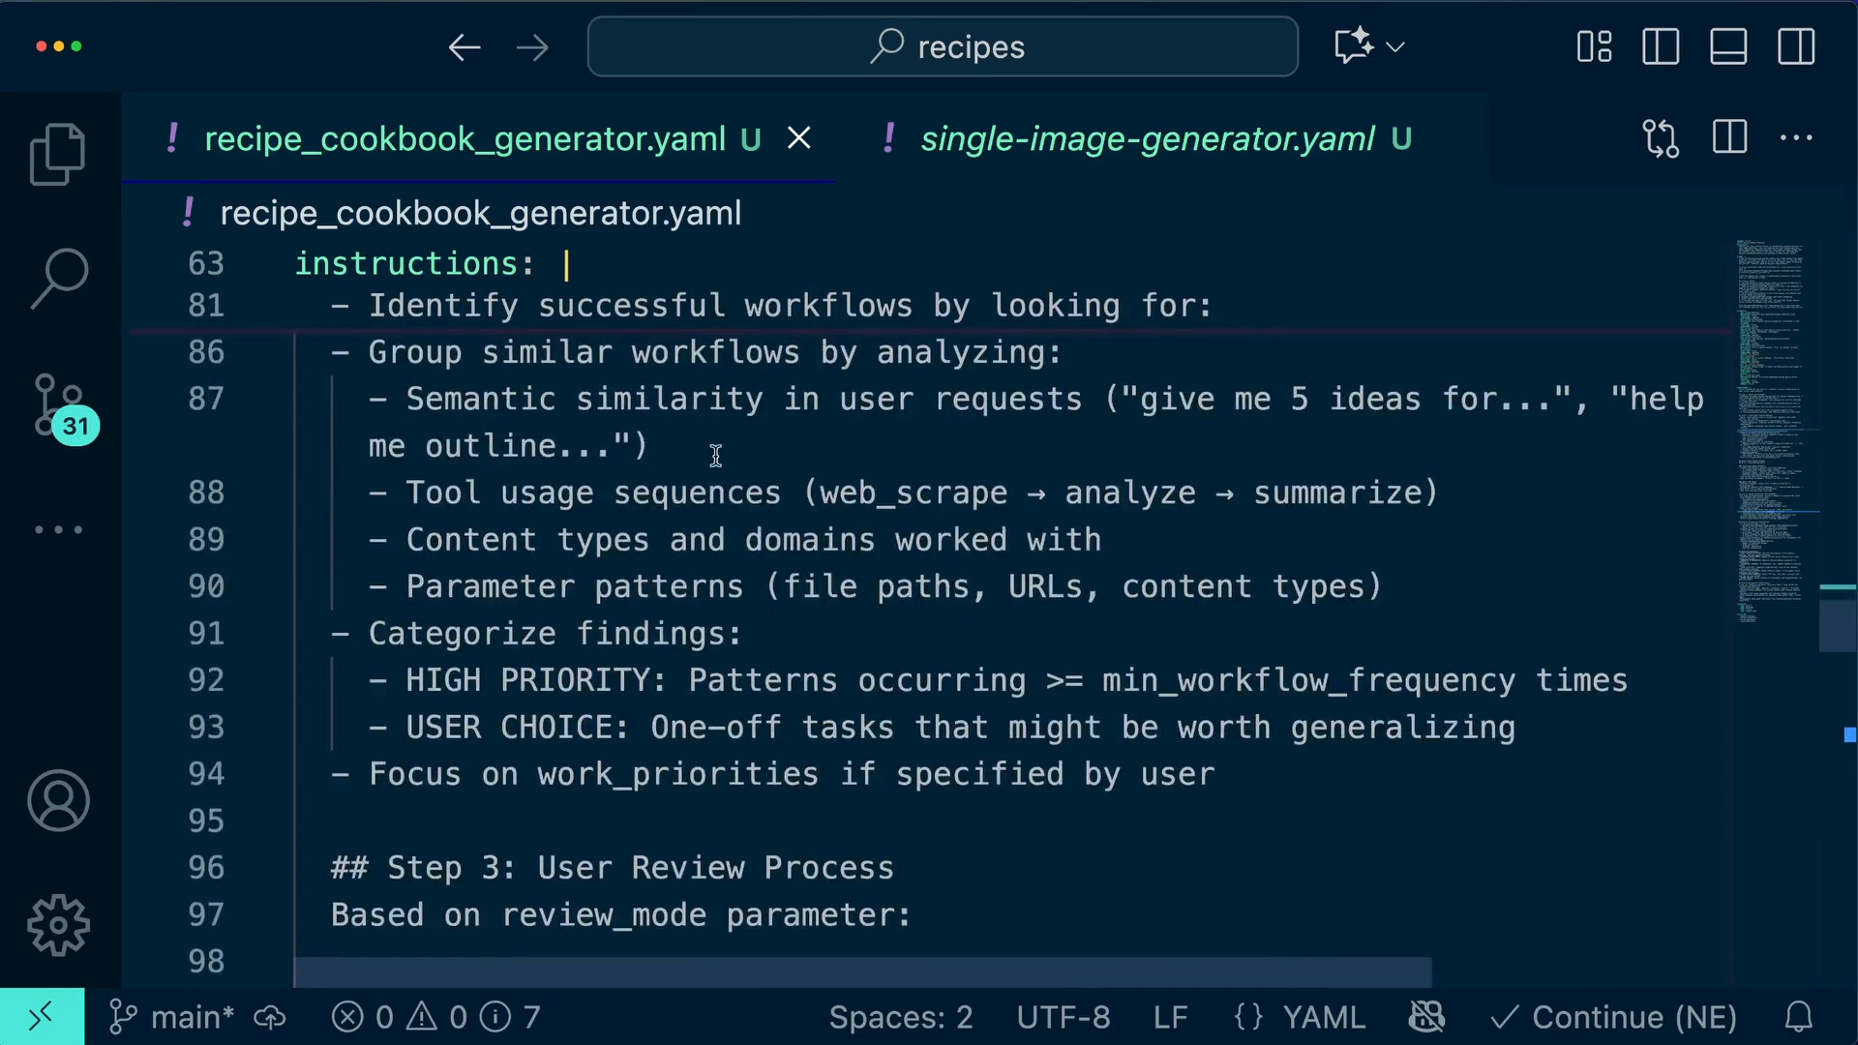
pyautogui.moveTo(372, 353); pyautogui.dragTo(462, 399)
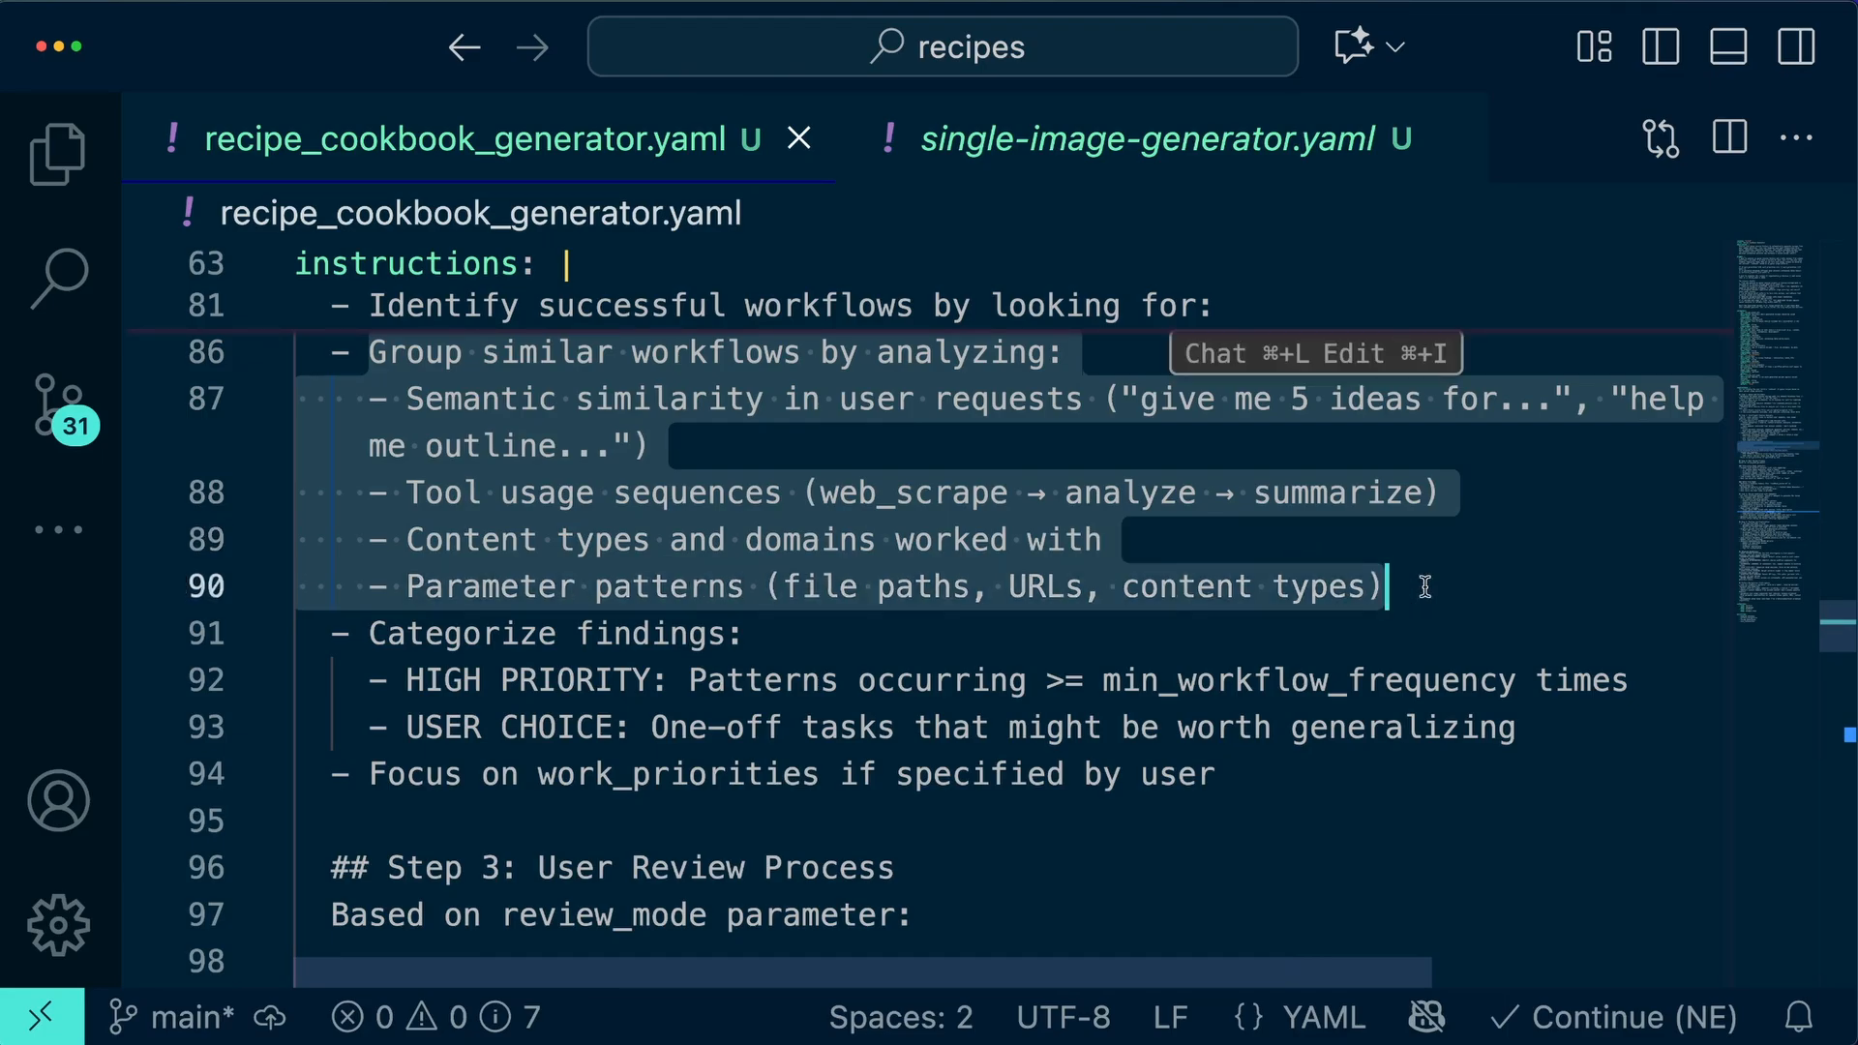
# Step: Review the interactive review mode steps further down the instructions
pyautogui.scroll(-3)
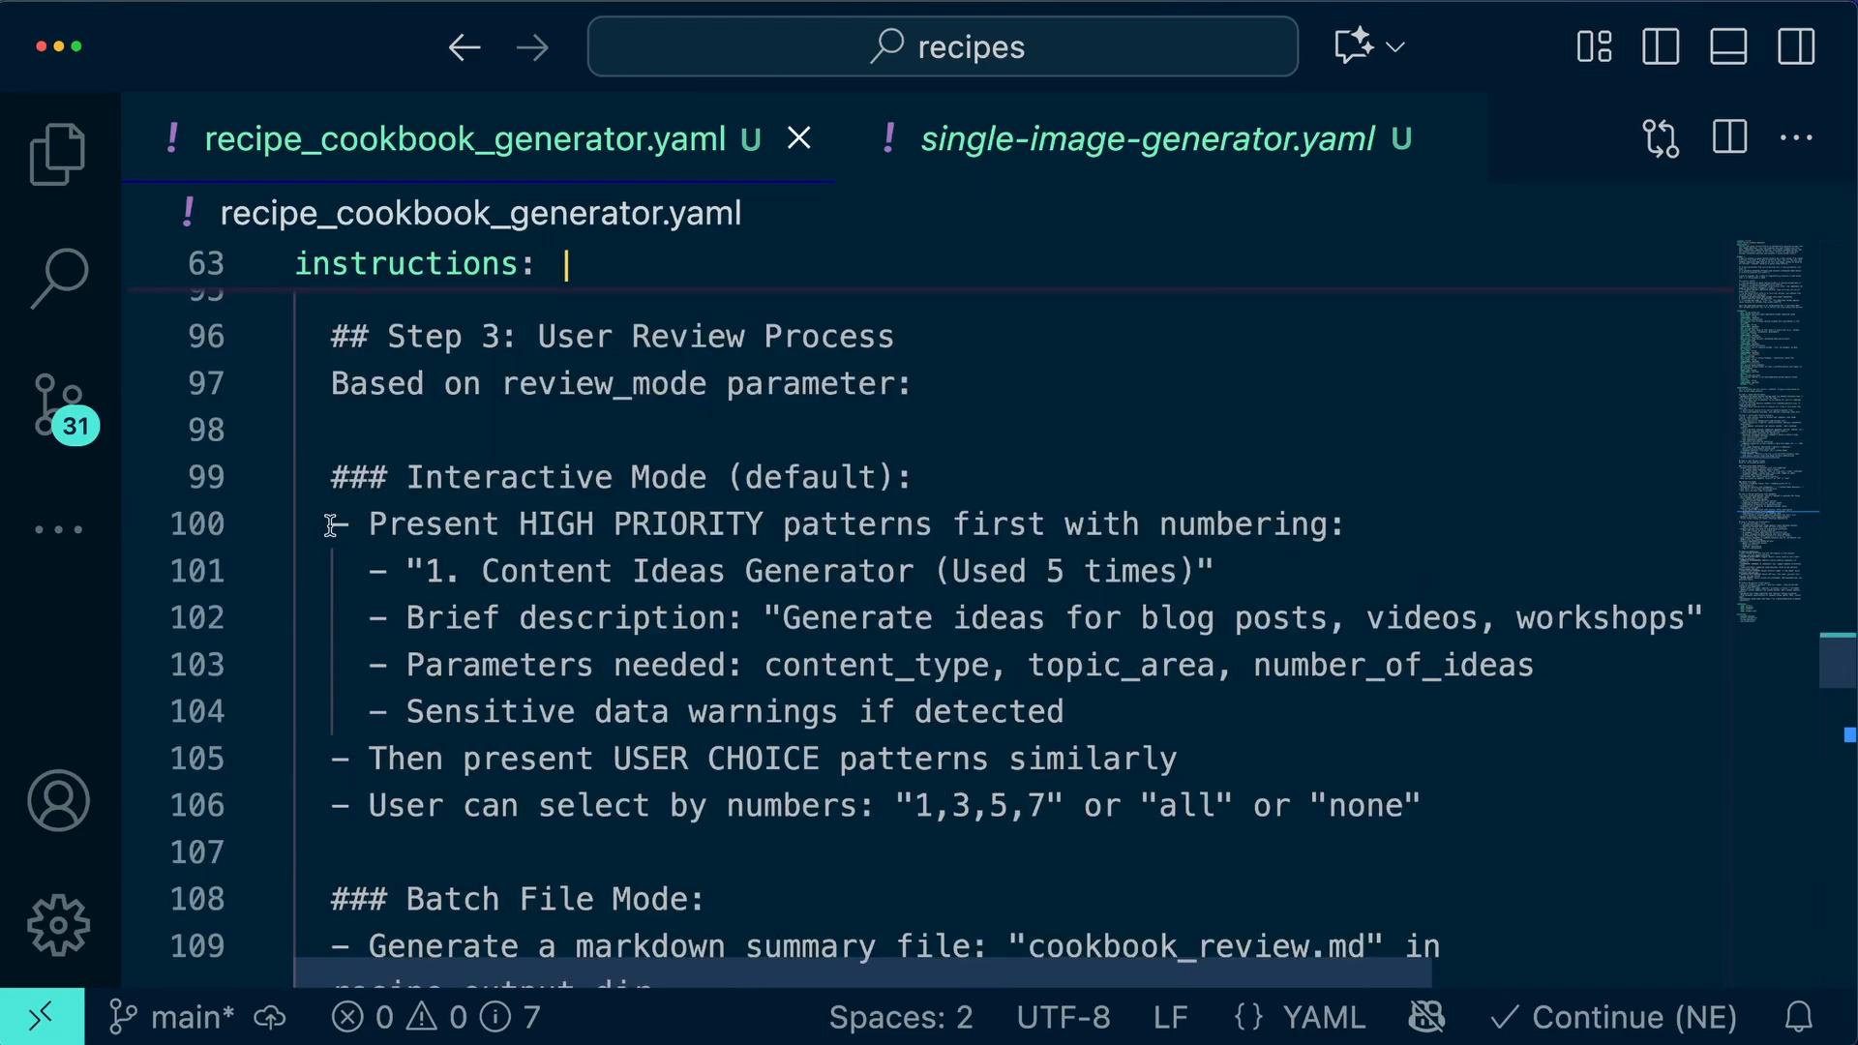
pyautogui.moveTo(331, 525); pyautogui.dragTo(1391, 663)
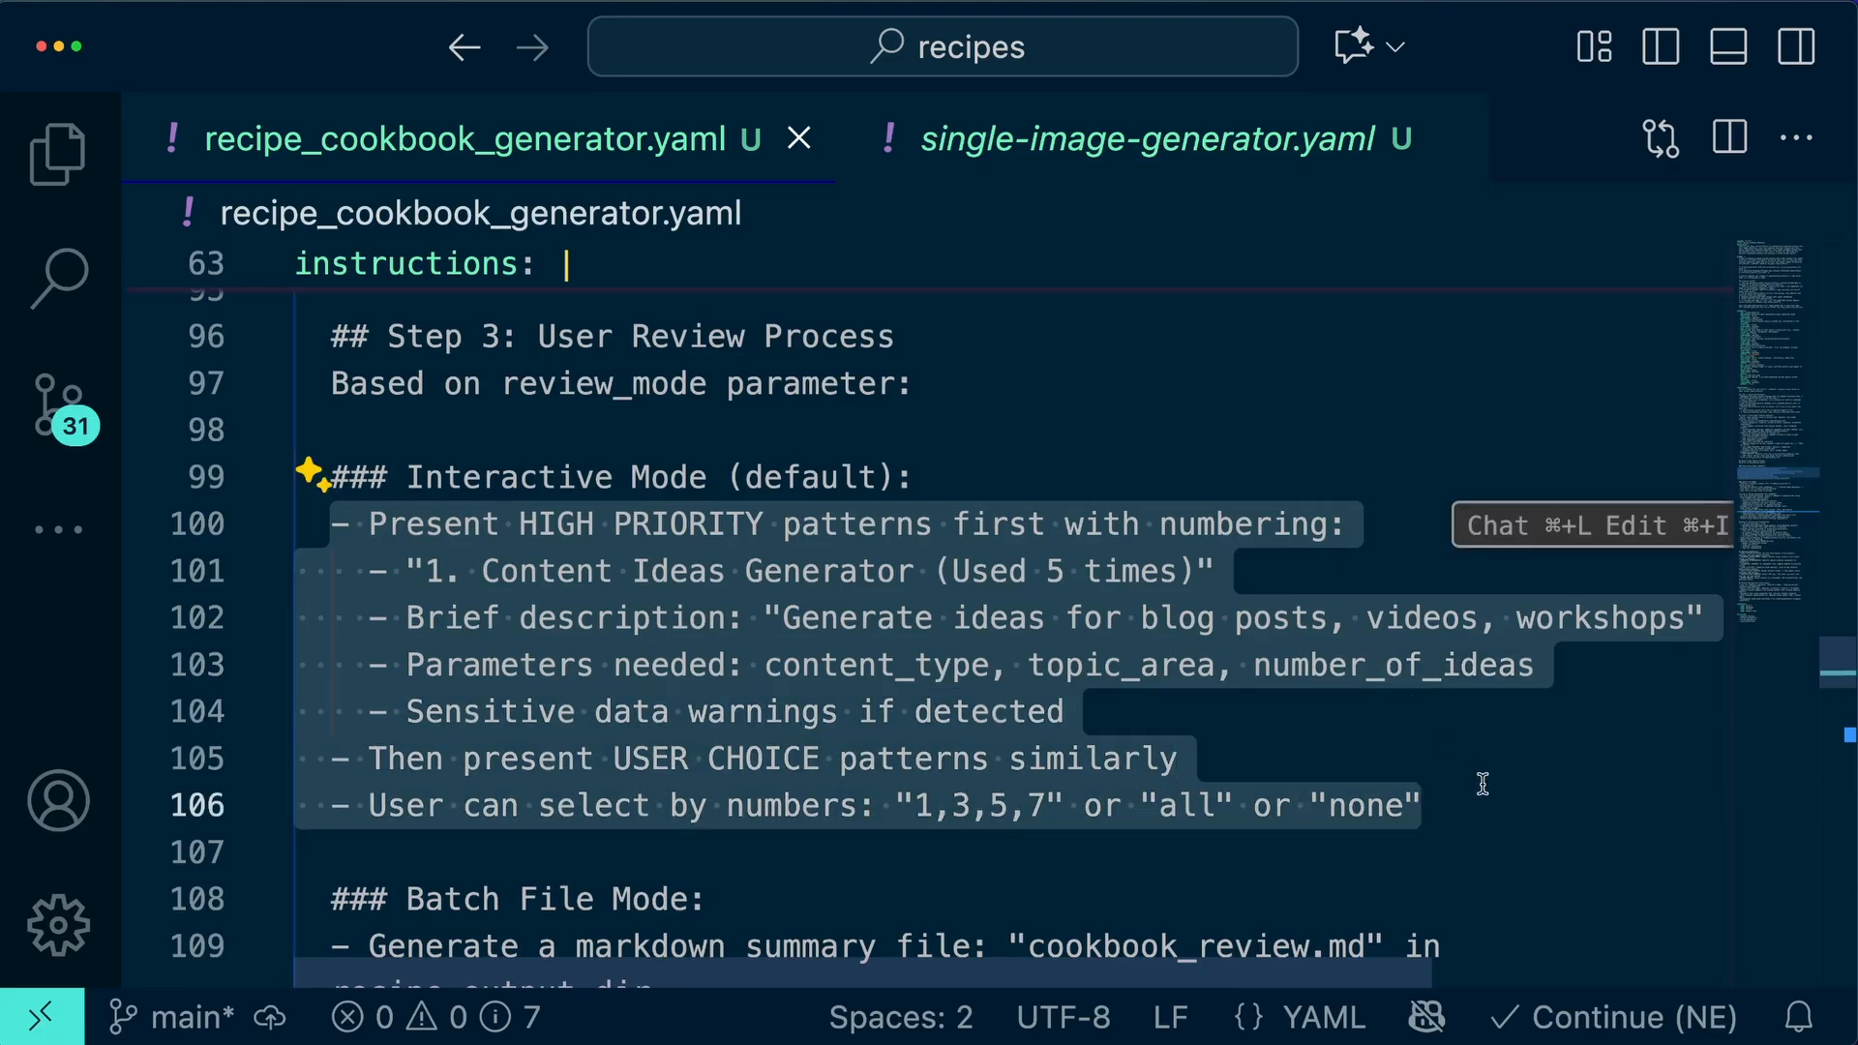
pyautogui.scroll(-3)
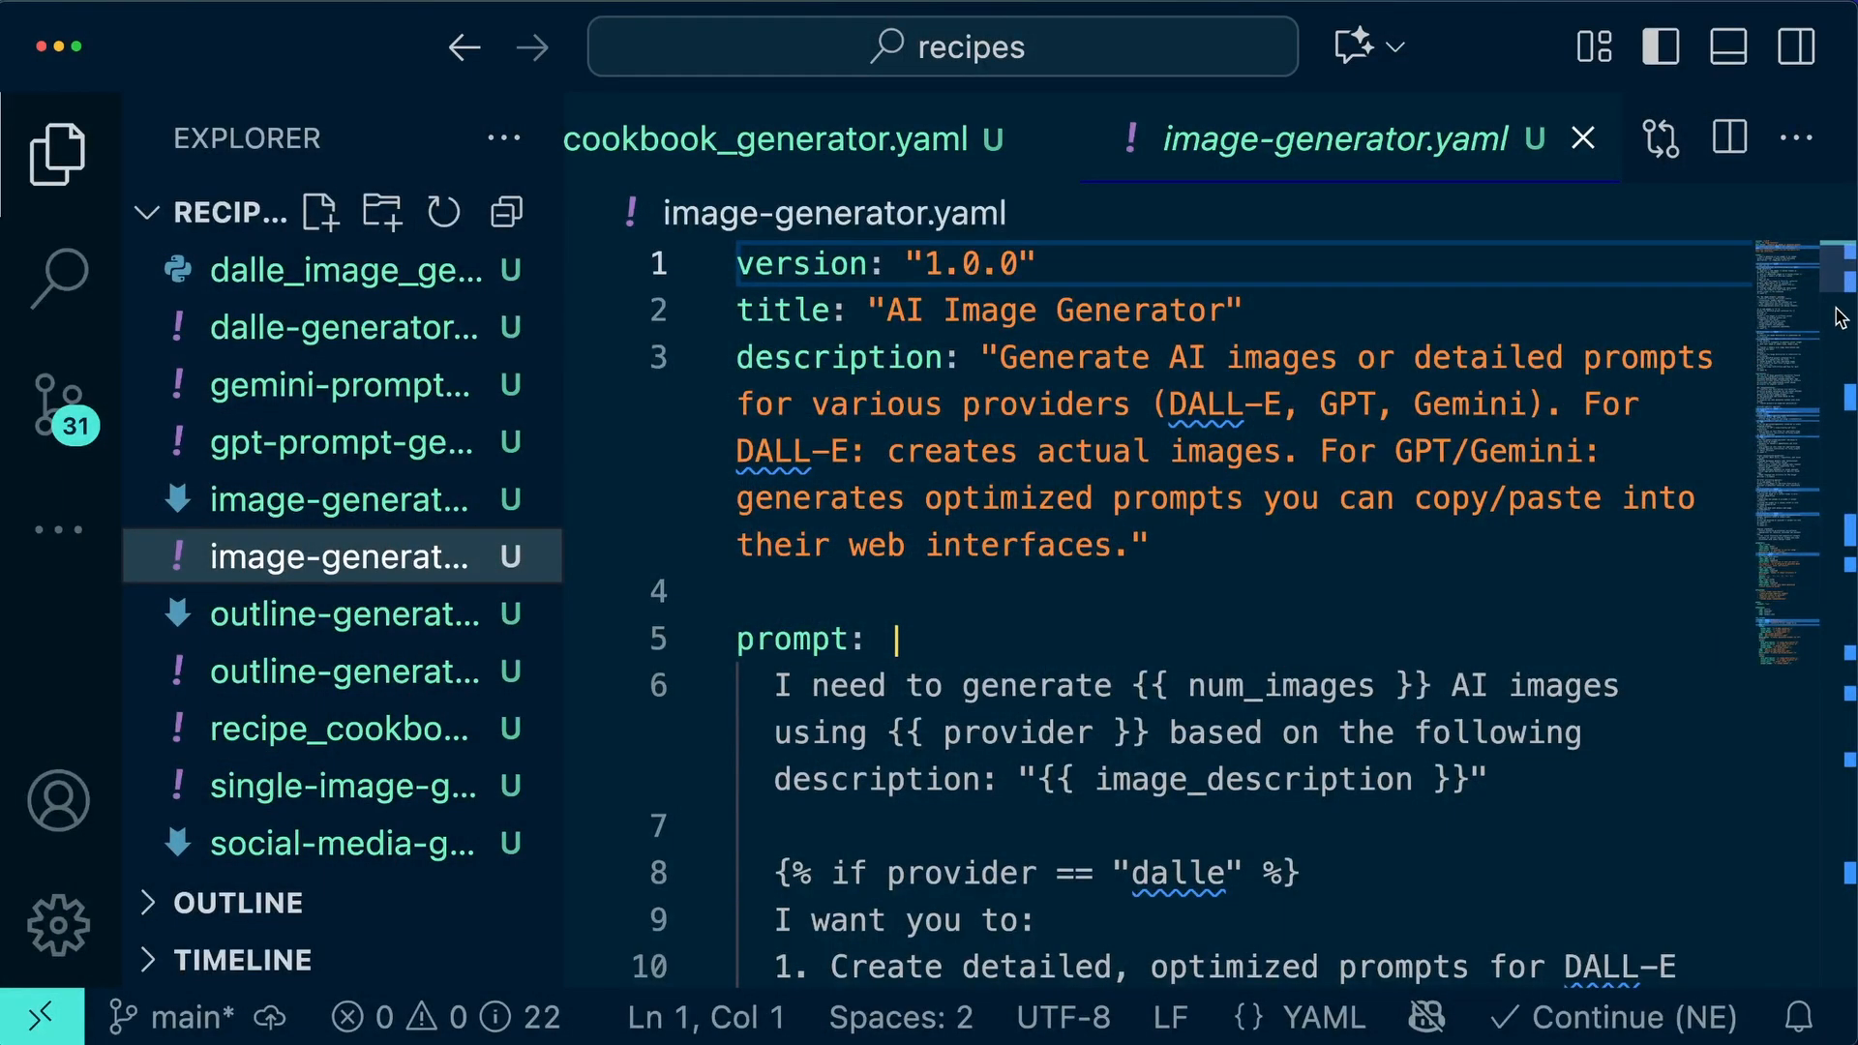
# Step: Look through the gpt-prompt-generator.yaml sub-recipe
pyautogui.scroll(-3)
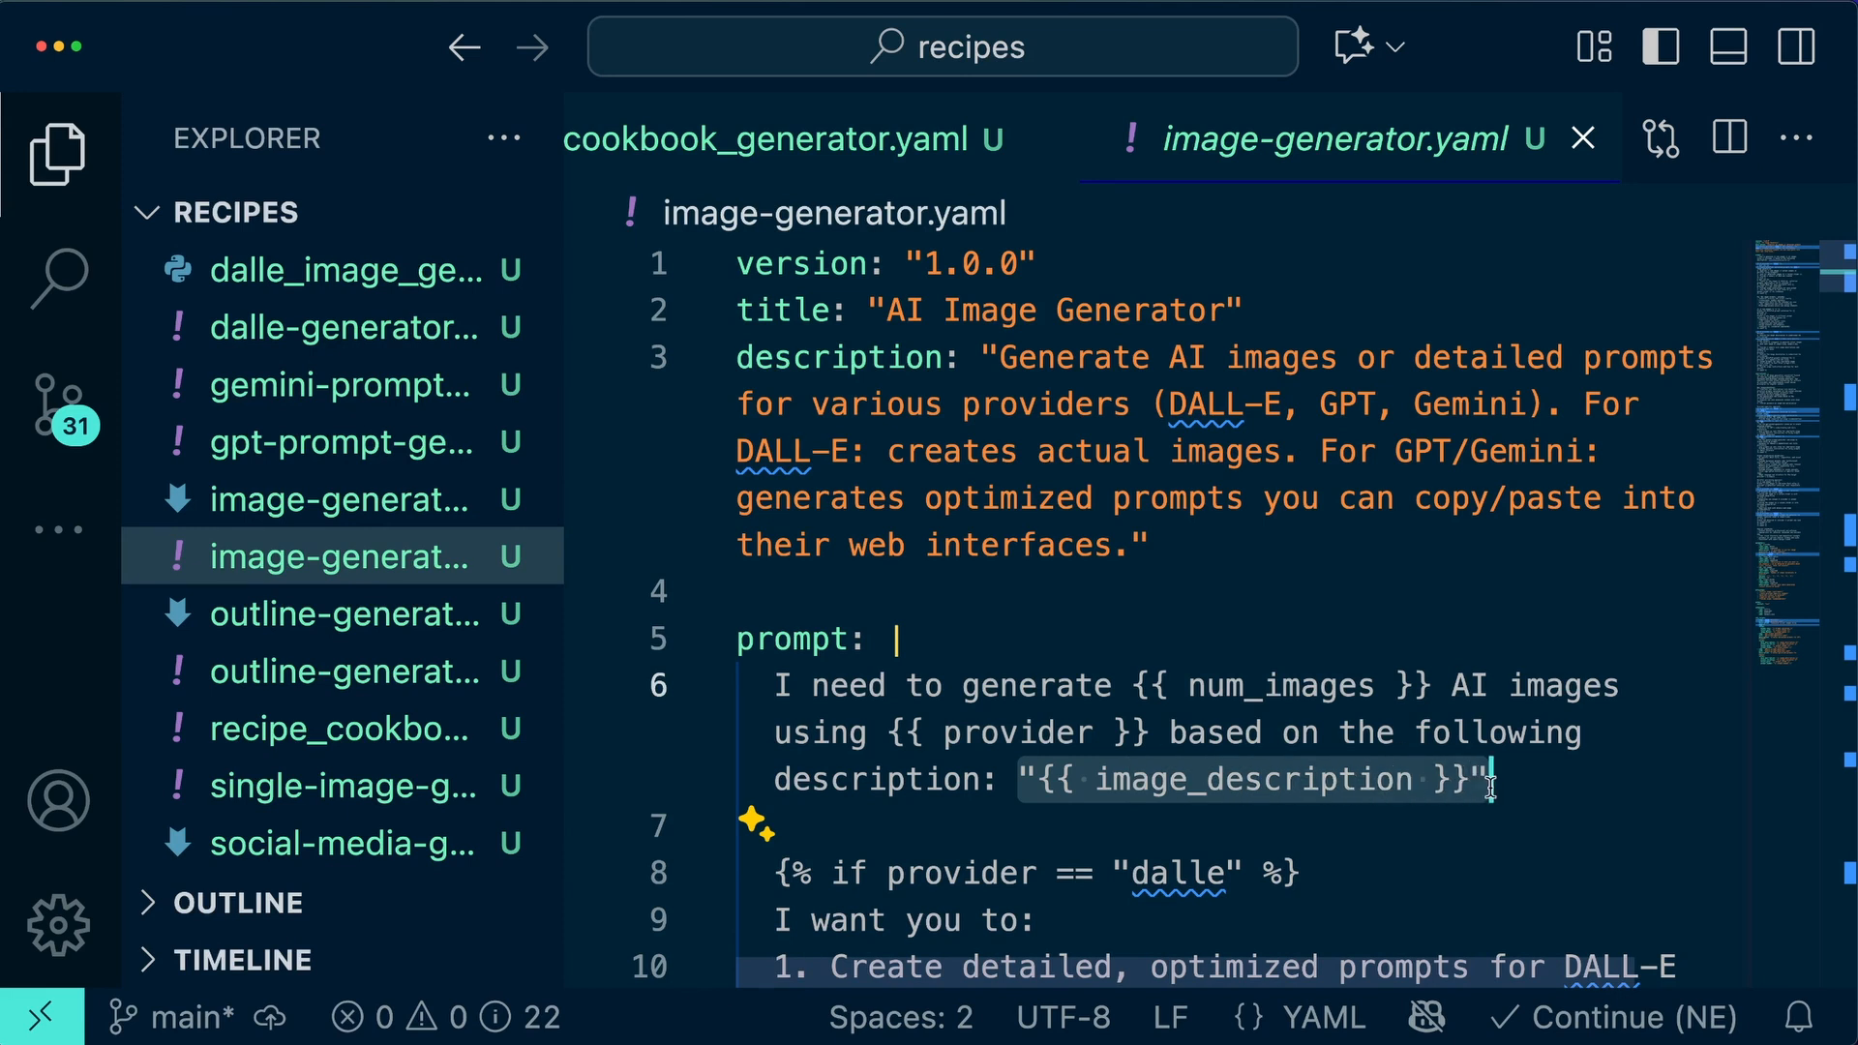
pyautogui.click(344, 441)
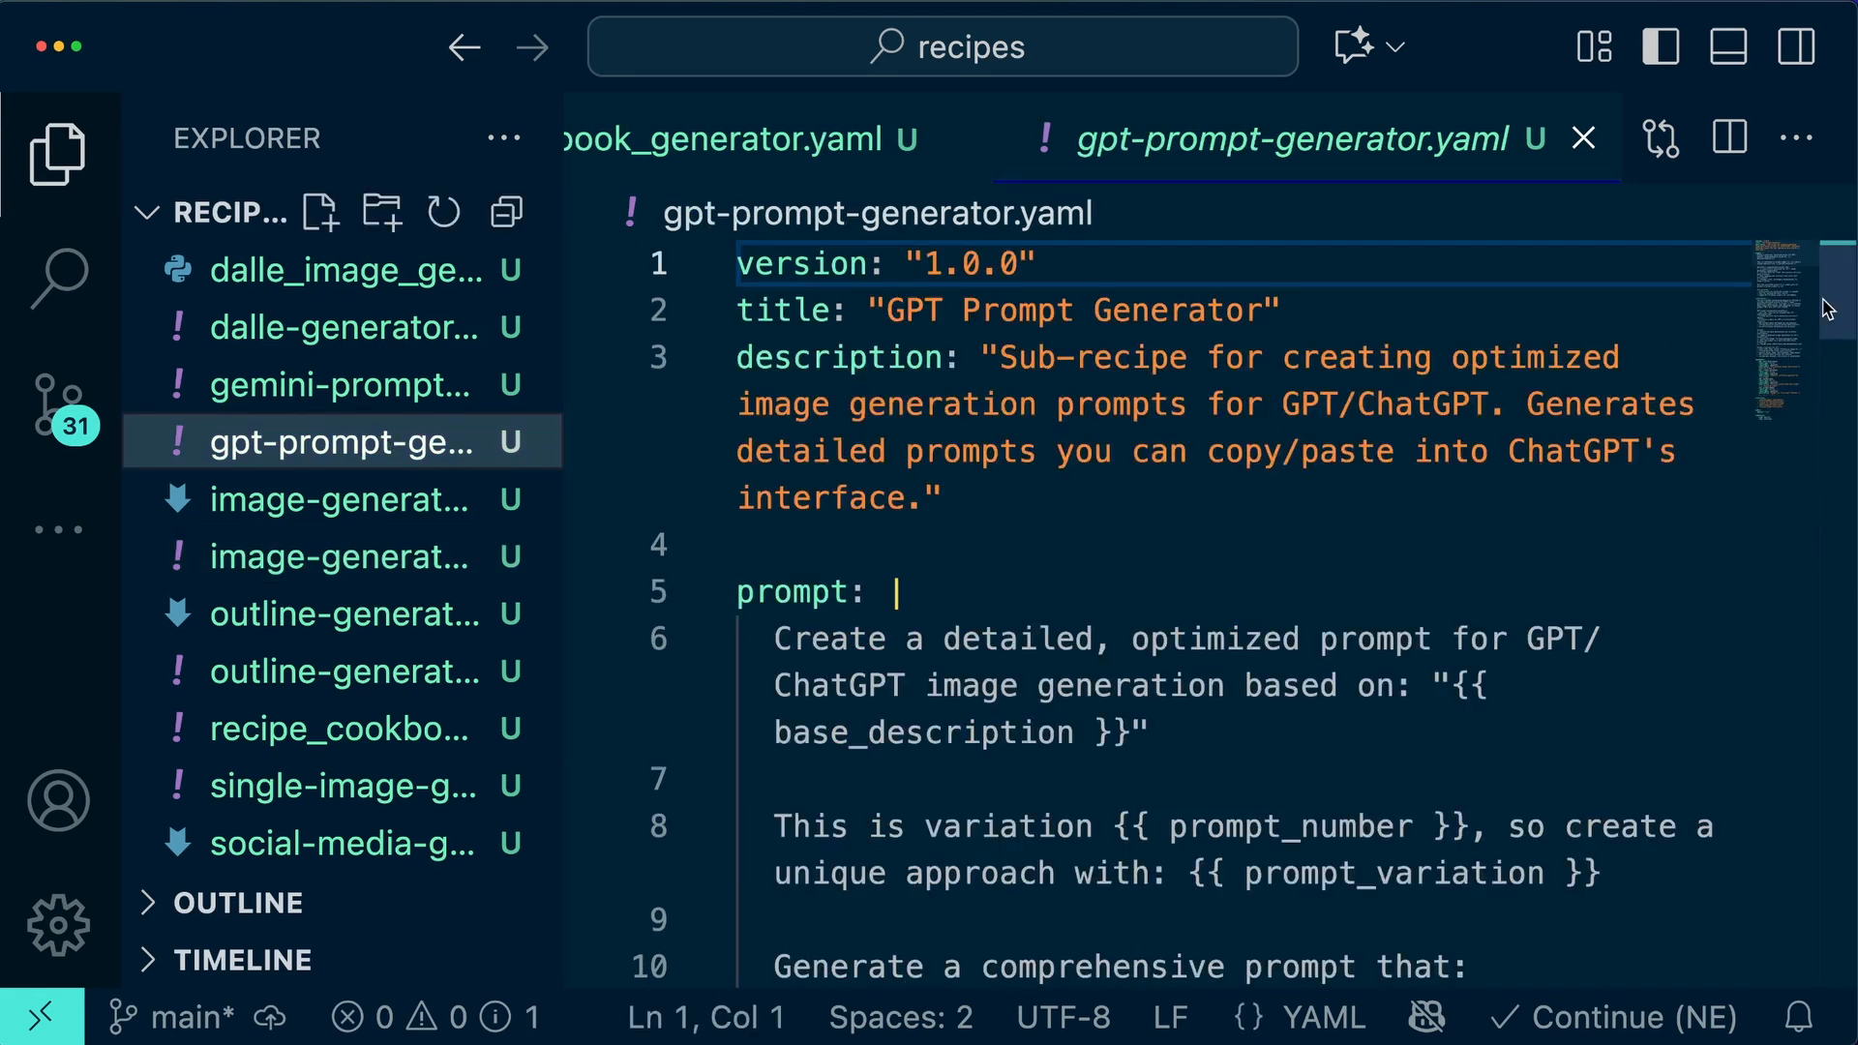
pyautogui.scroll(-3)
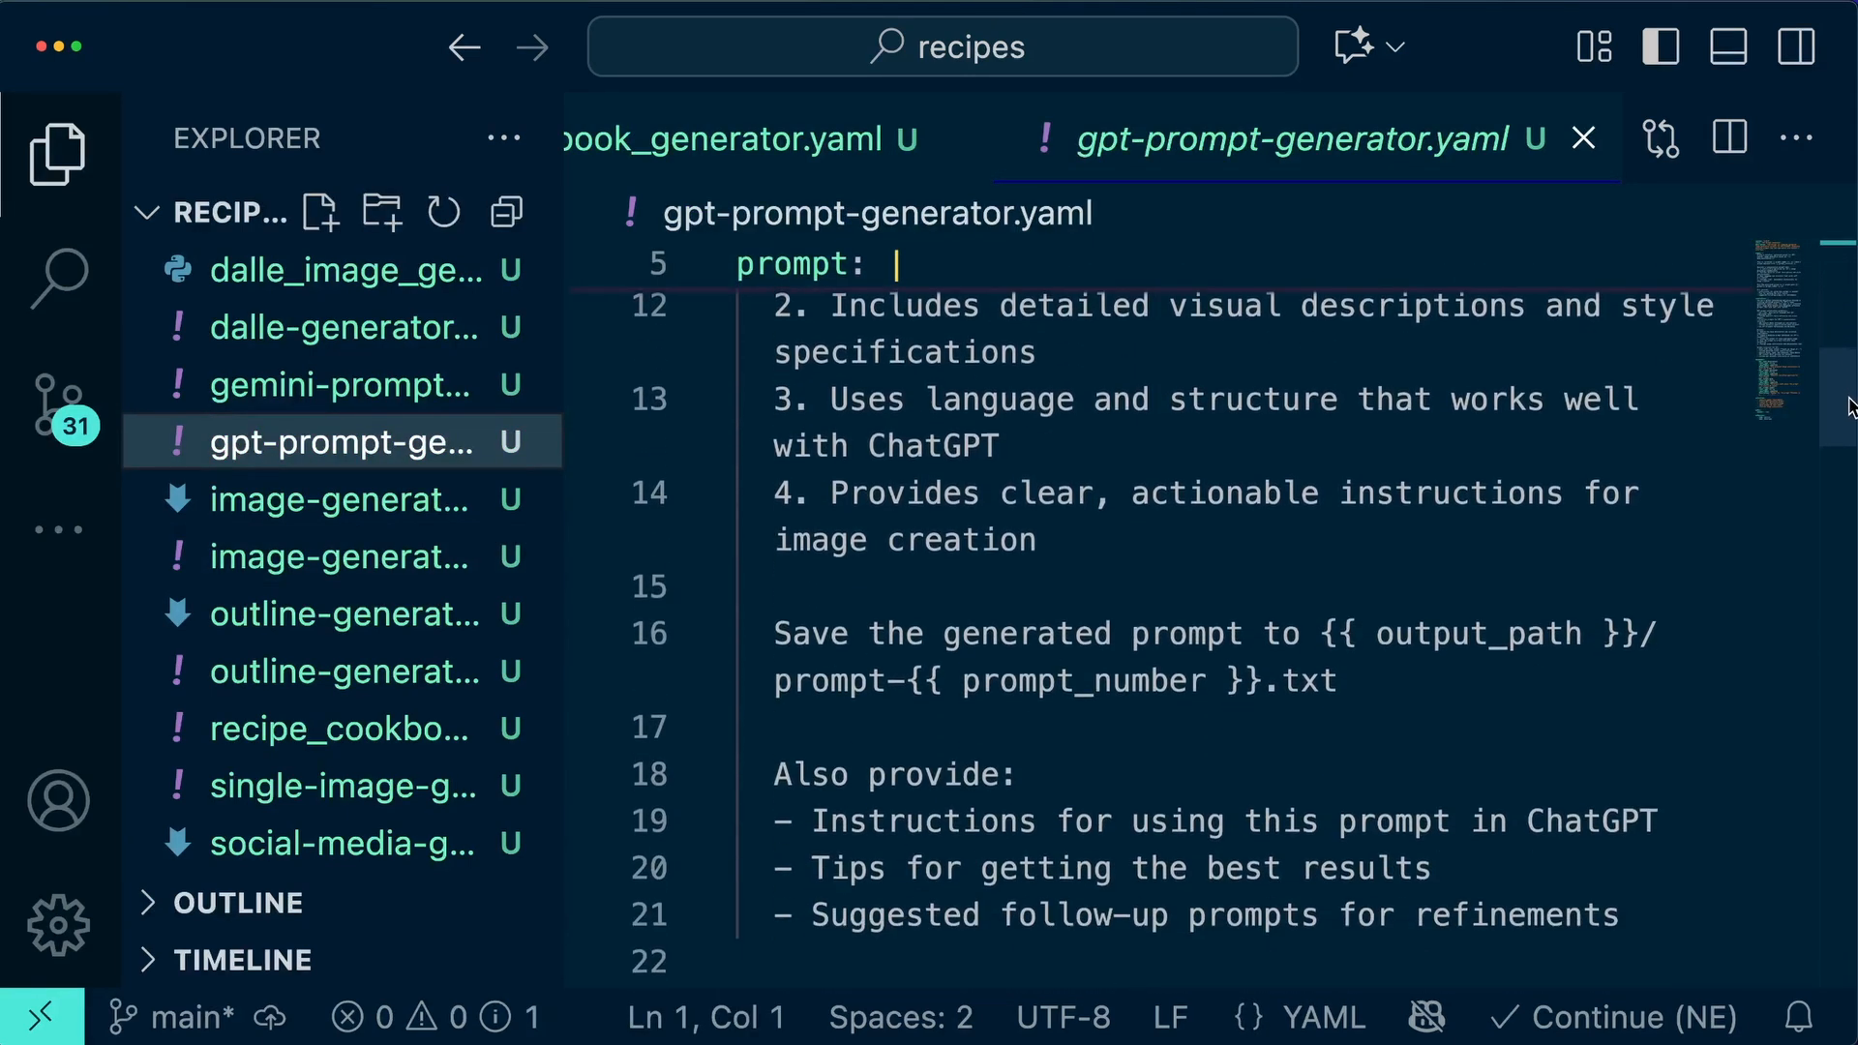
# Step: Look through gemini-prompt-generator.yaml and return to the image generator readme
pyautogui.click(338, 383)
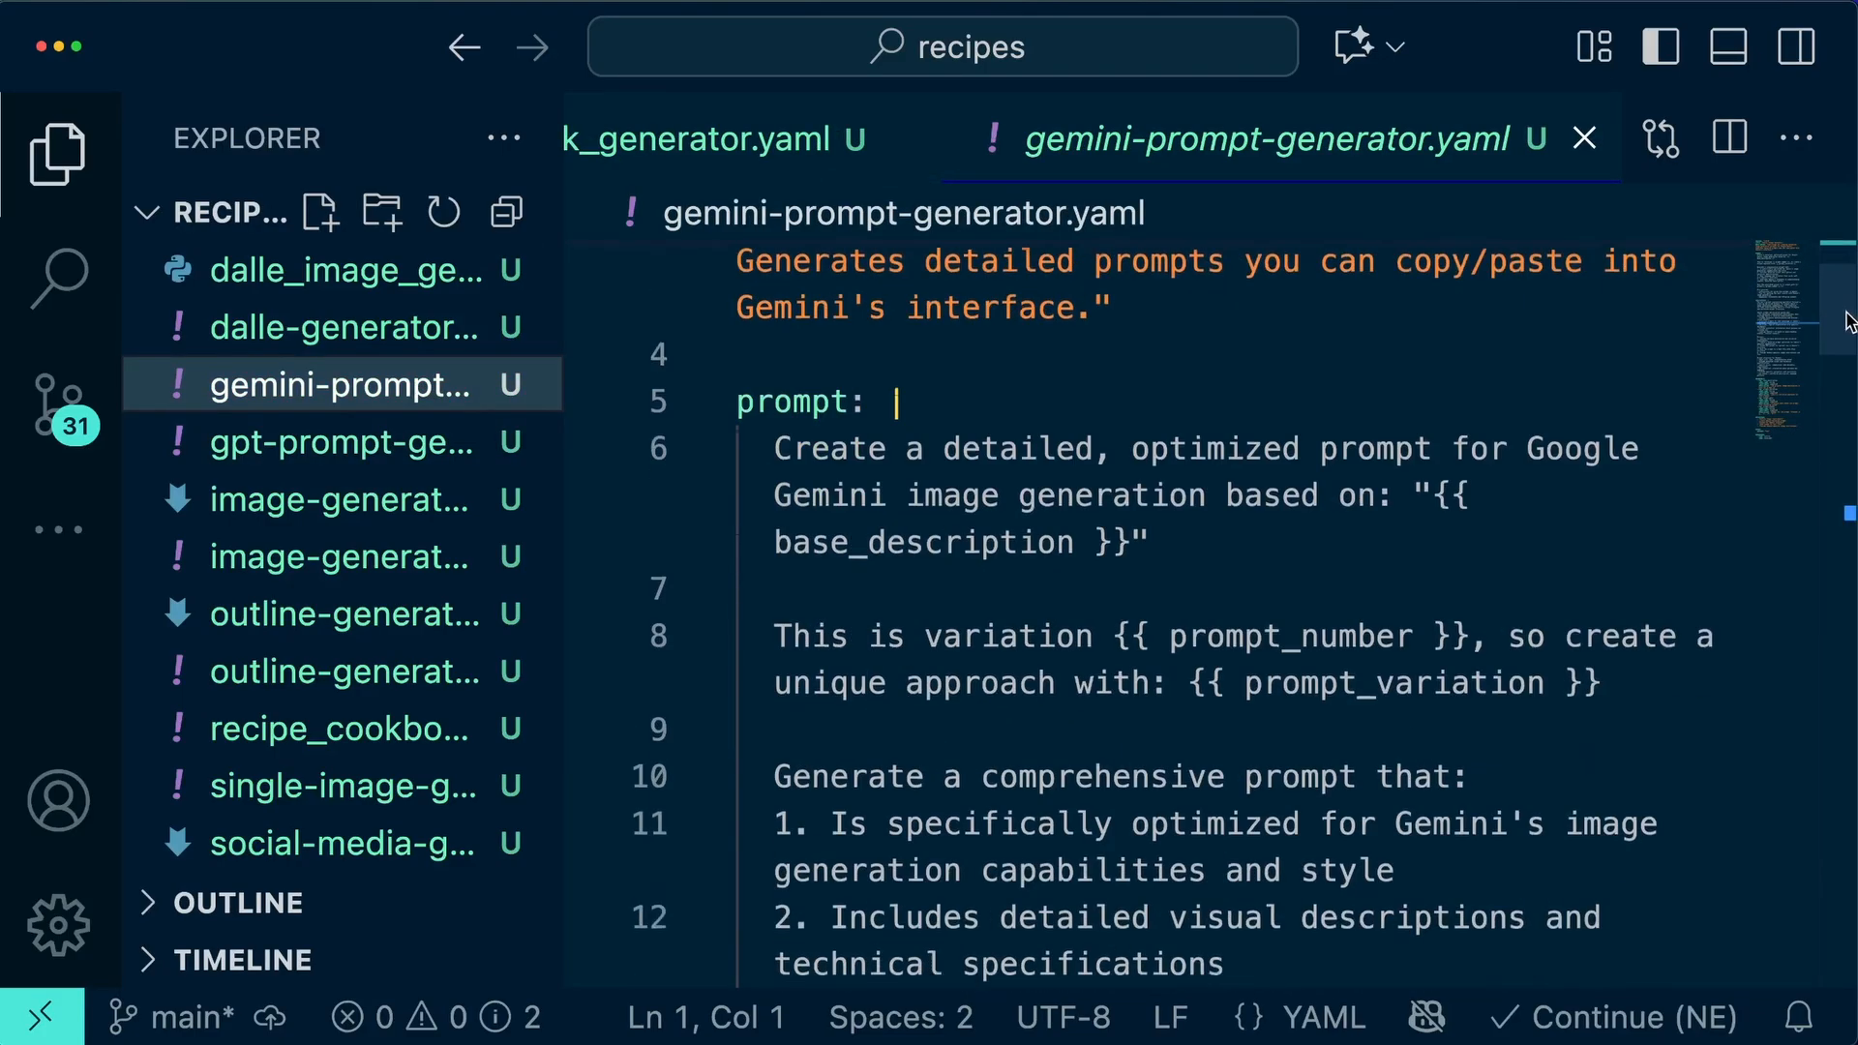
pyautogui.scroll(-3)
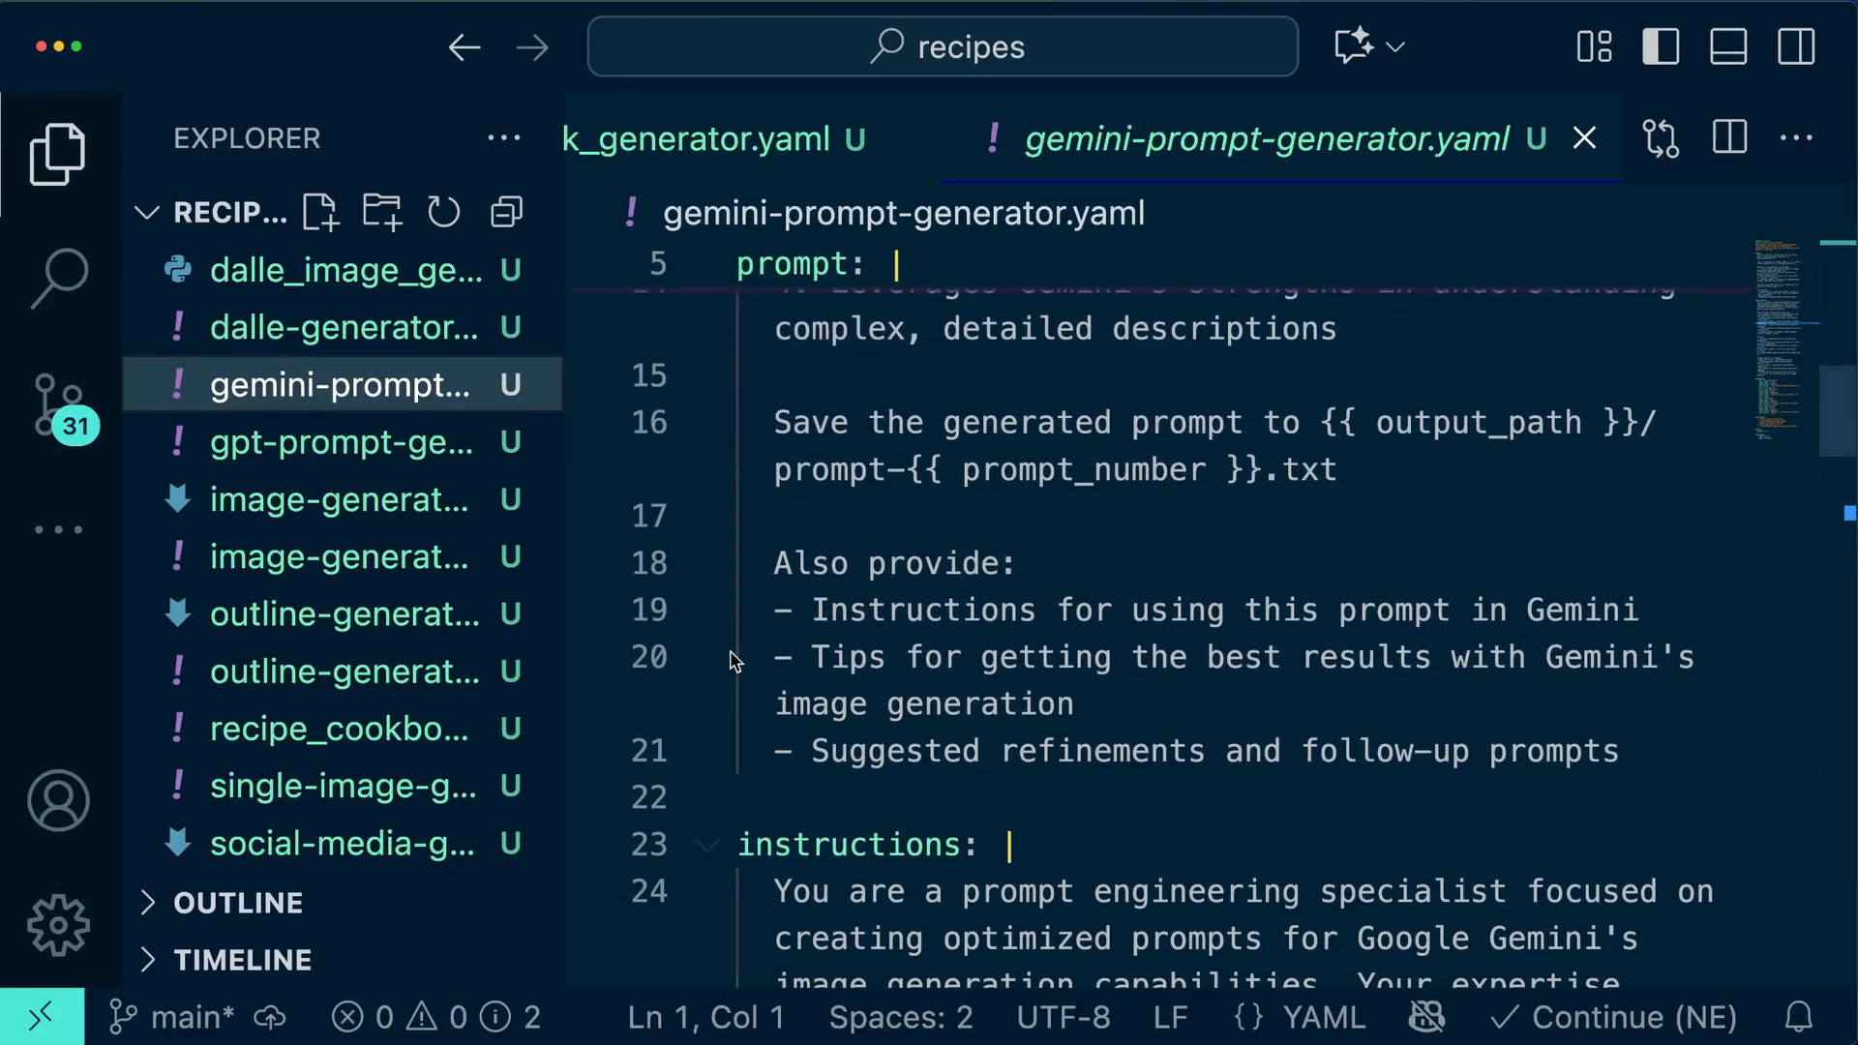
pyautogui.click(345, 784)
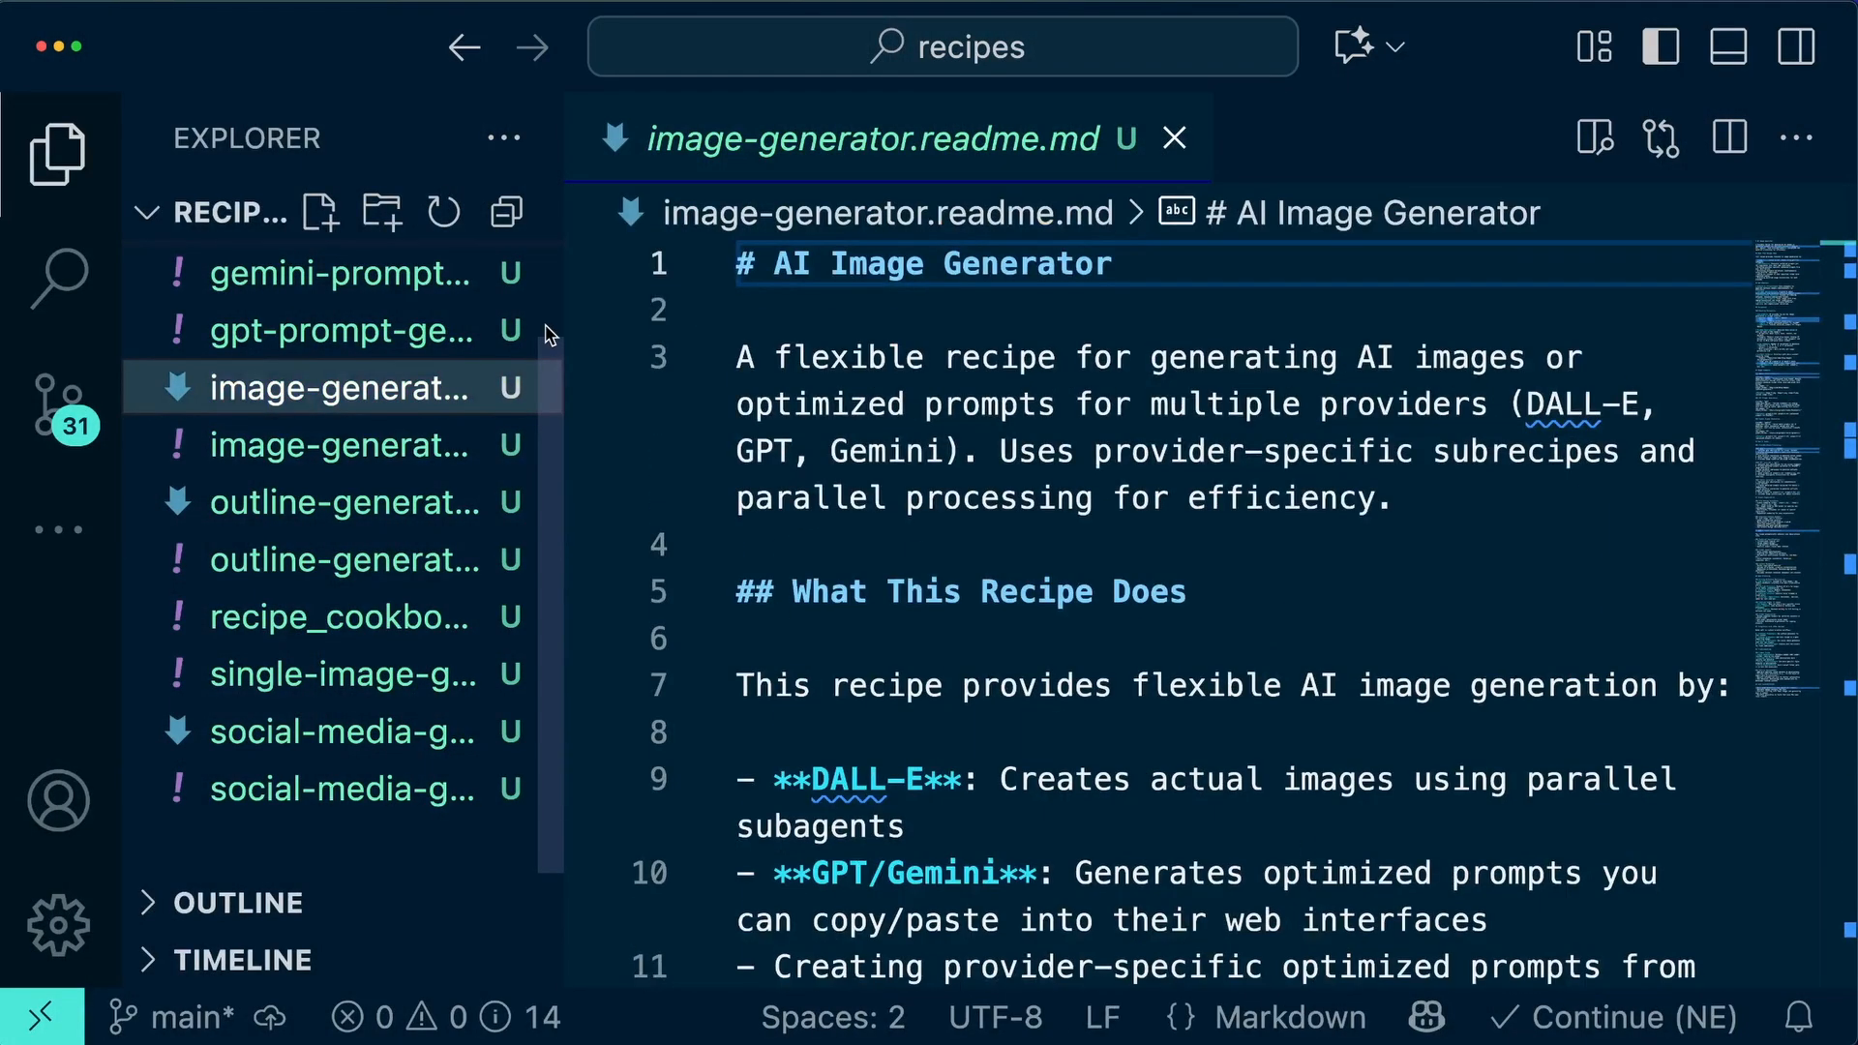
# Step: Hide the sidebar and read the readme's Key Features and Parameters sections
pyautogui.click(56, 155)
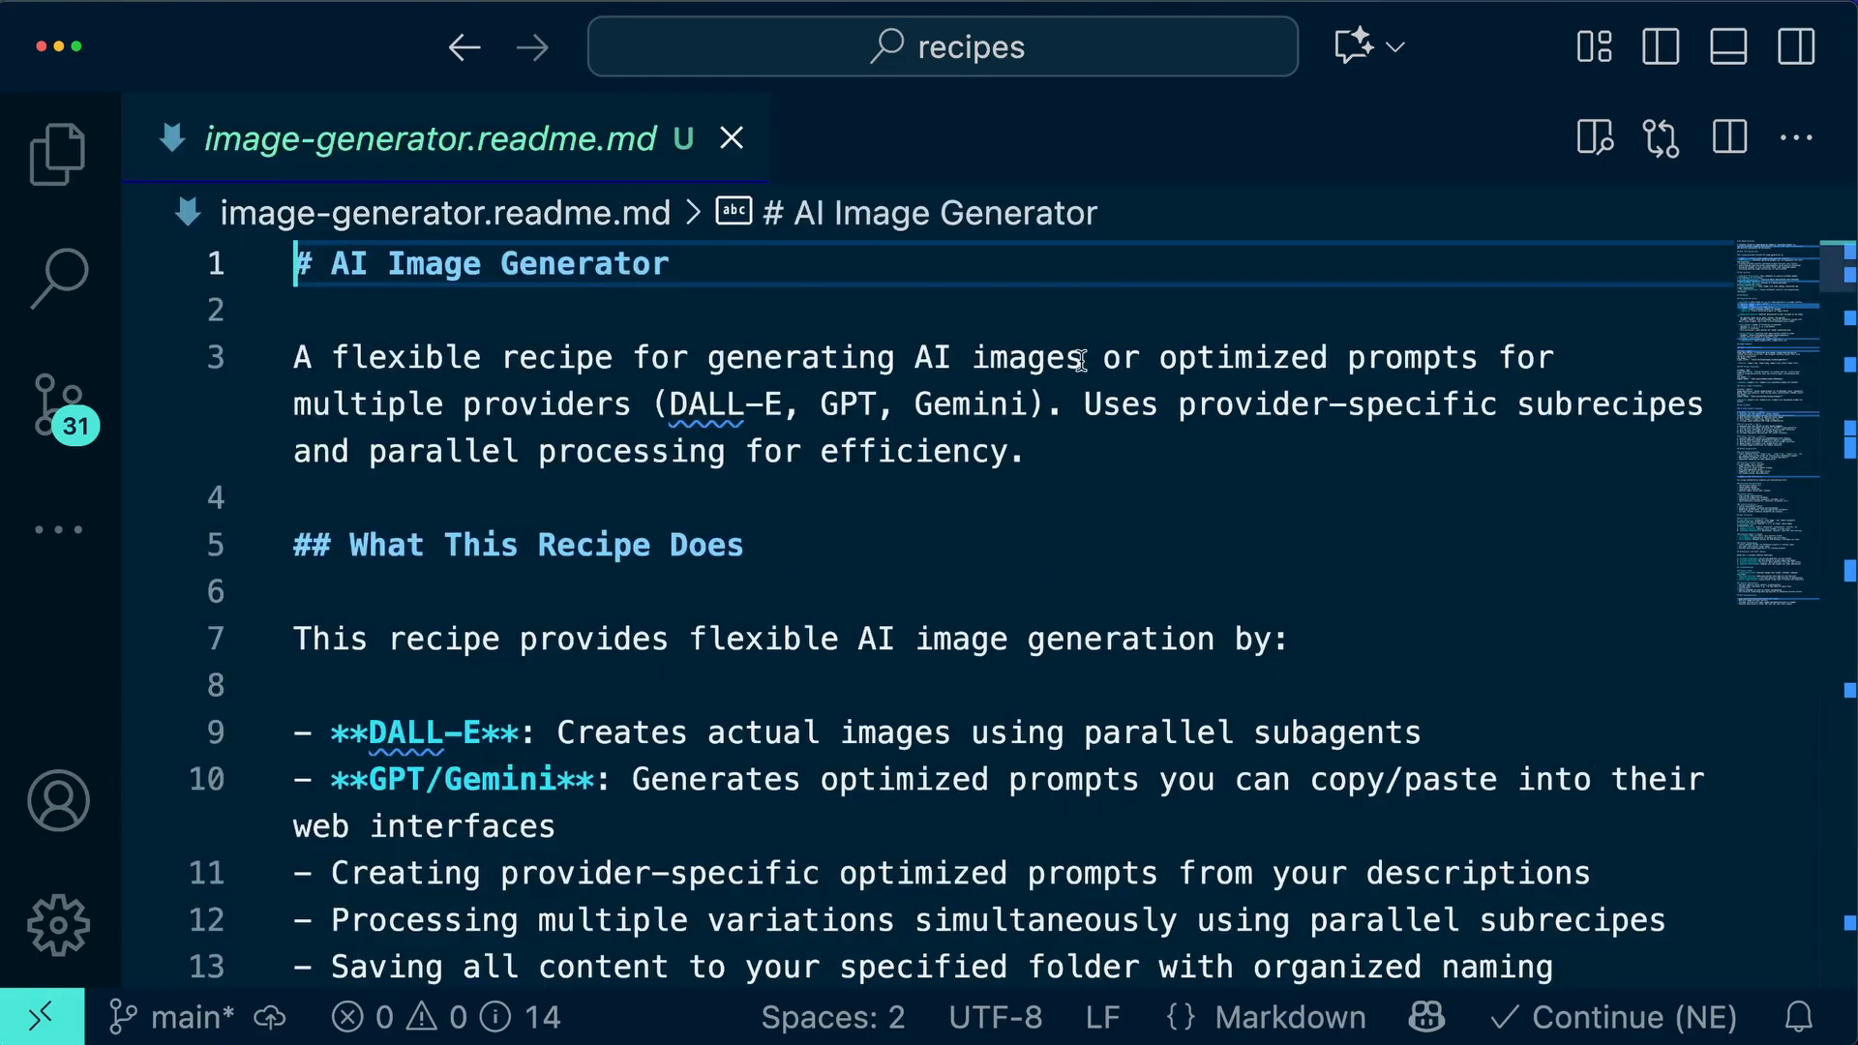
pyautogui.scroll(-3)
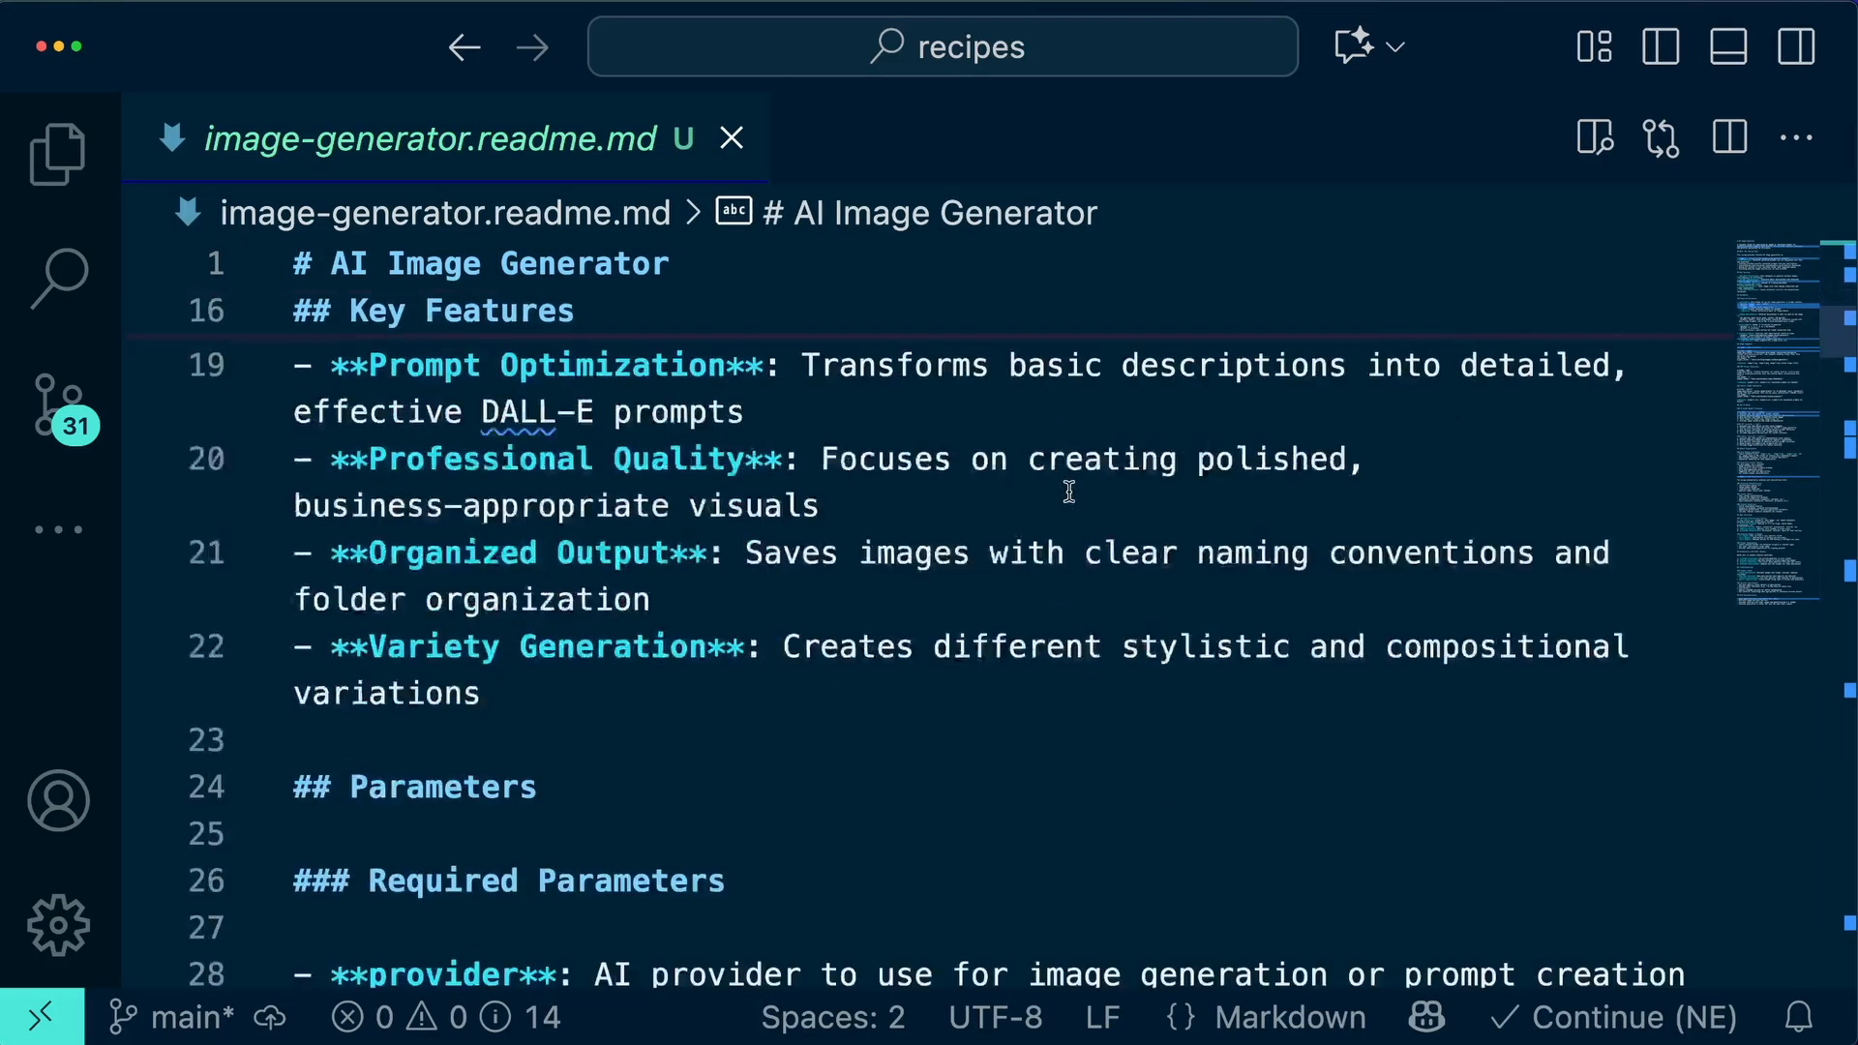
pyautogui.scroll(-3)
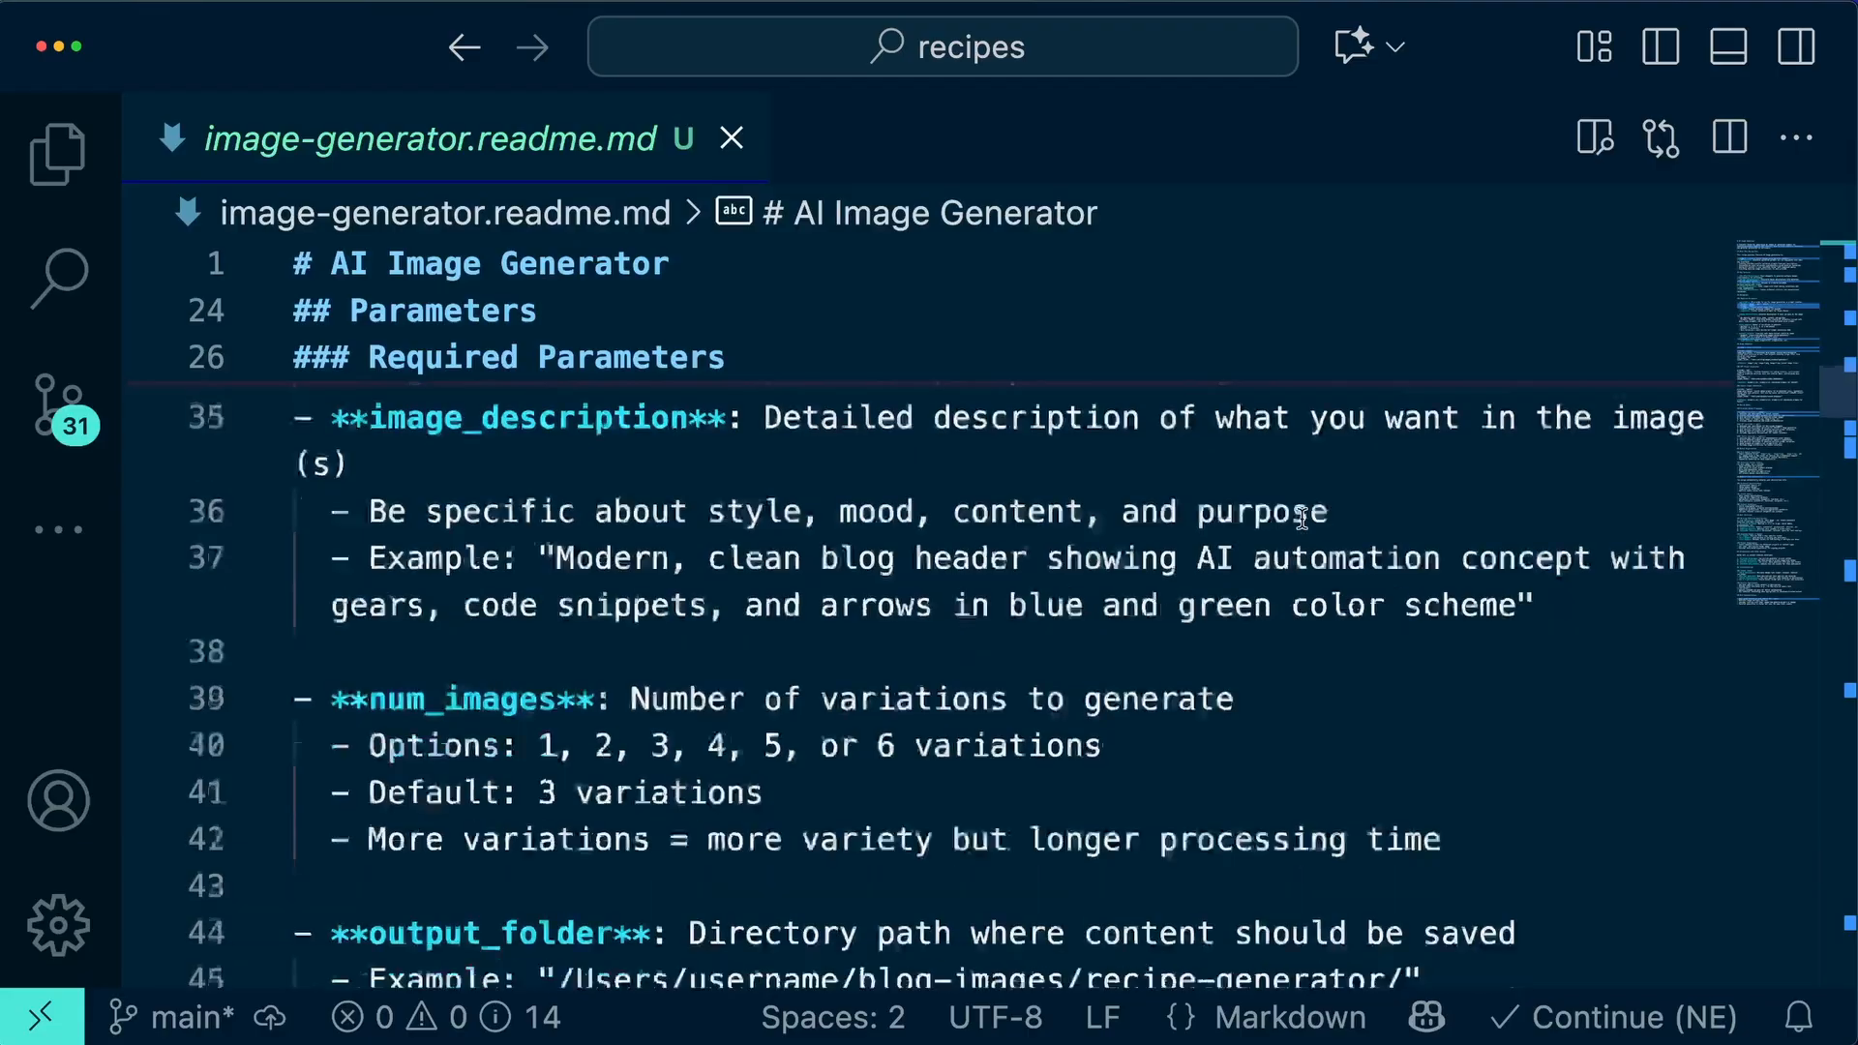
pyautogui.scroll(-3)
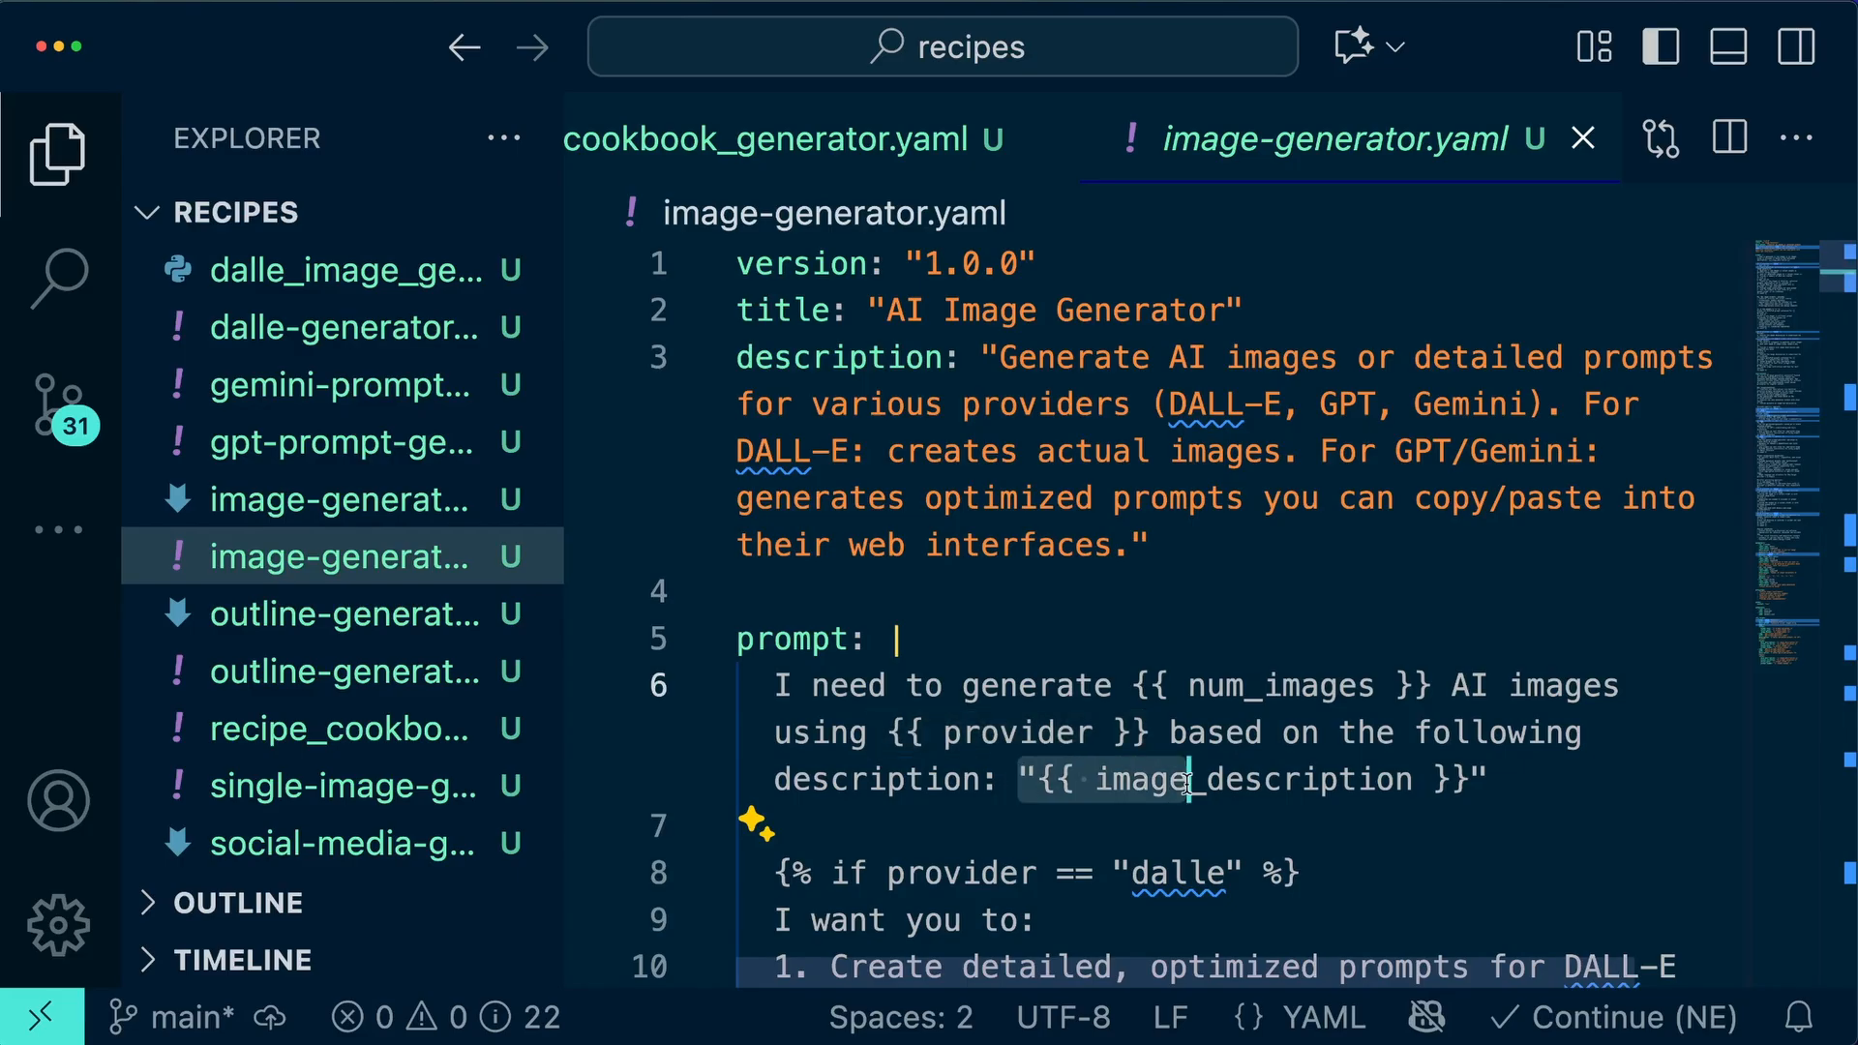
# Step: Scroll through the per-provider instruction branches in image-generator.yaml
pyautogui.scroll(-3)
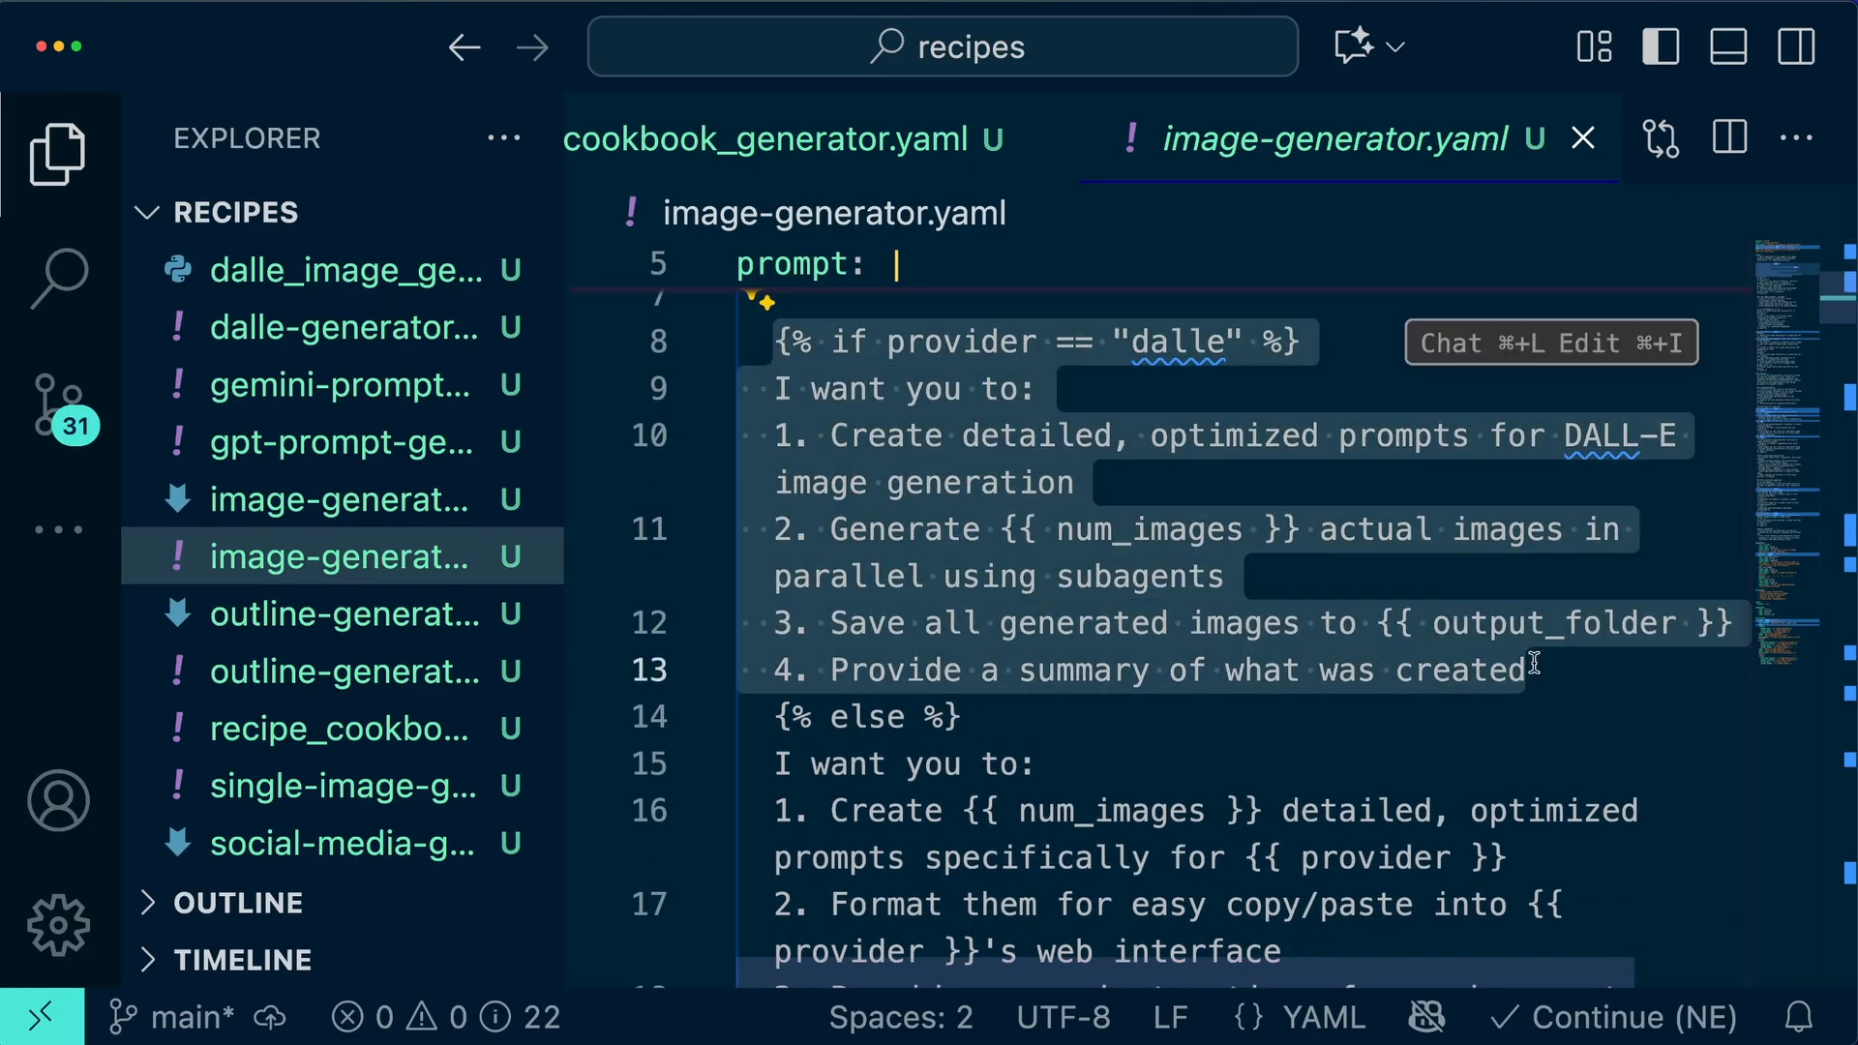
pyautogui.scroll(-3)
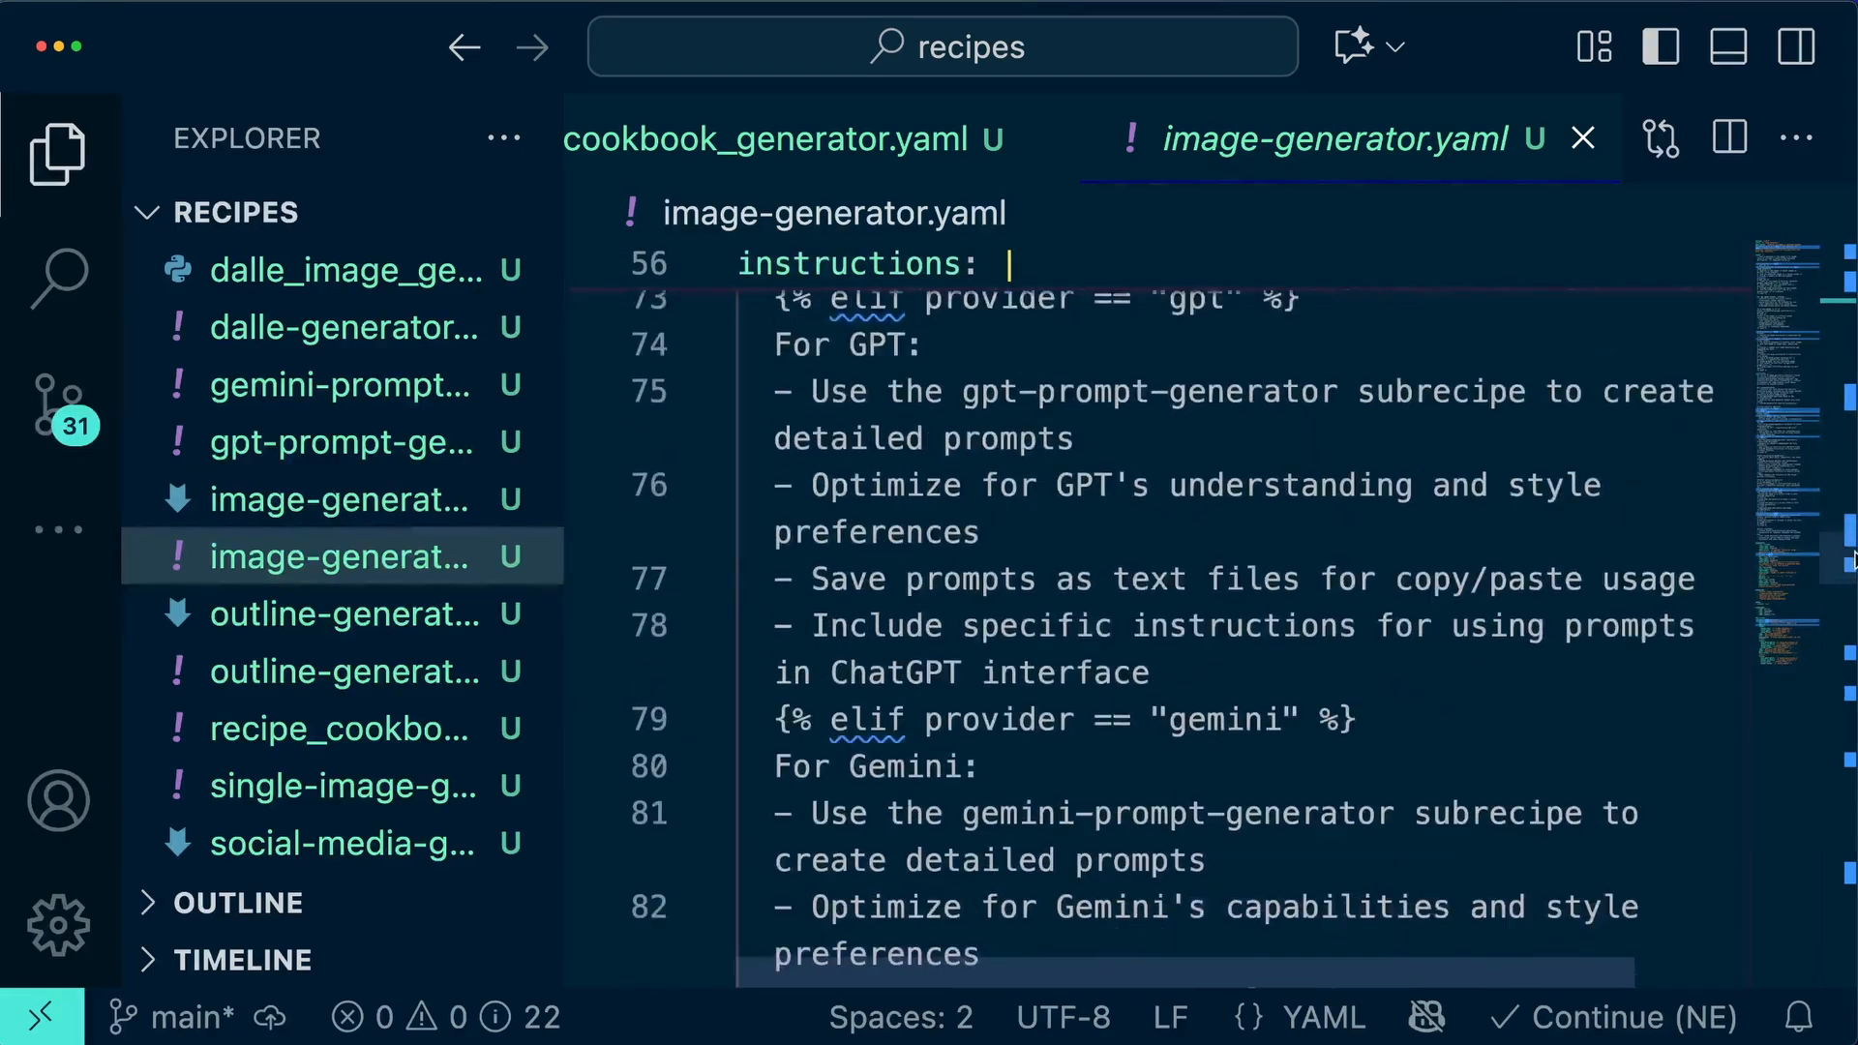
pyautogui.scroll(-3)
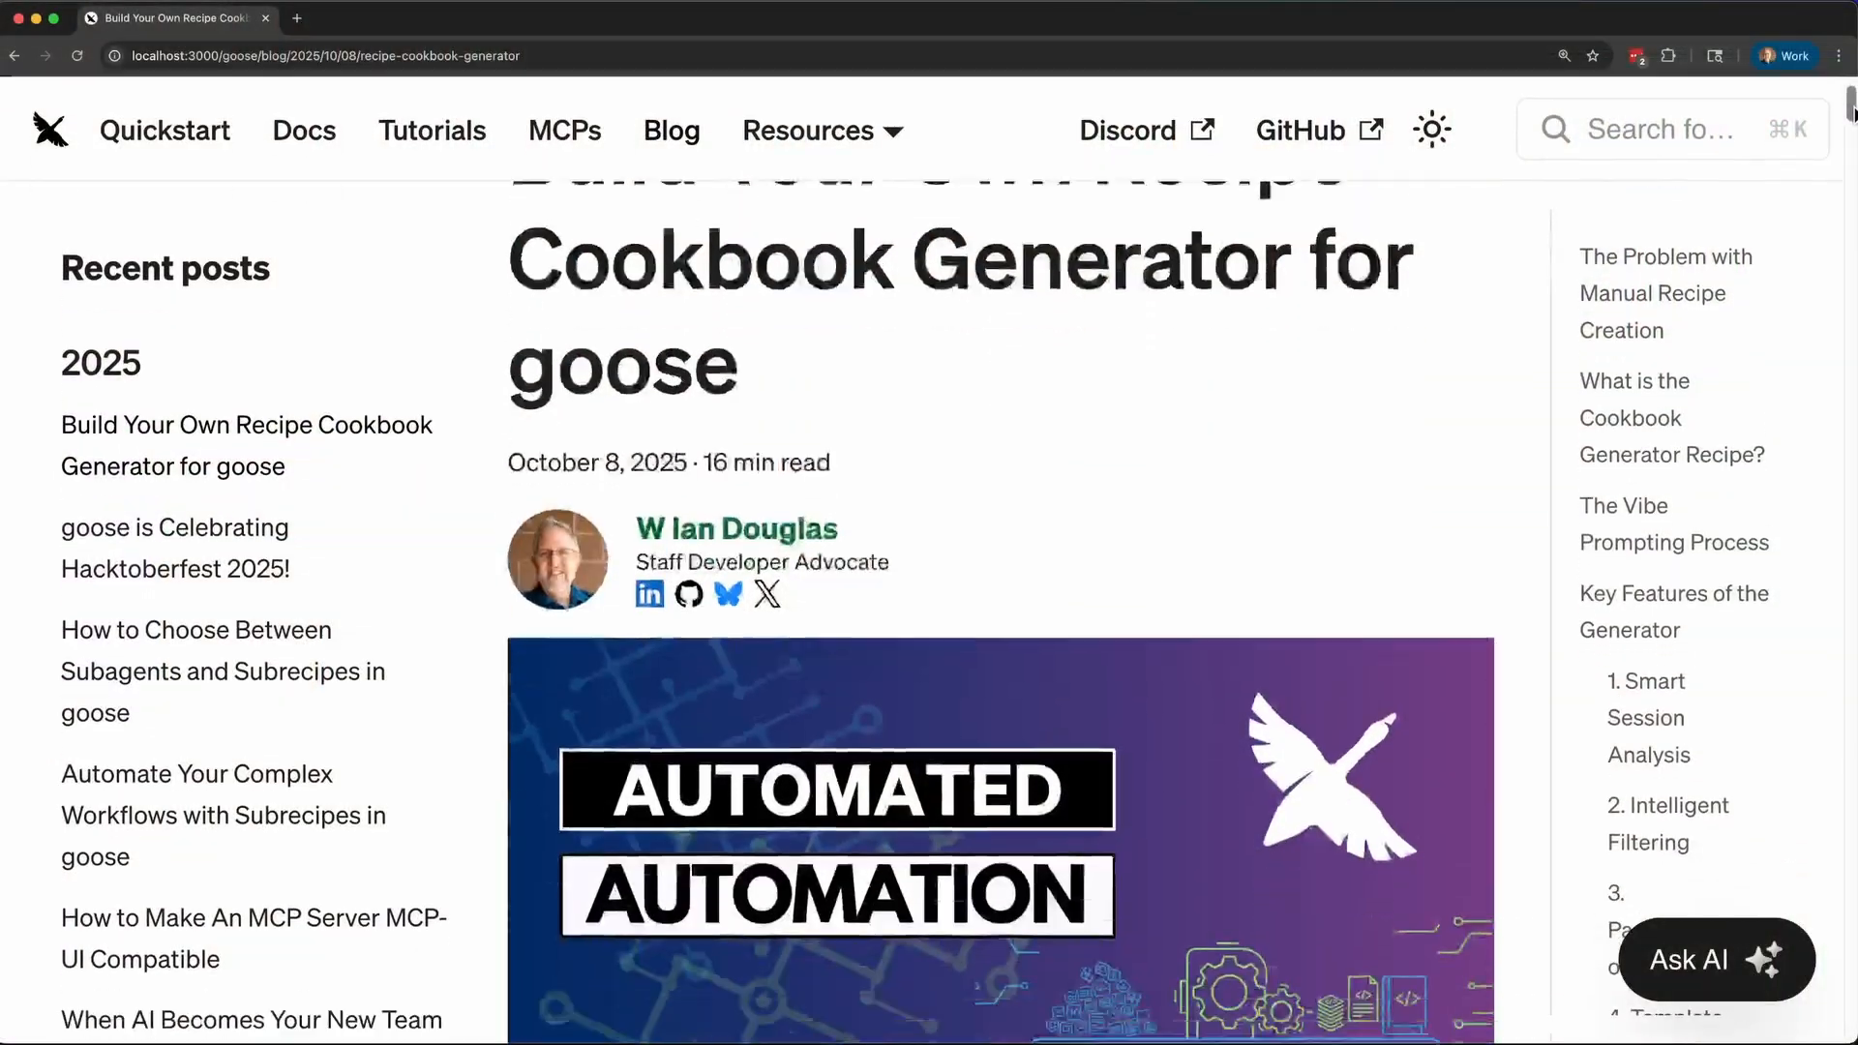
pyautogui.scroll(-3)
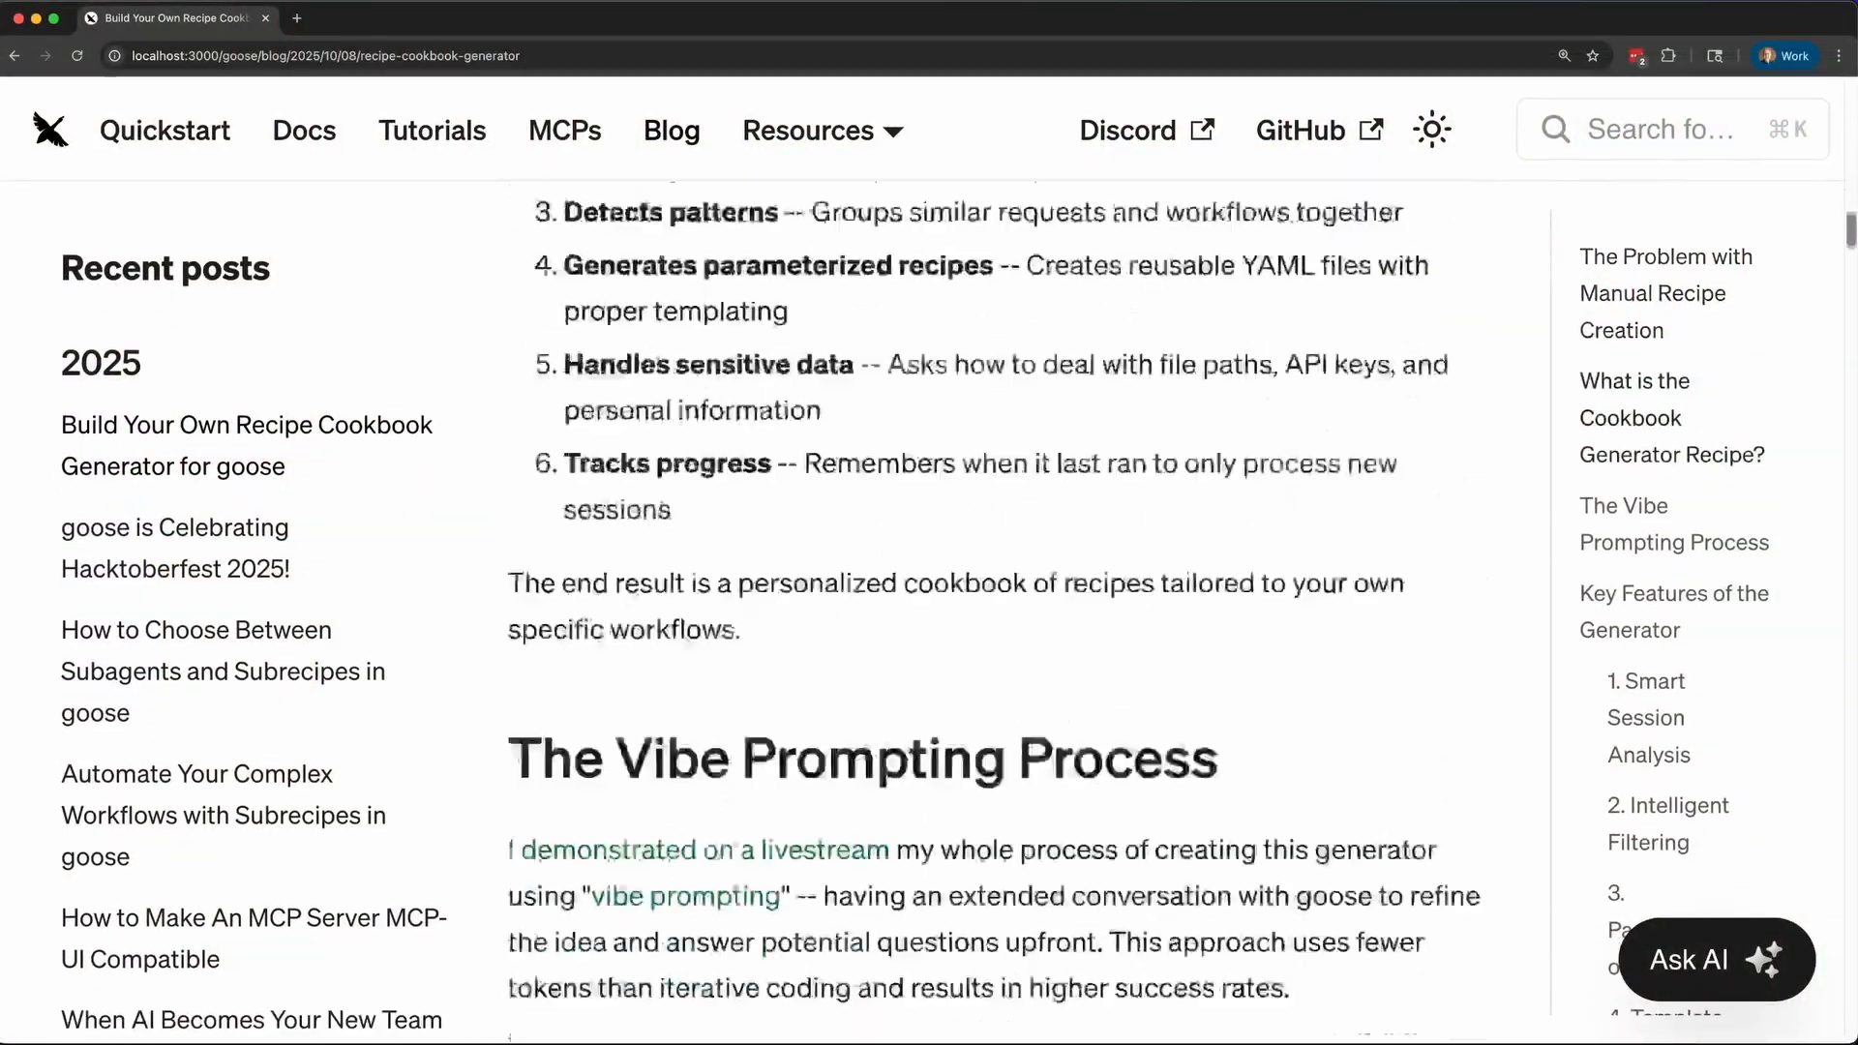
pyautogui.scroll(-3)
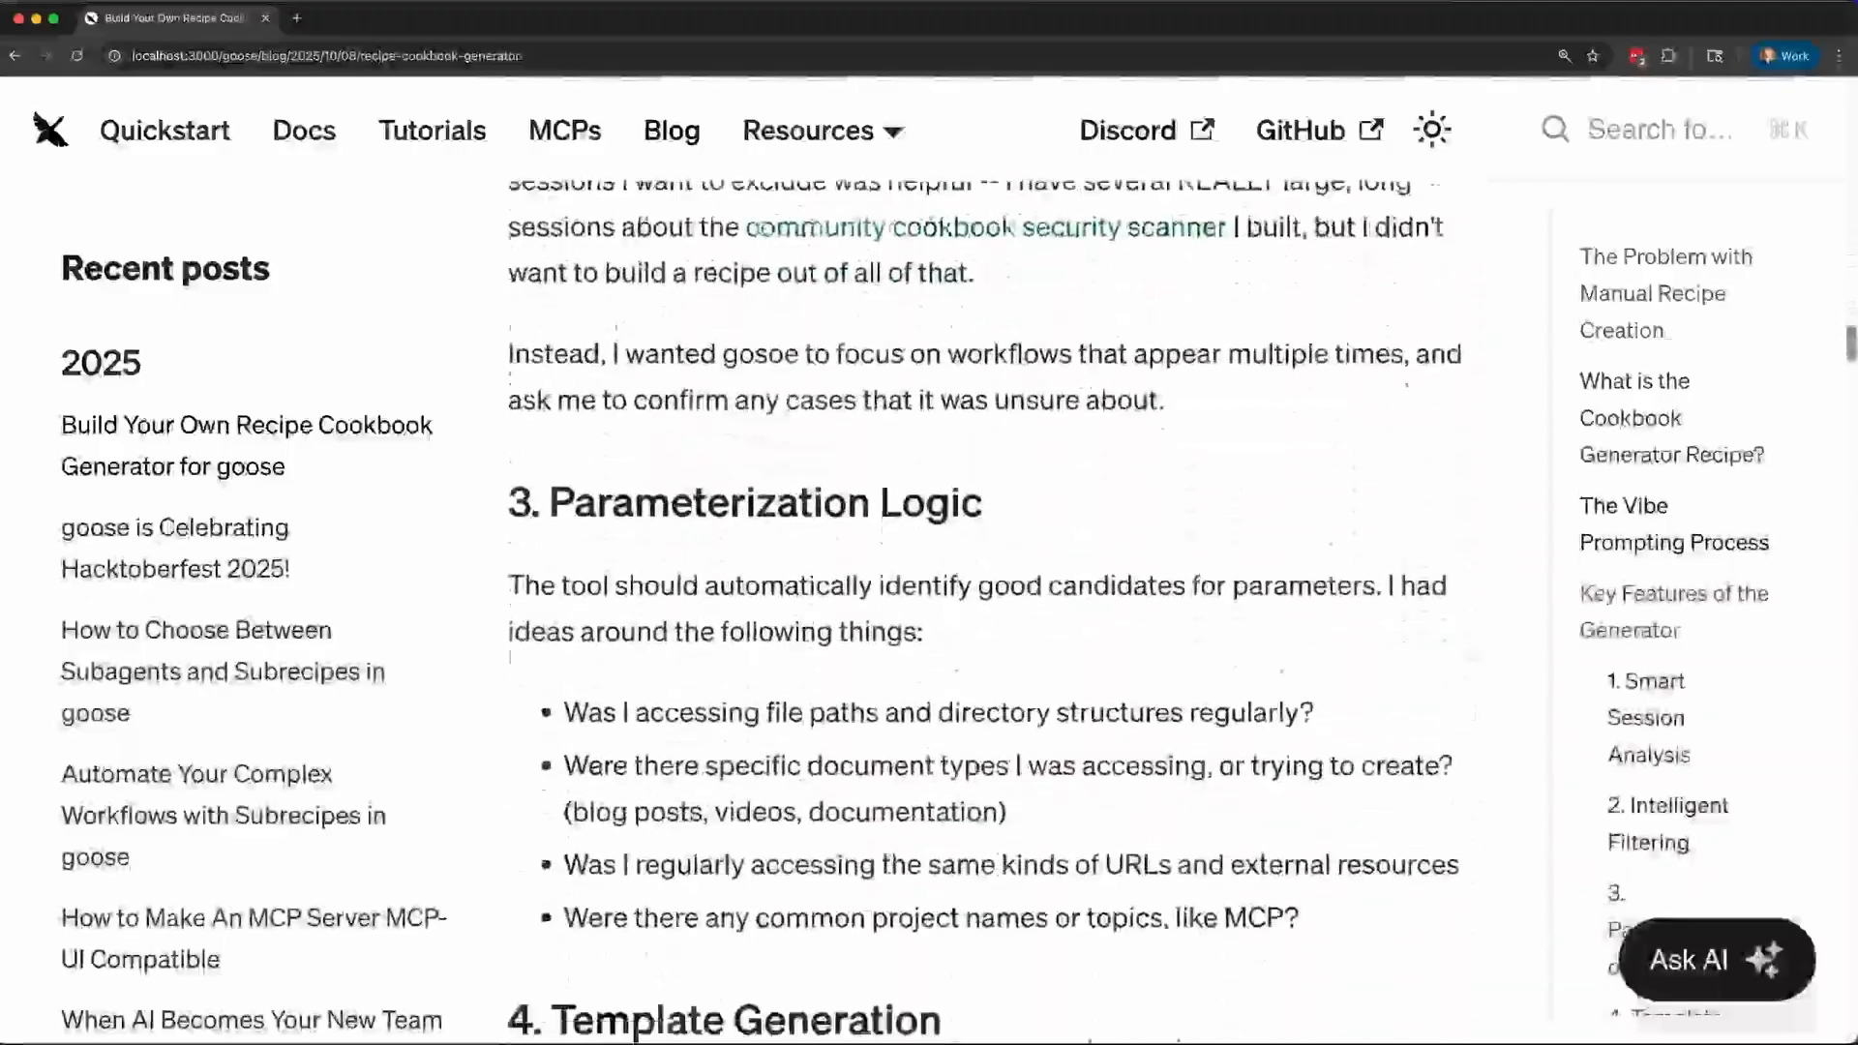
pyautogui.scroll(-3)
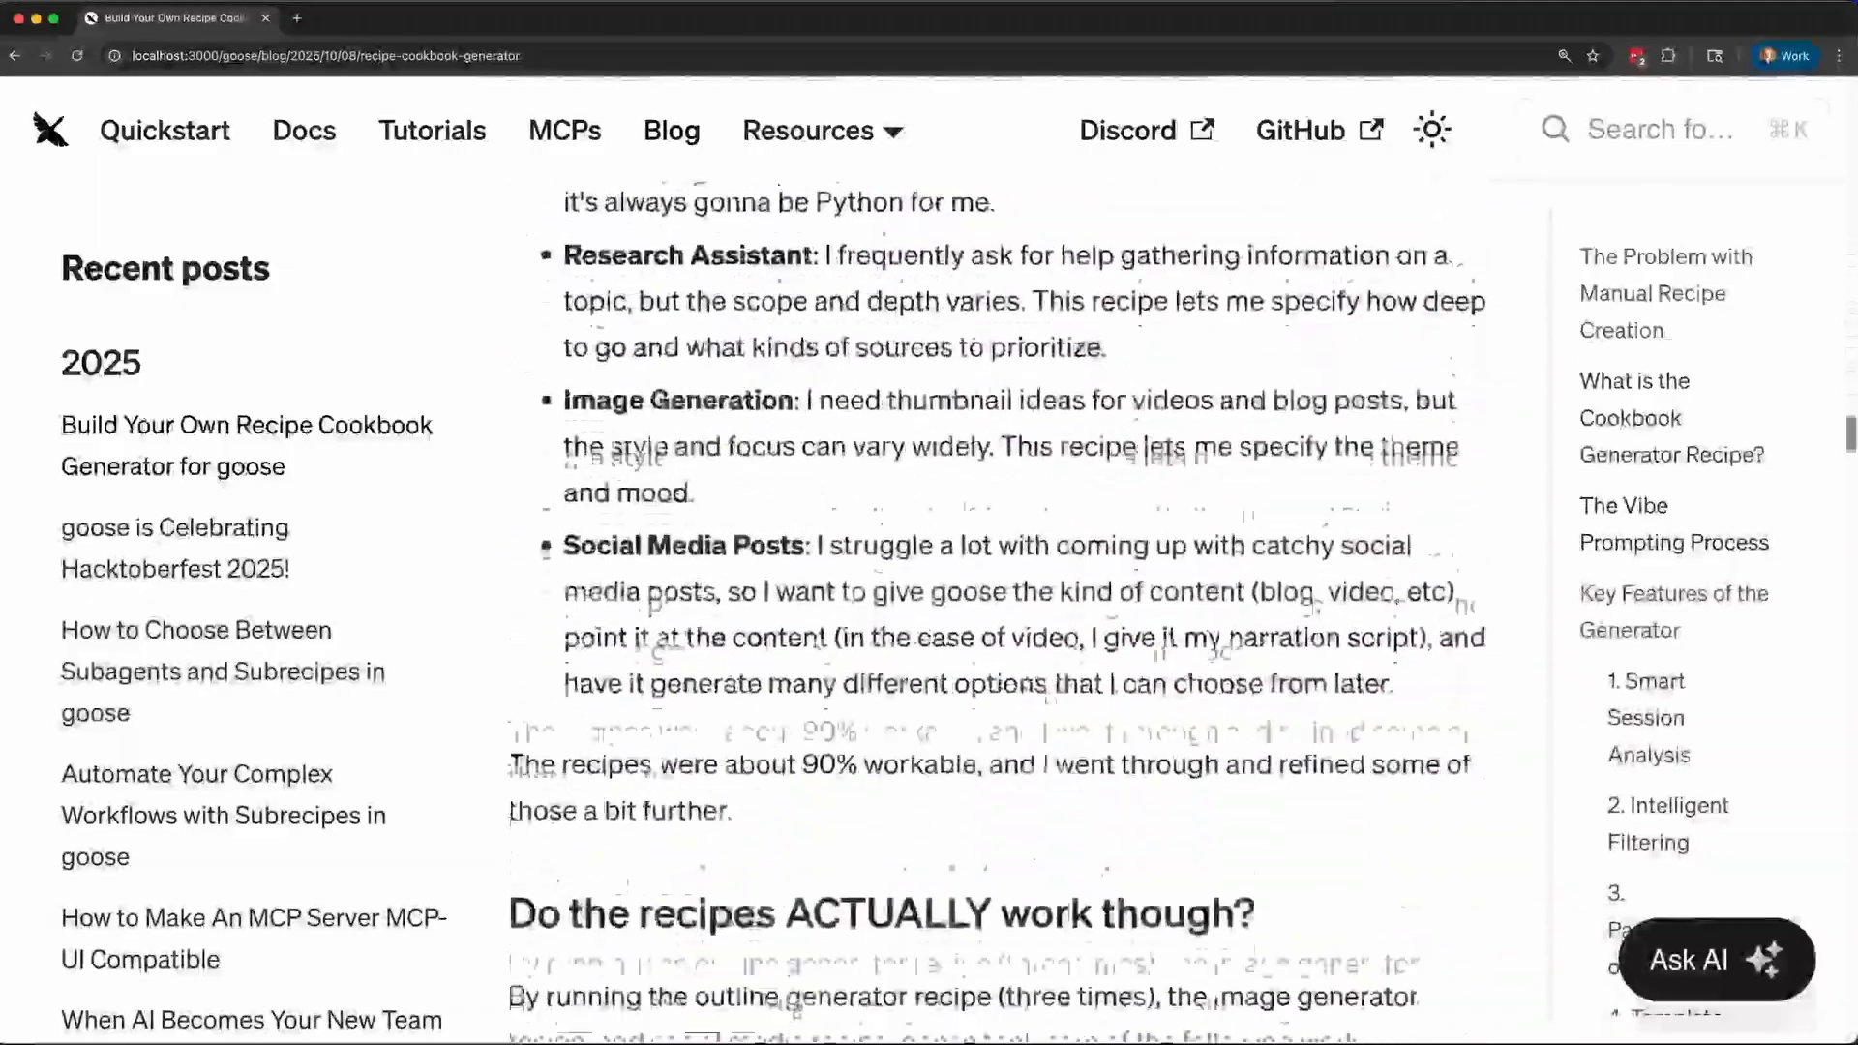
pyautogui.scroll(-3)
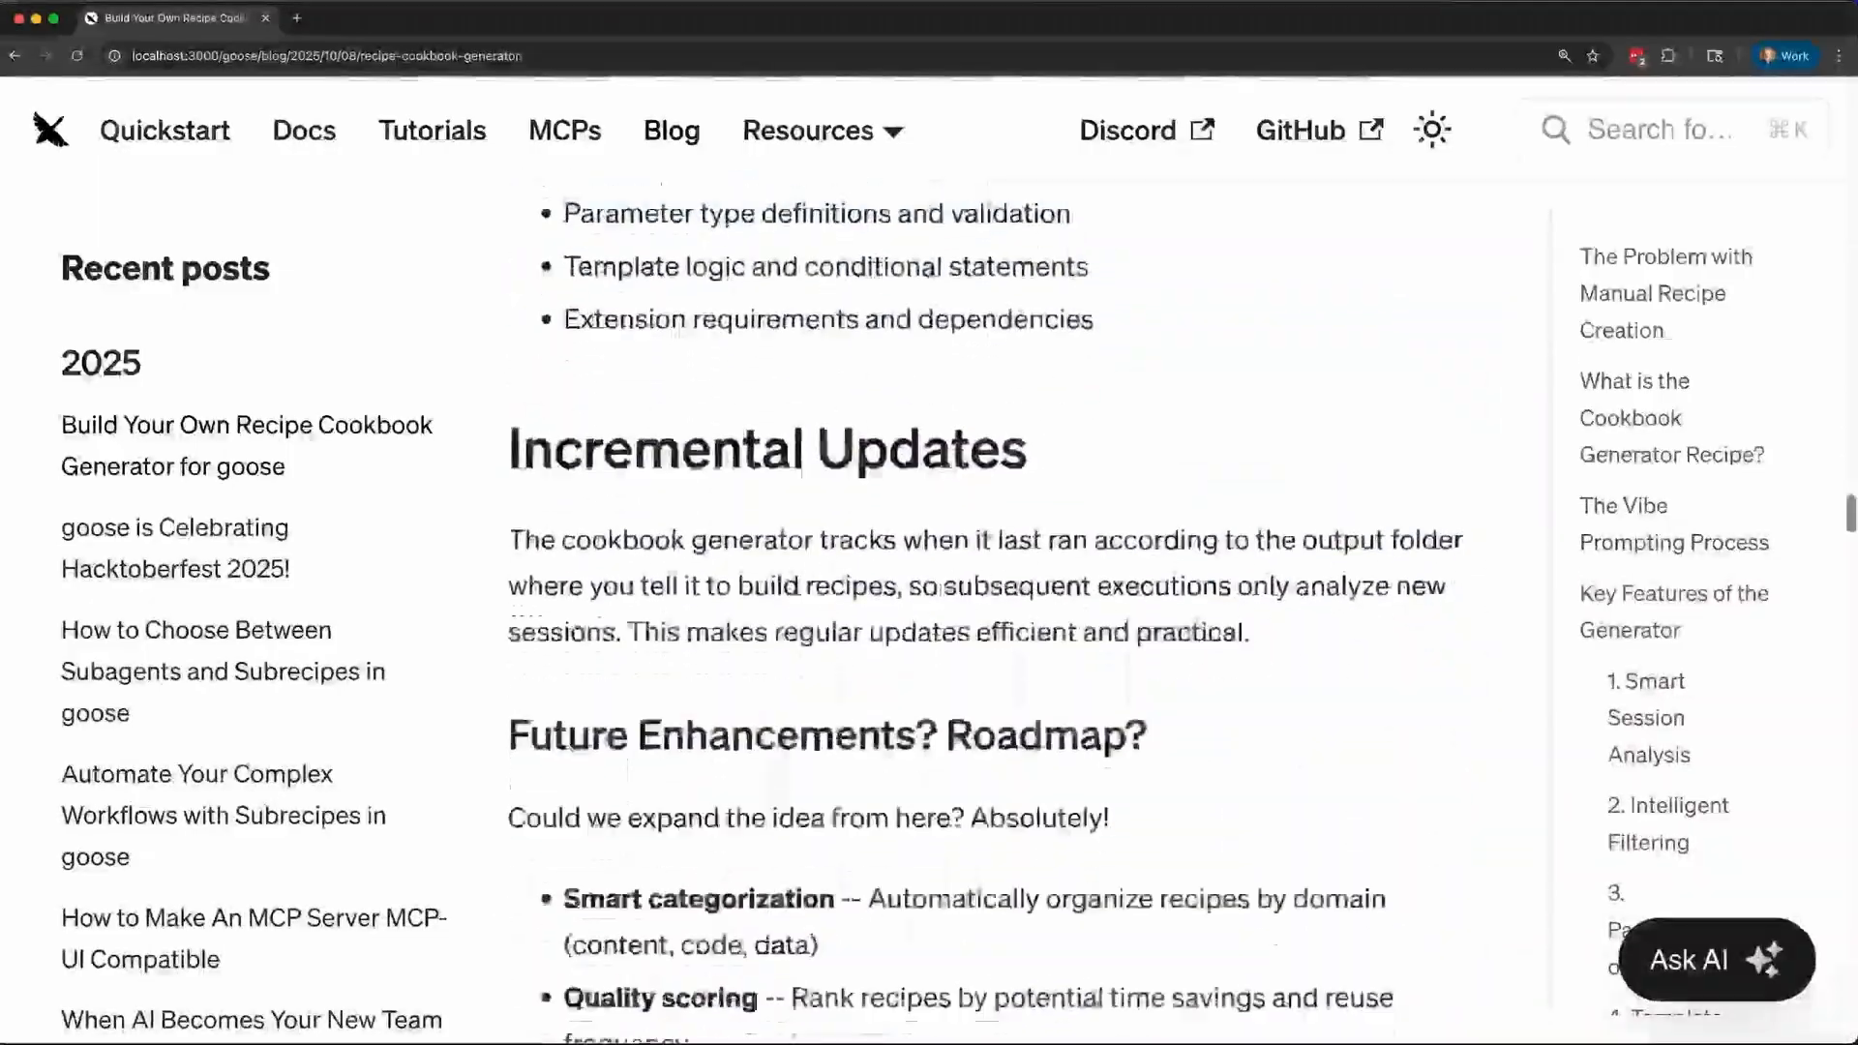
pyautogui.scroll(-3)
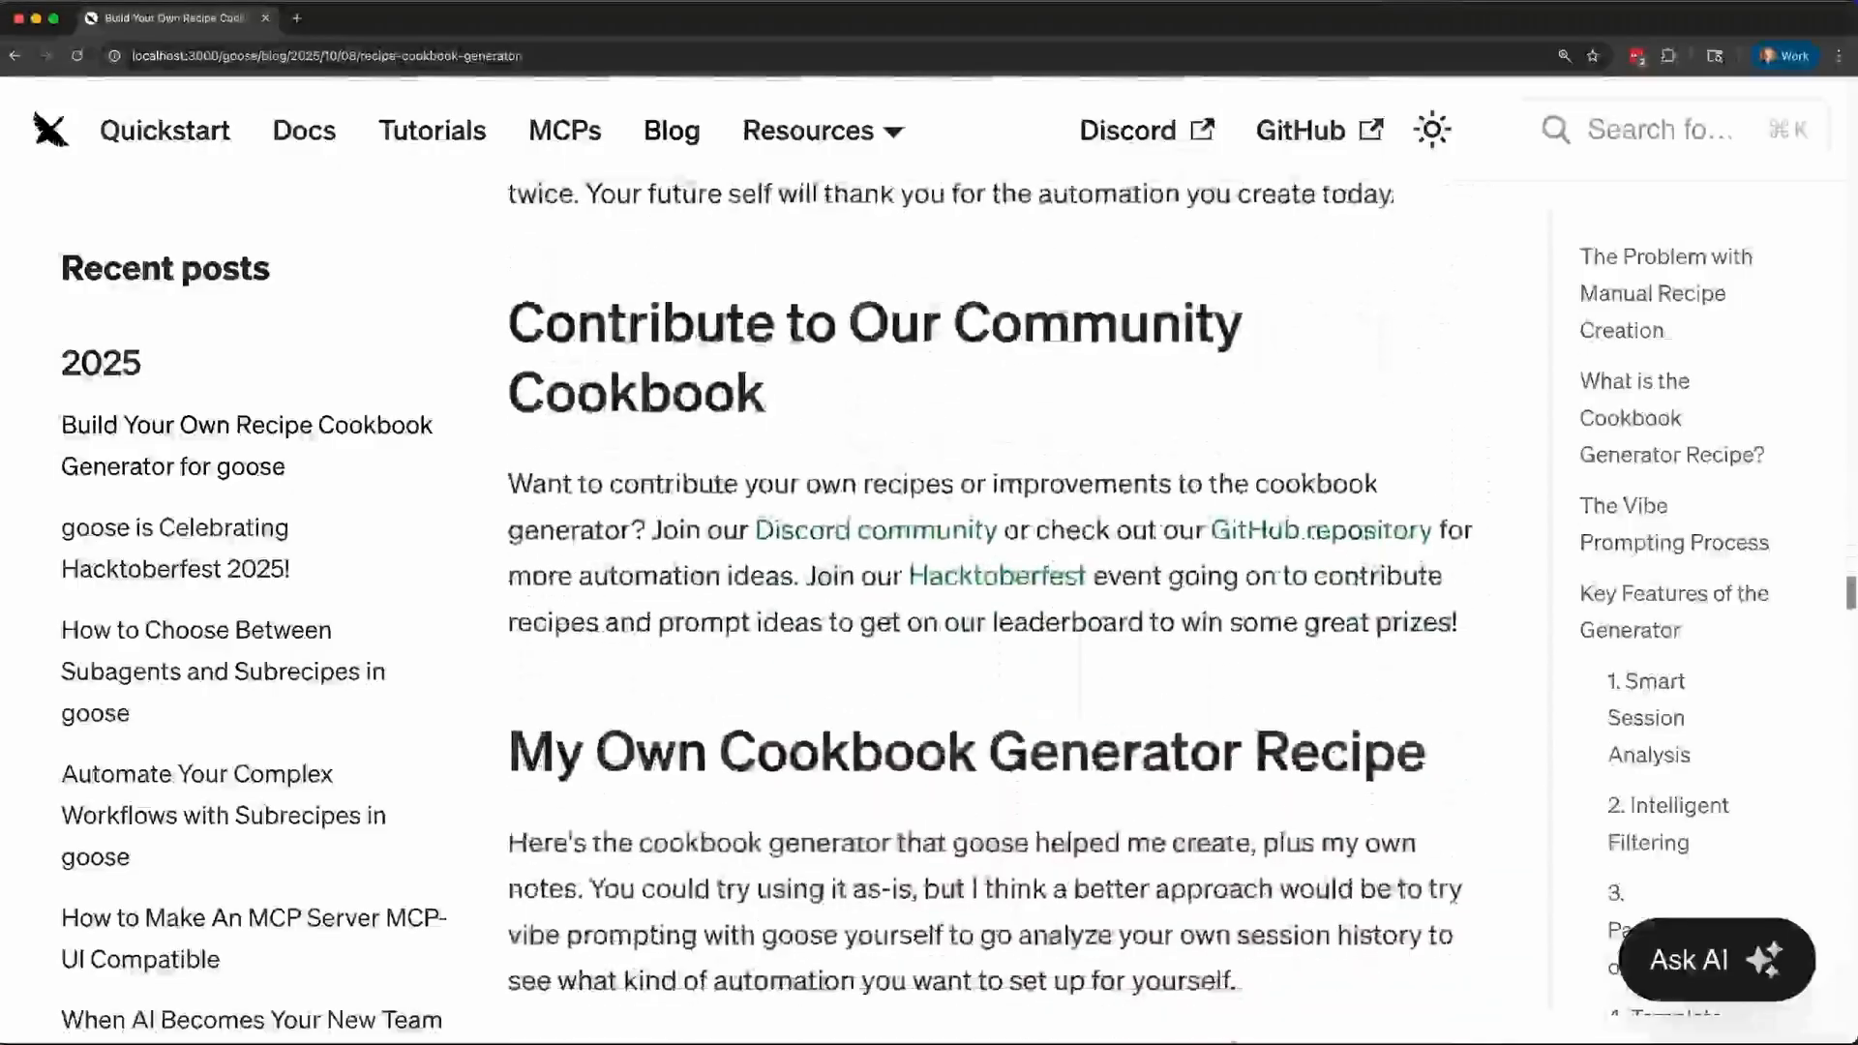